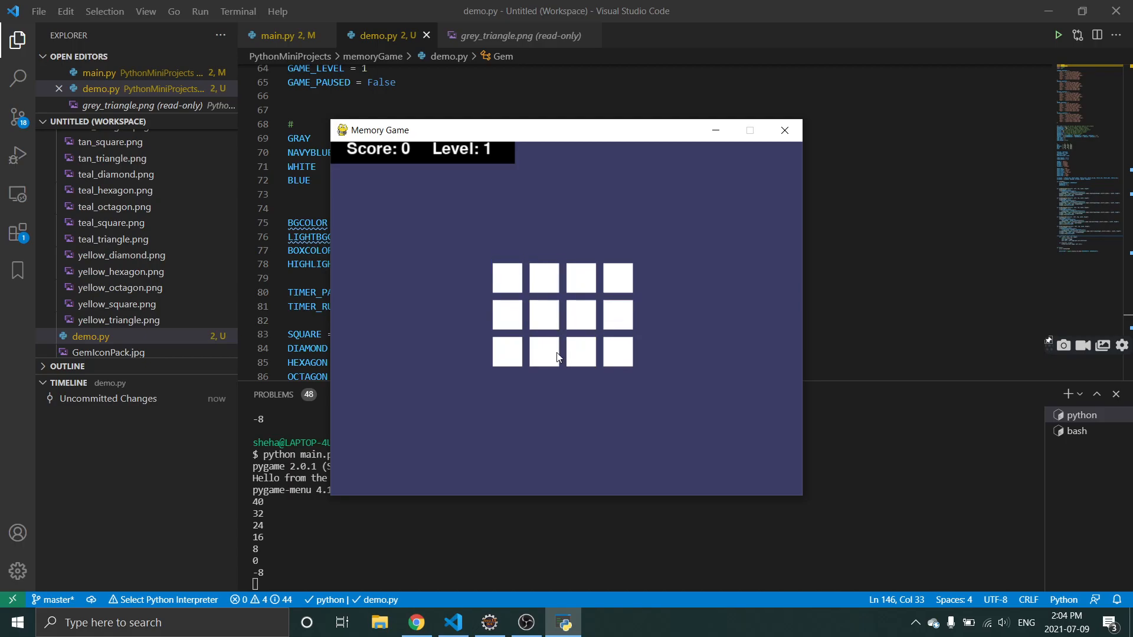
mouse_move(534, 286)
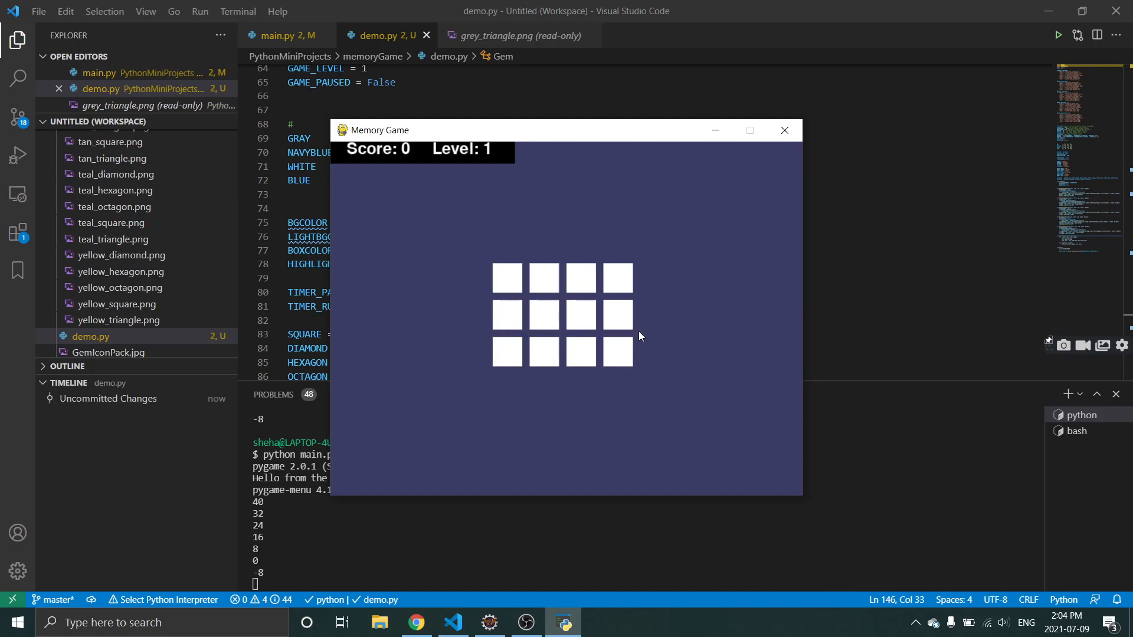
mouse_move(691, 264)
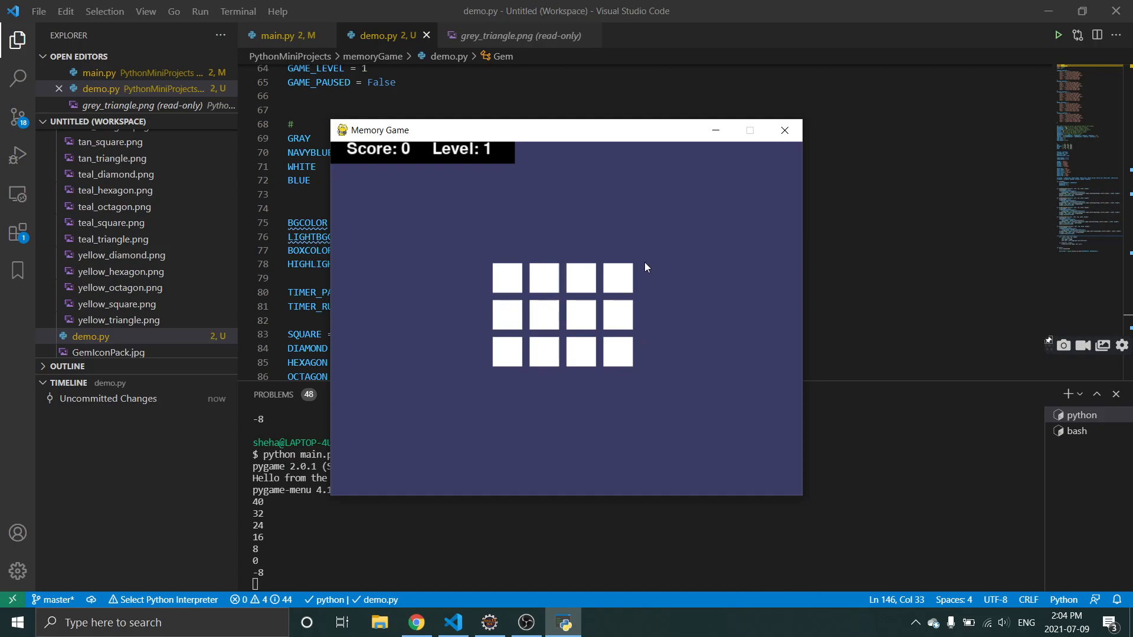
Flip tiles across the grid to find matches, pairing up the blue gems.
click(616, 314)
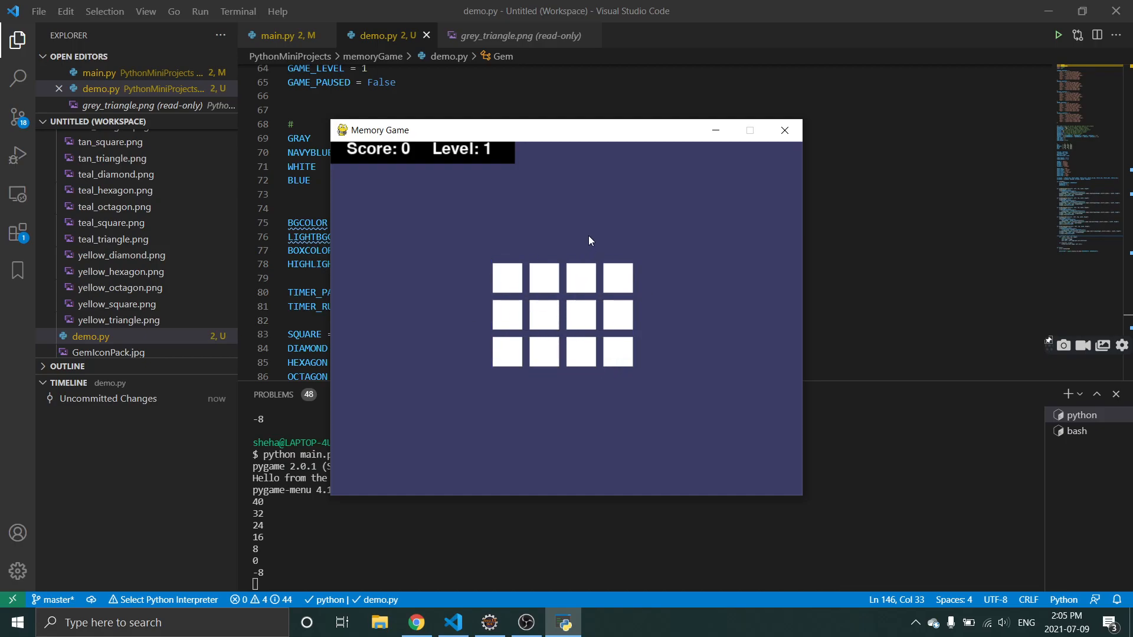
mouse_move(578, 253)
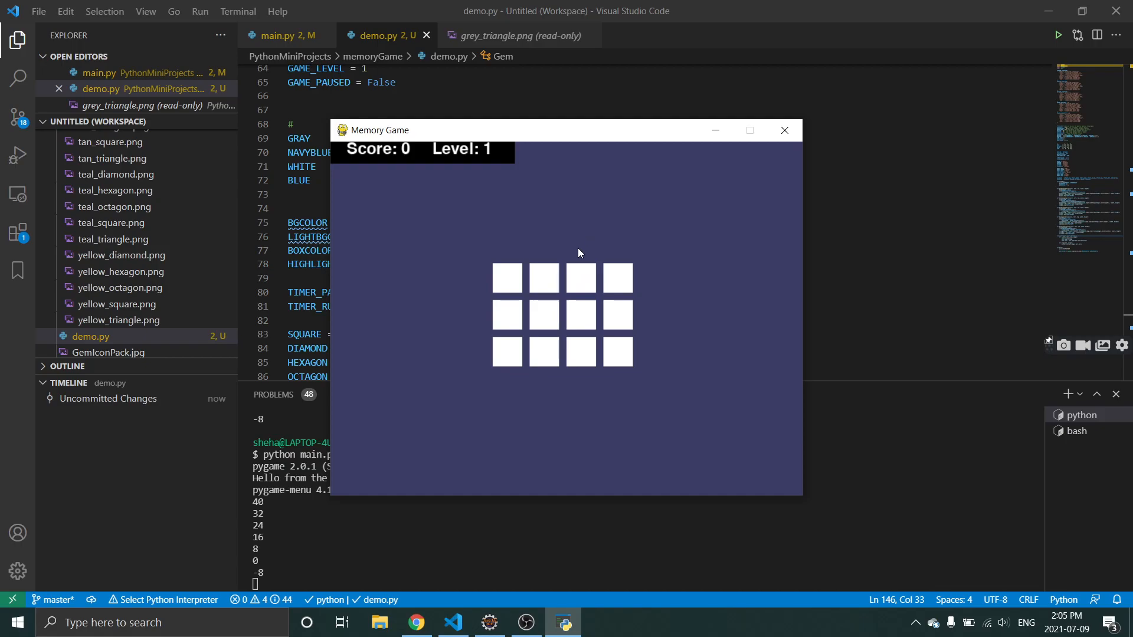
click(505, 276)
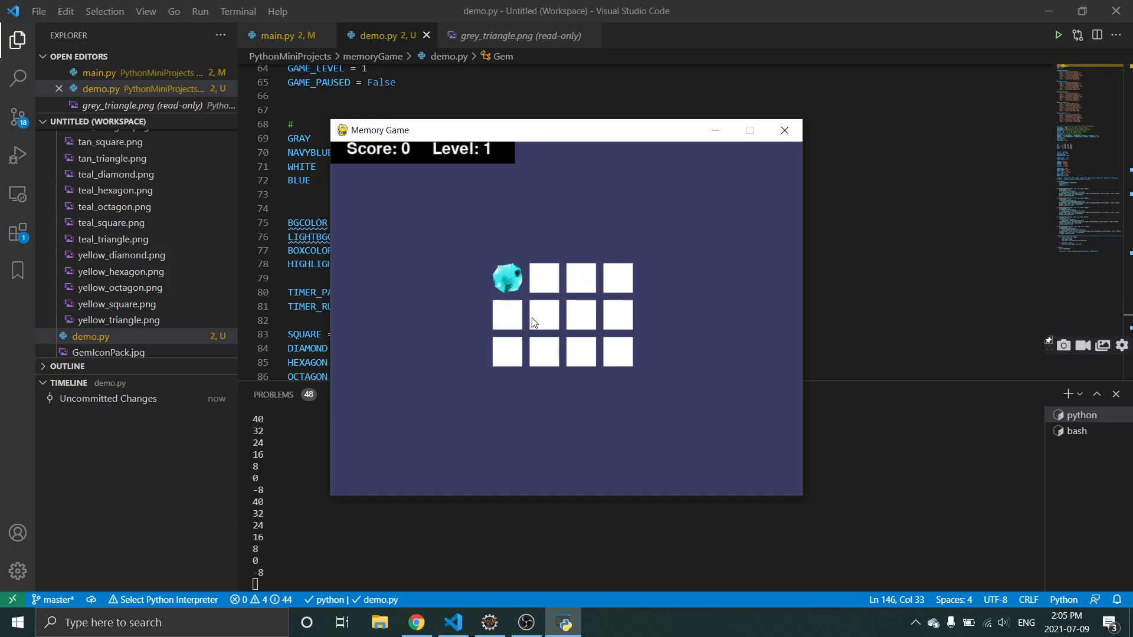
click(543, 315)
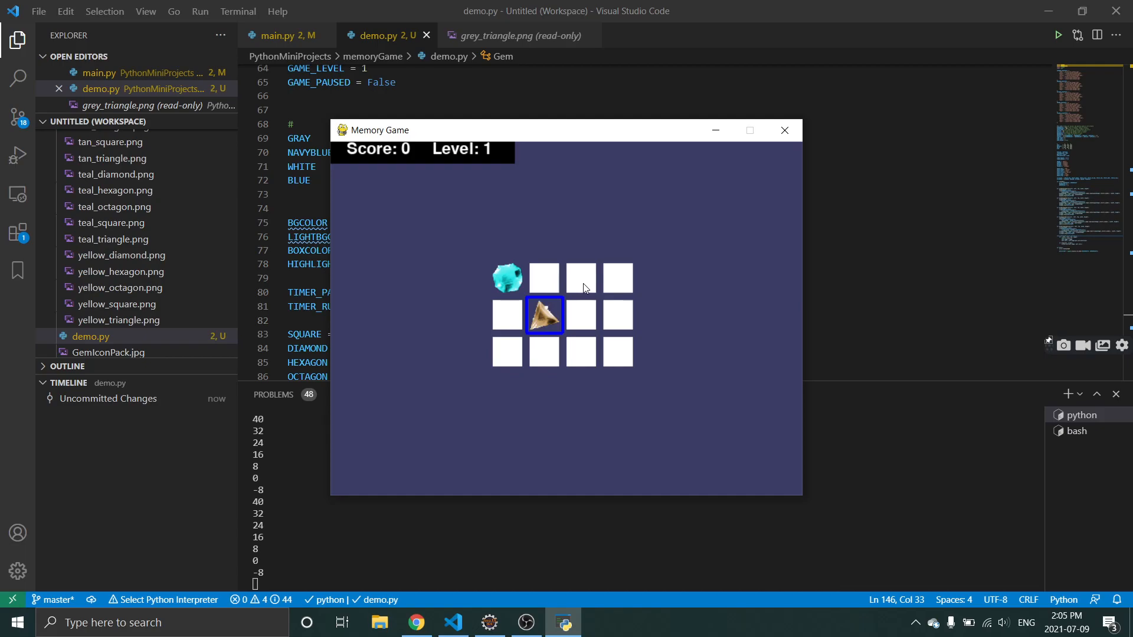
click(580, 277)
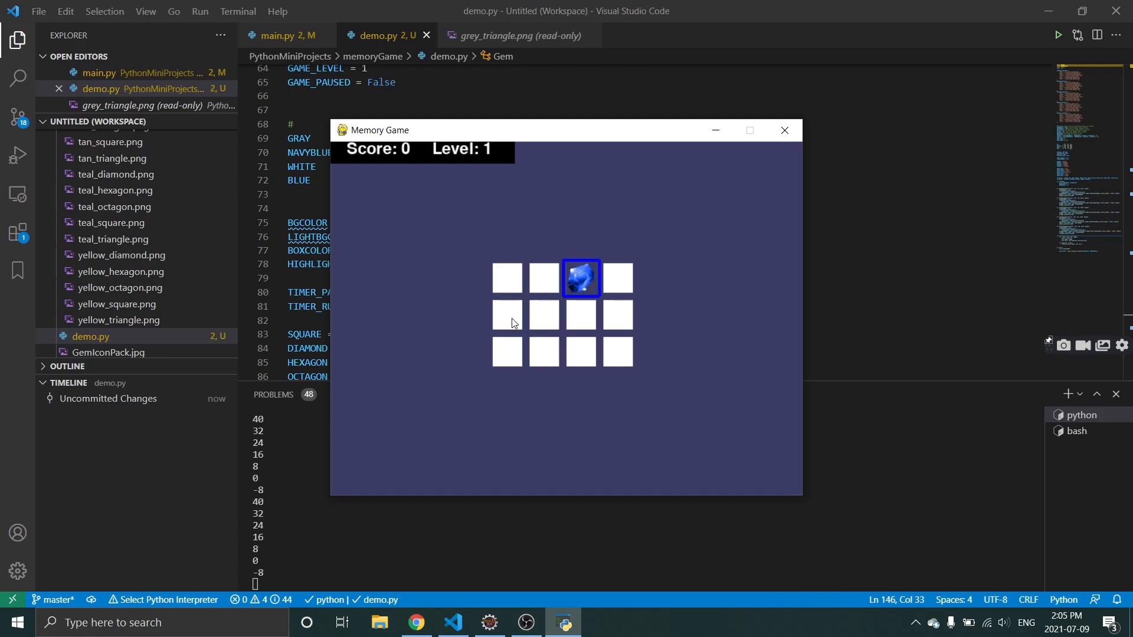
click(506, 314)
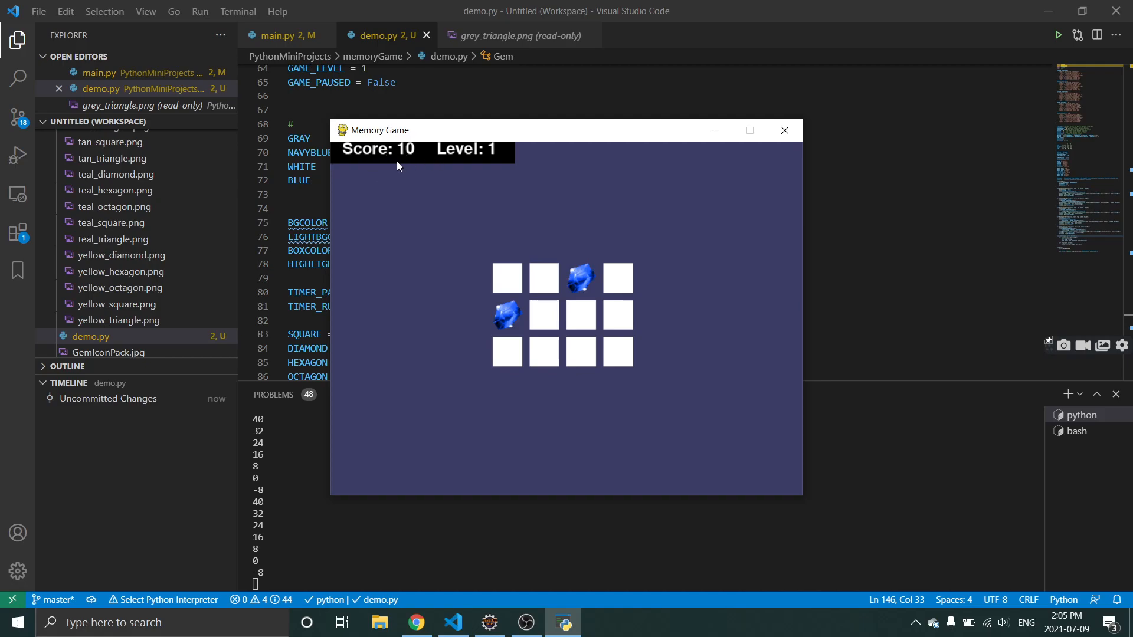
click(618, 277)
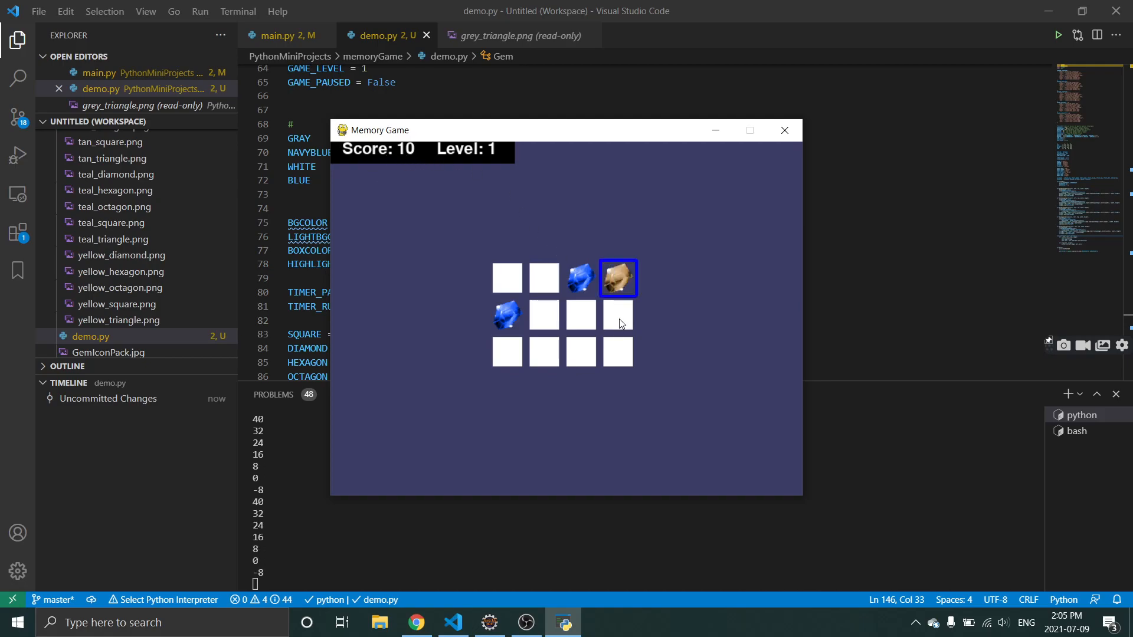
click(617, 315)
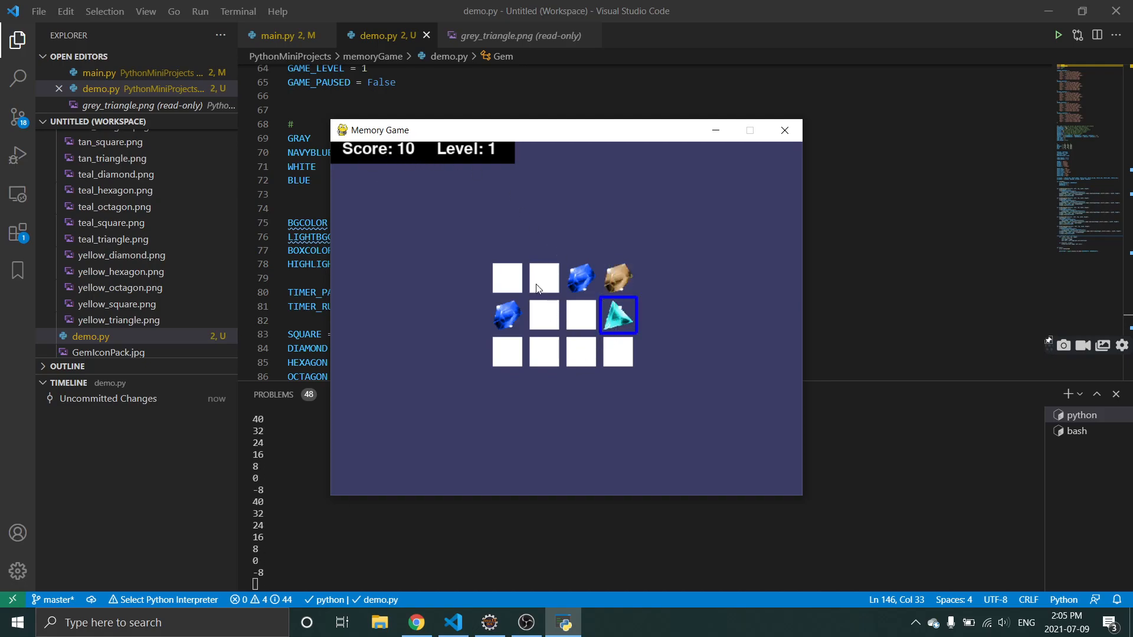
click(544, 278)
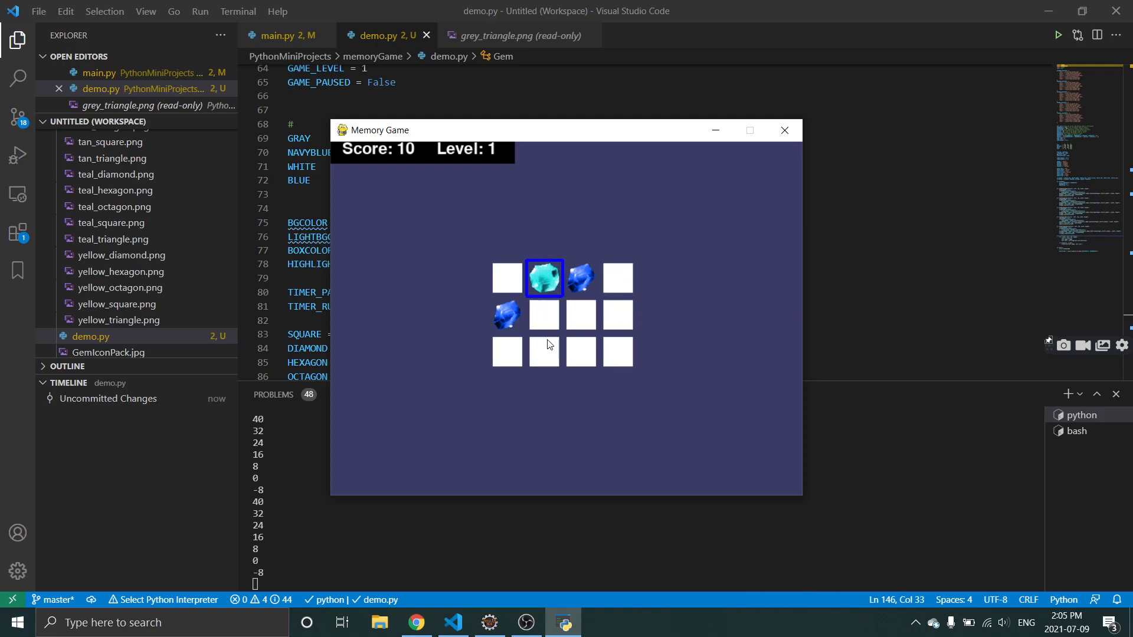
click(580, 353)
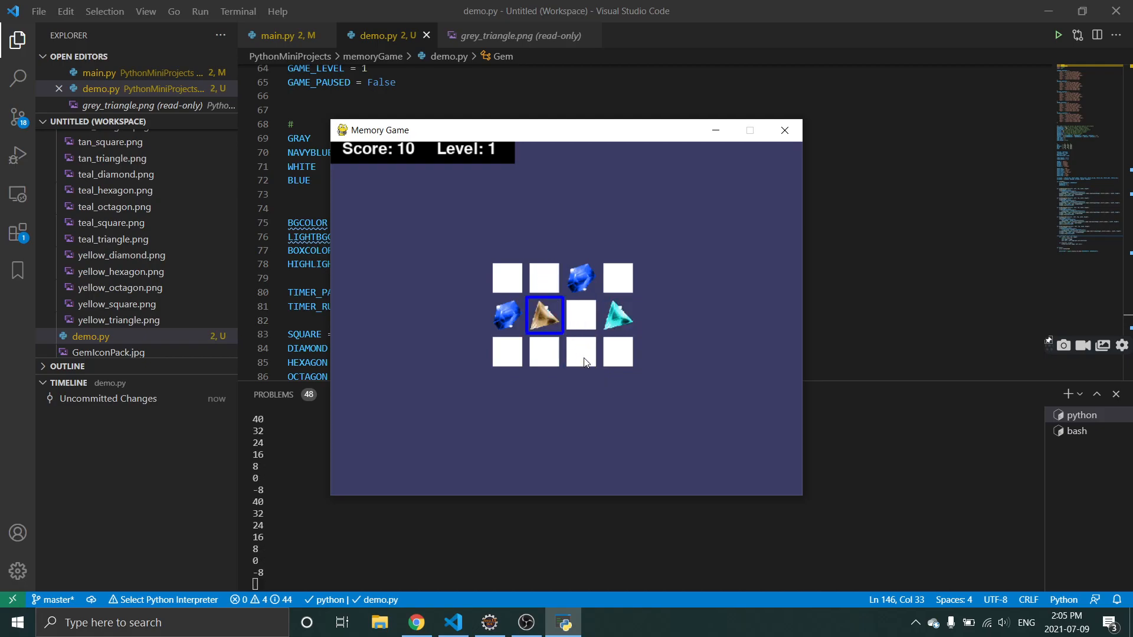
Match the cyan triangle, brown pyramid and green gem pairs.
click(580, 353)
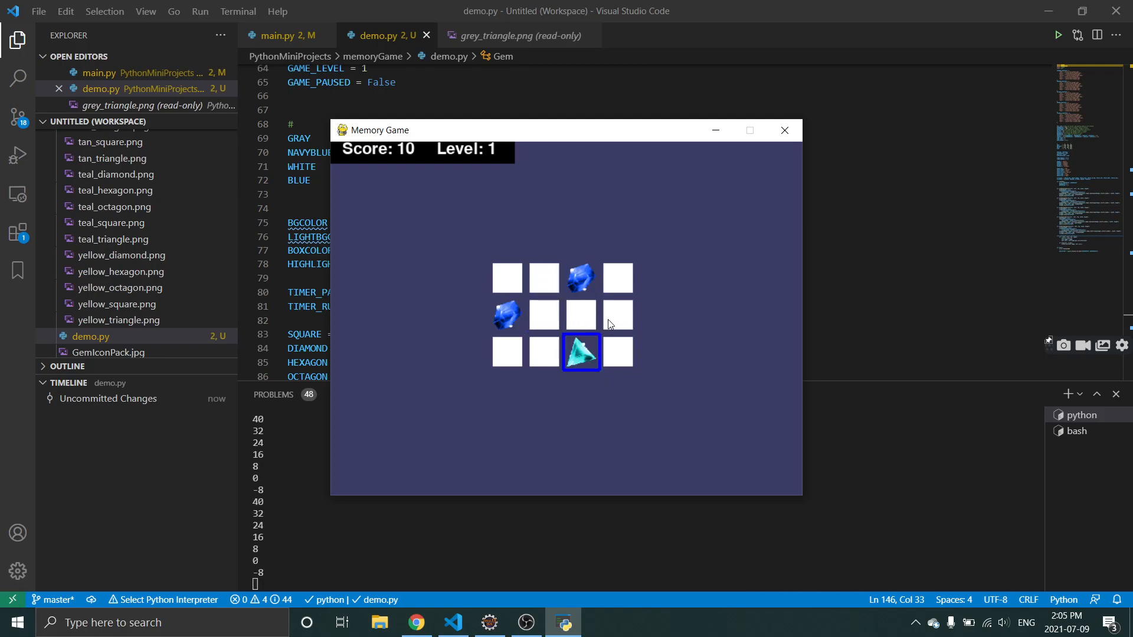
click(617, 315)
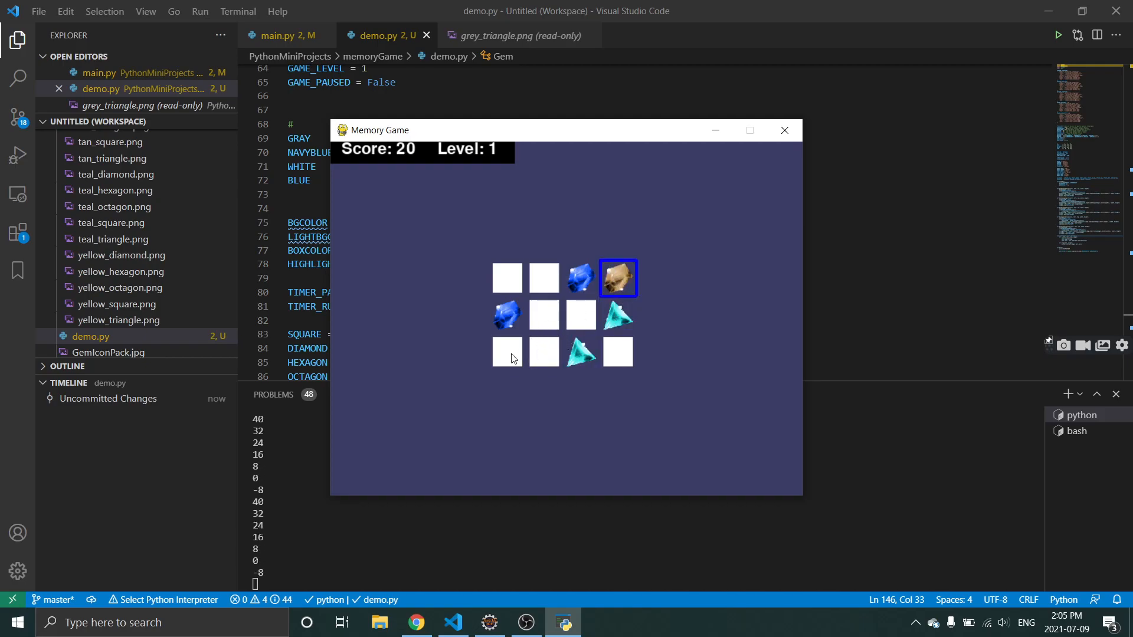
click(507, 352)
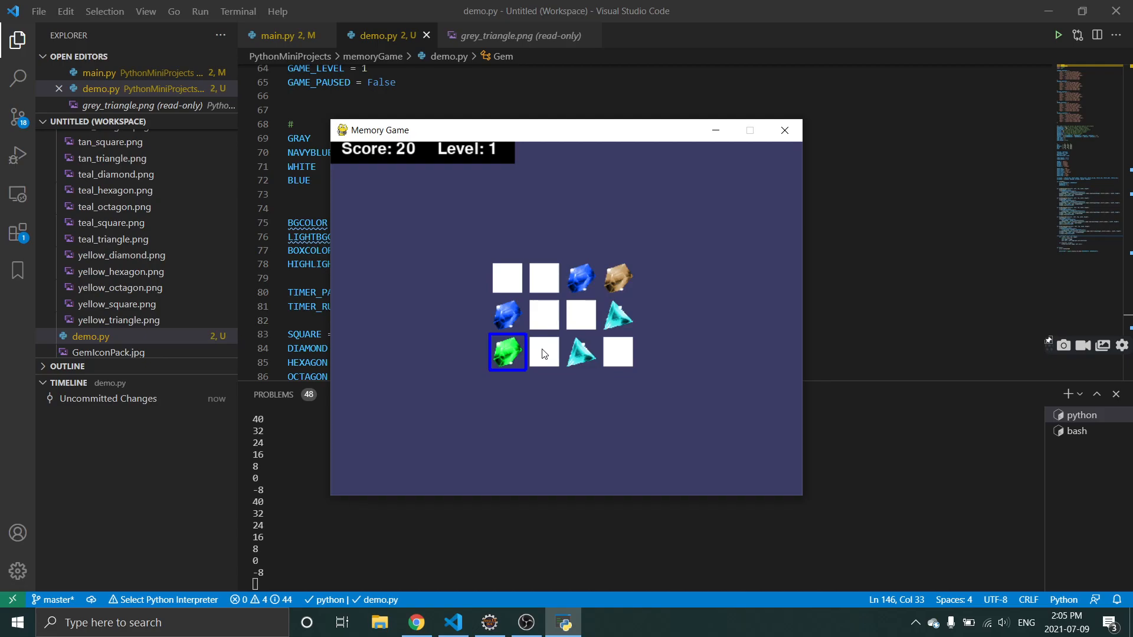
click(543, 353)
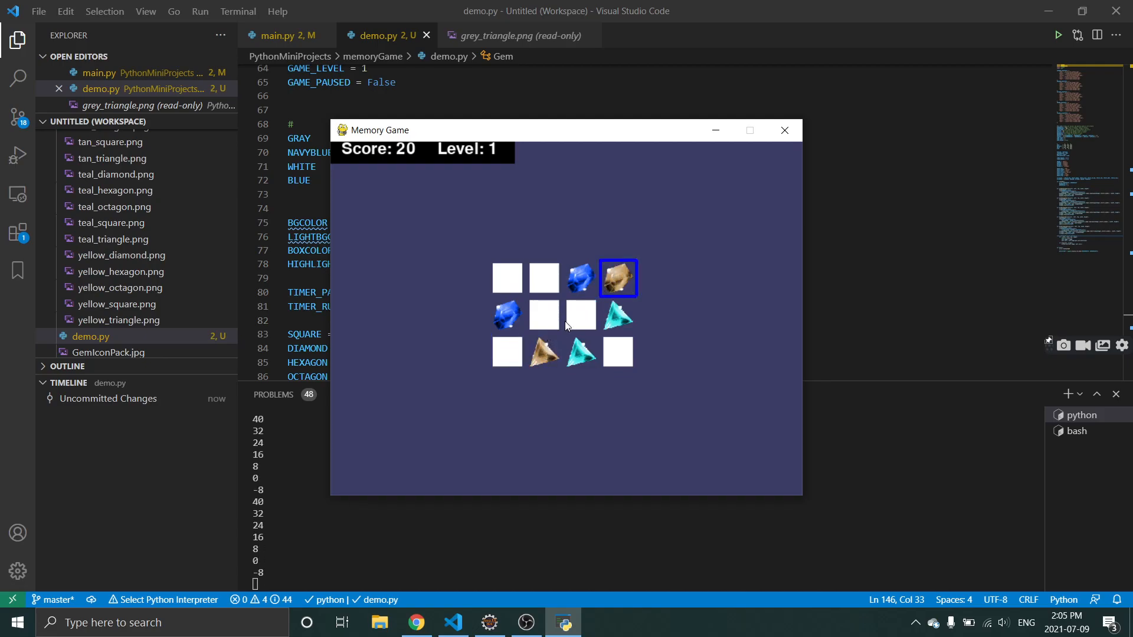
click(543, 315)
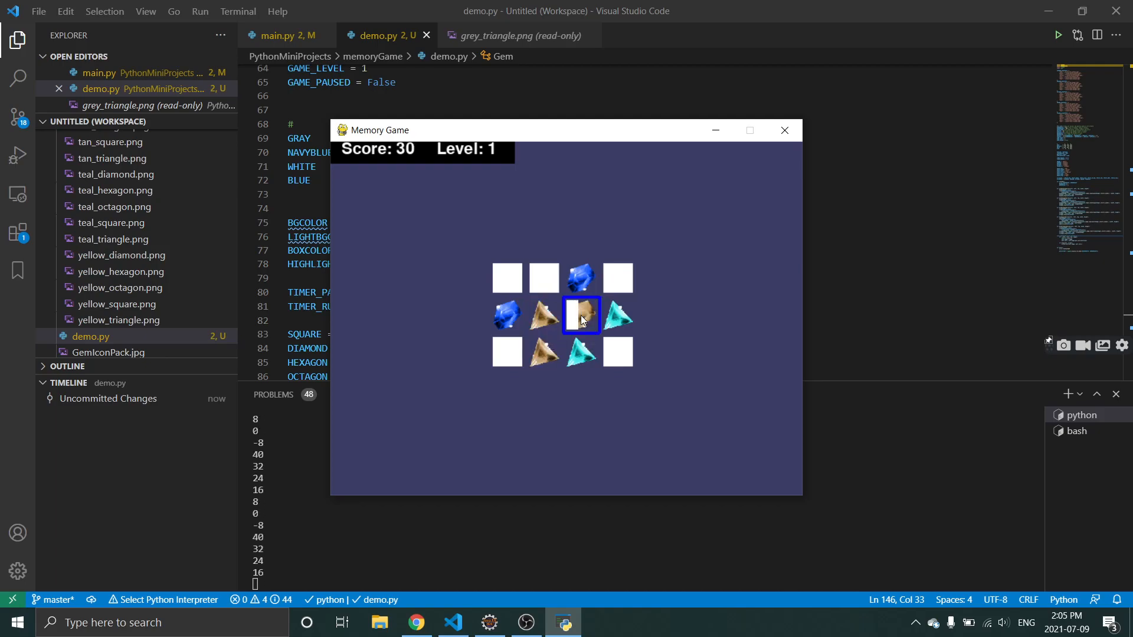
click(617, 277)
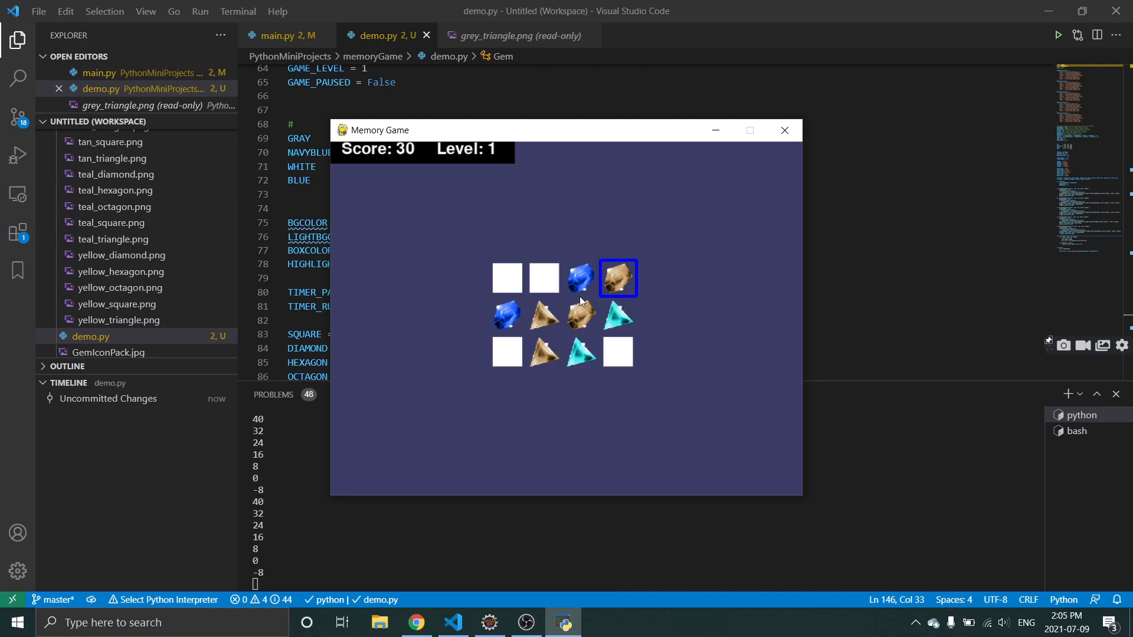
click(543, 277)
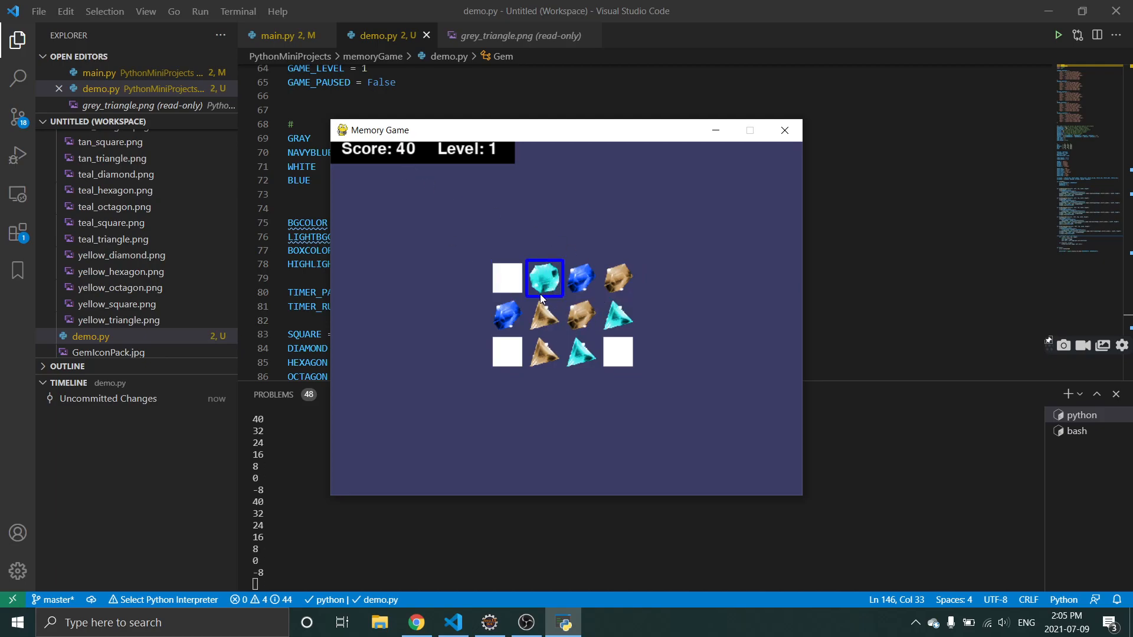
click(617, 351)
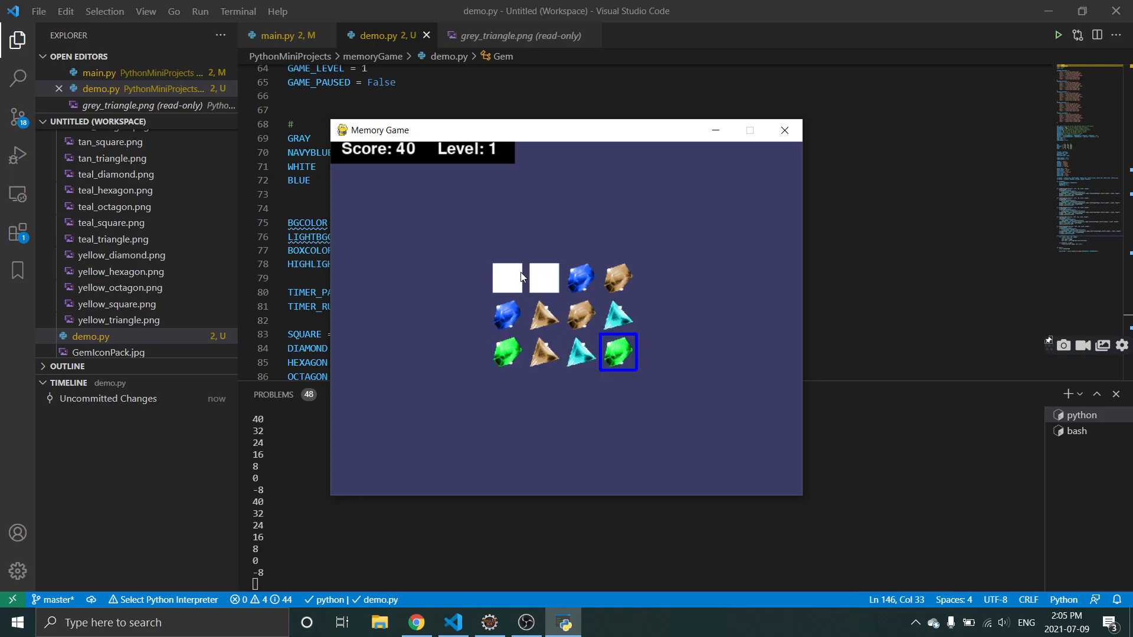
click(543, 277)
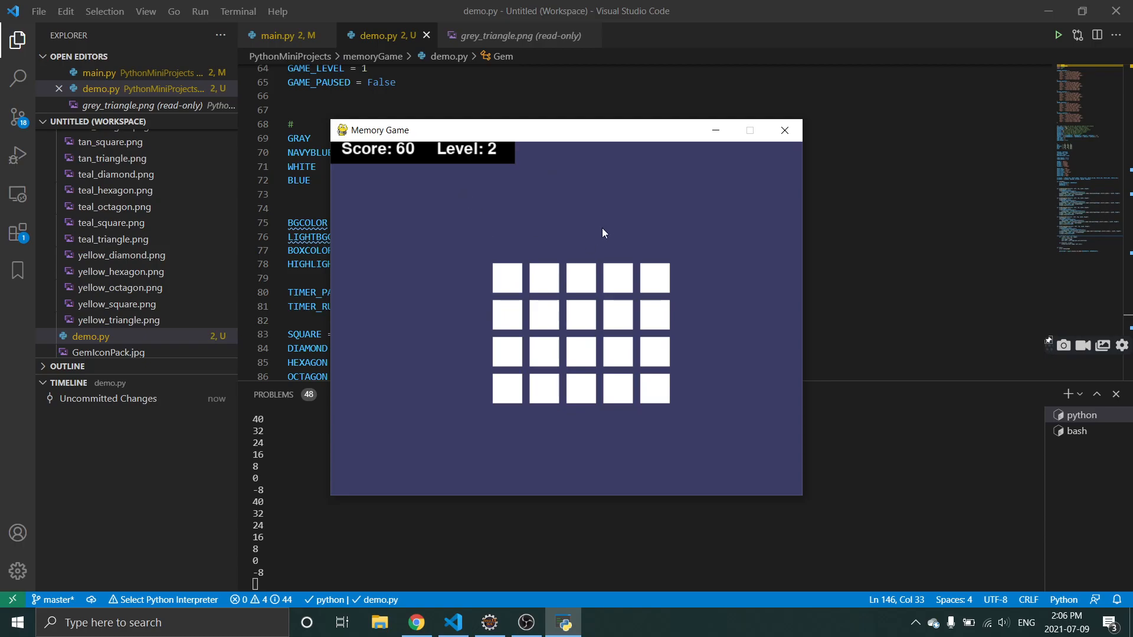
mouse_move(513, 164)
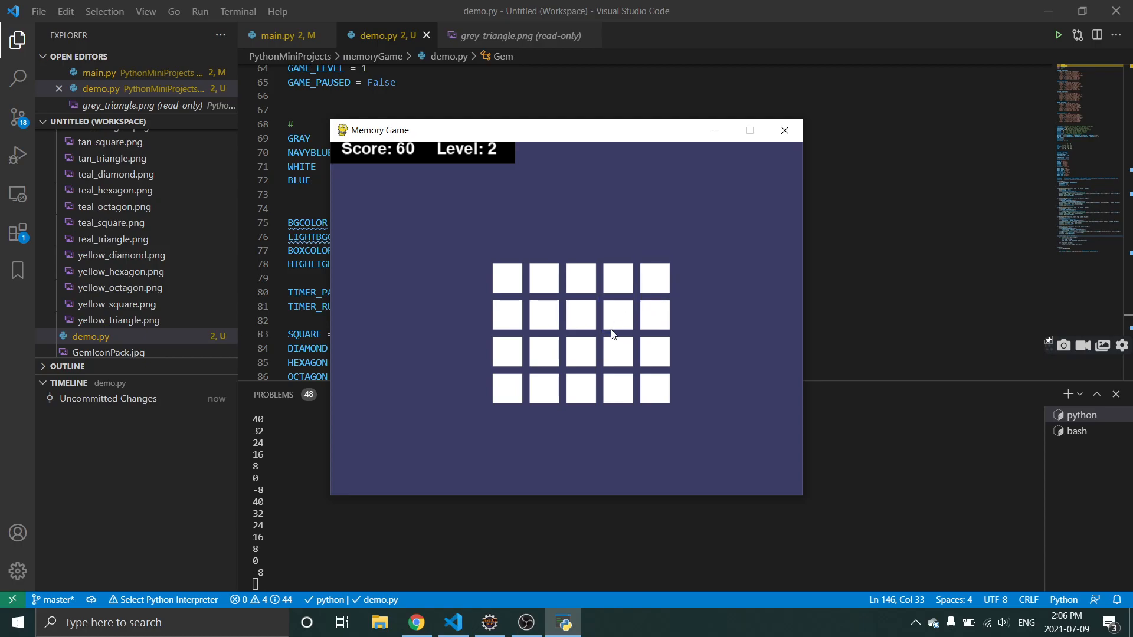
mouse_move(567, 324)
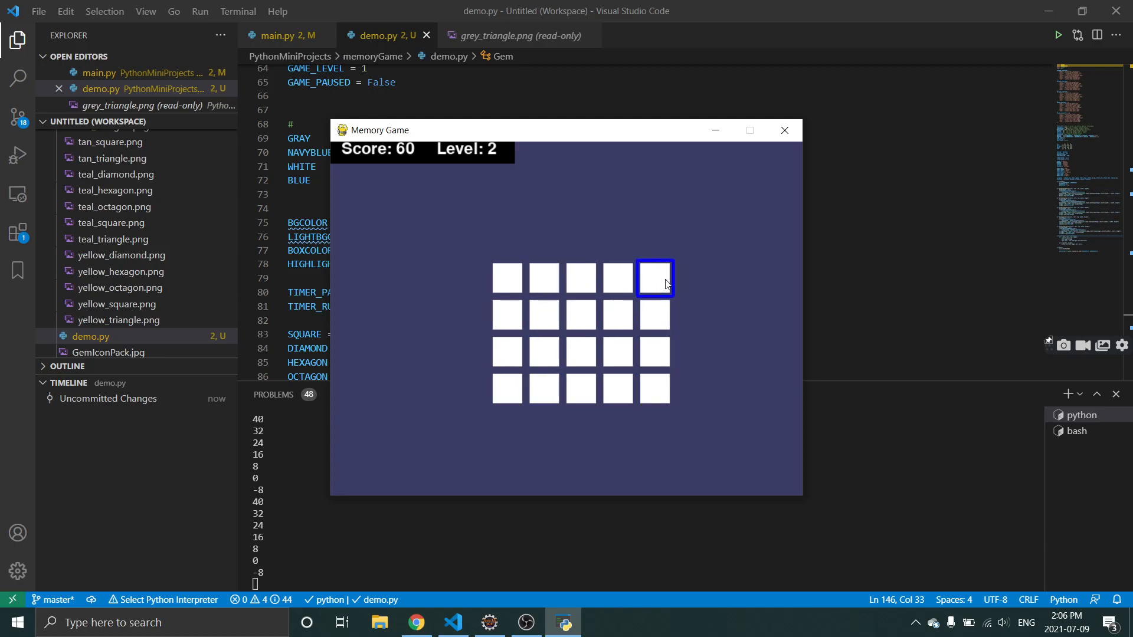
Turn over the top-right tile on the fresh Level 2 board.
click(617, 316)
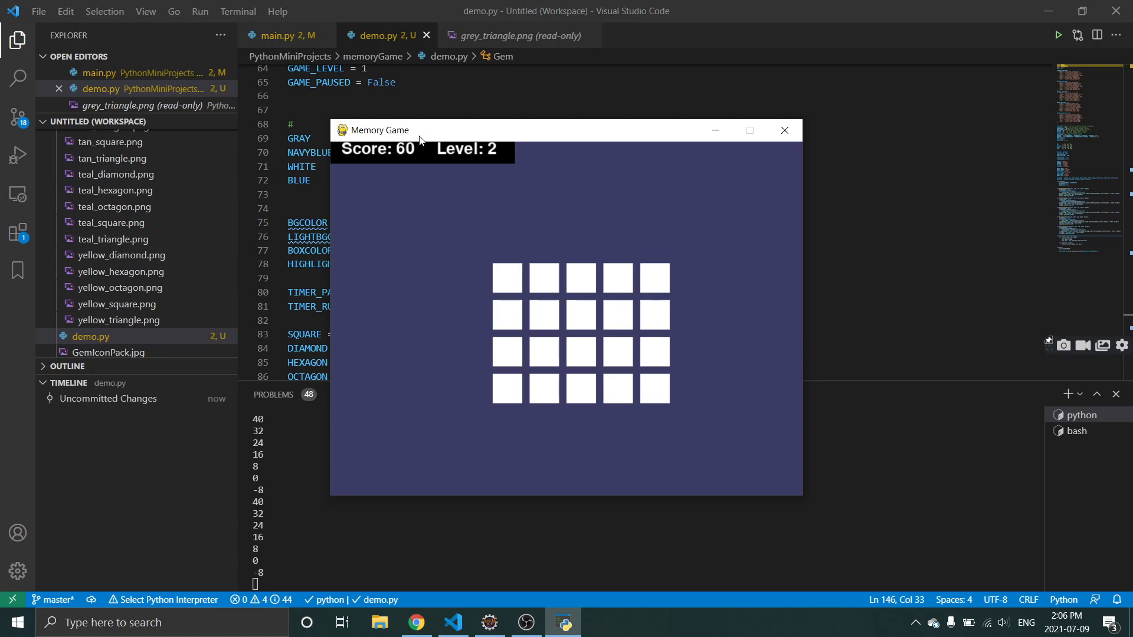
mouse_move(465, 225)
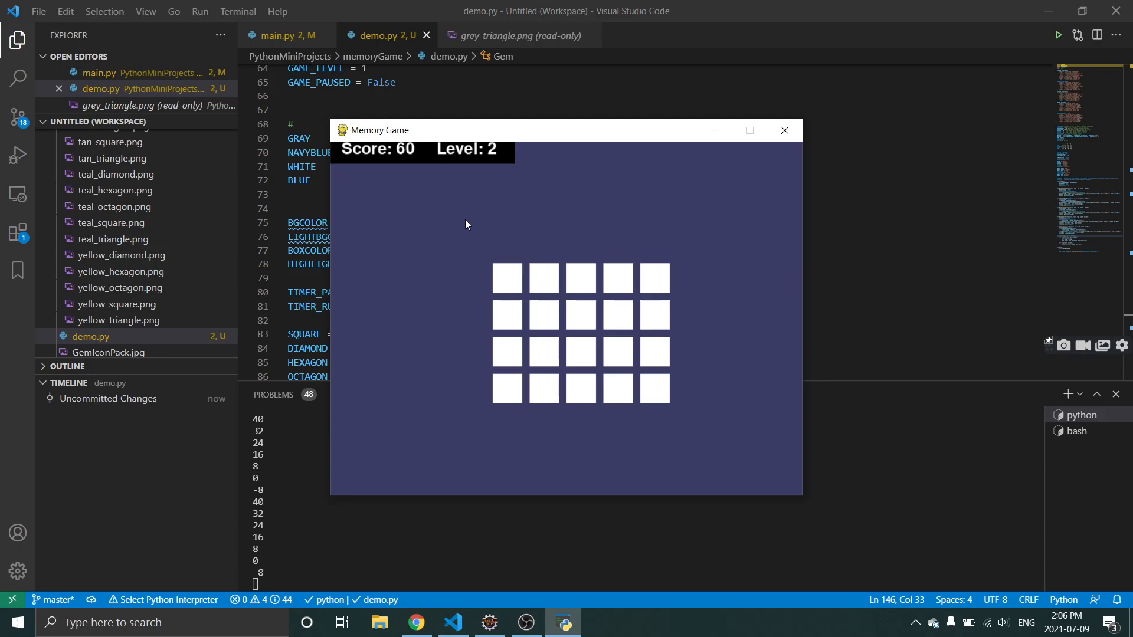
mouse_move(697, 217)
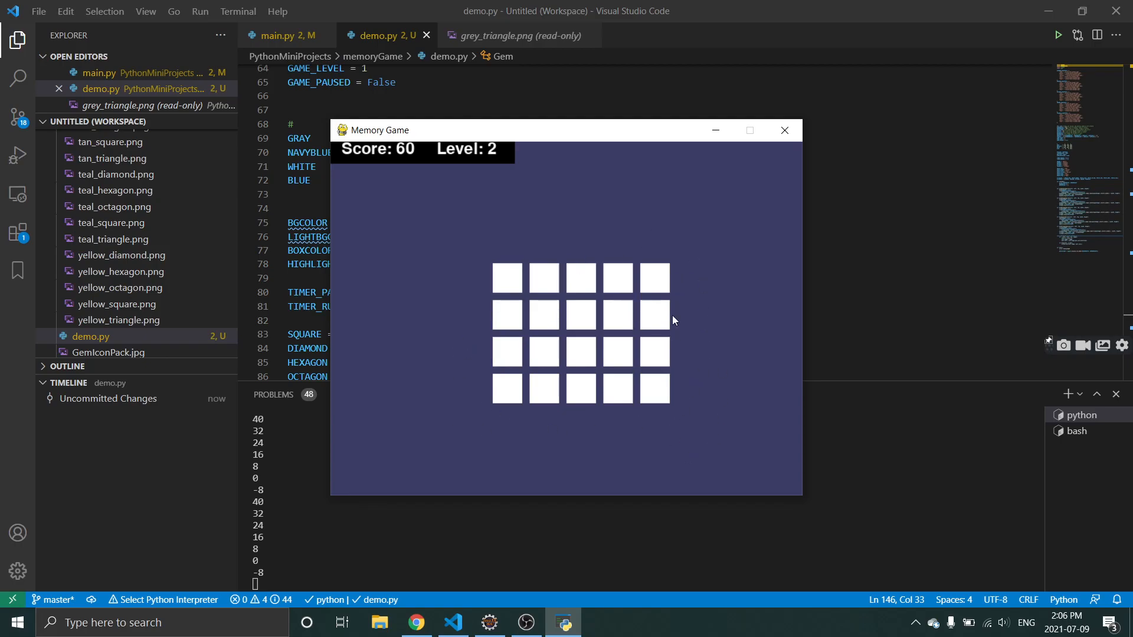
mouse_move(489, 223)
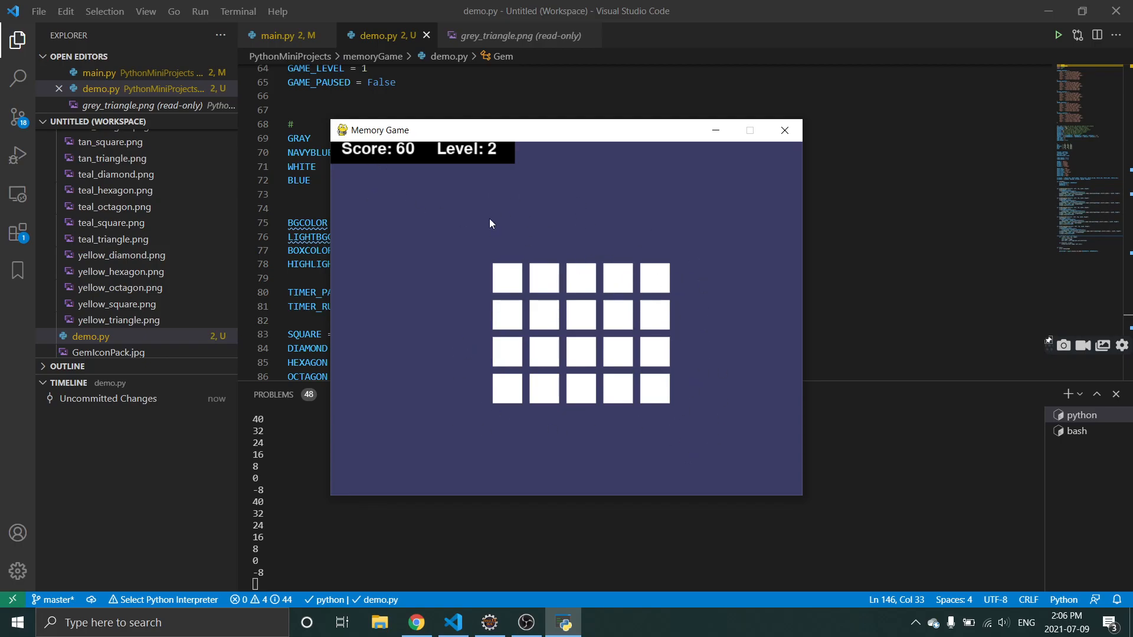
mouse_move(424, 355)
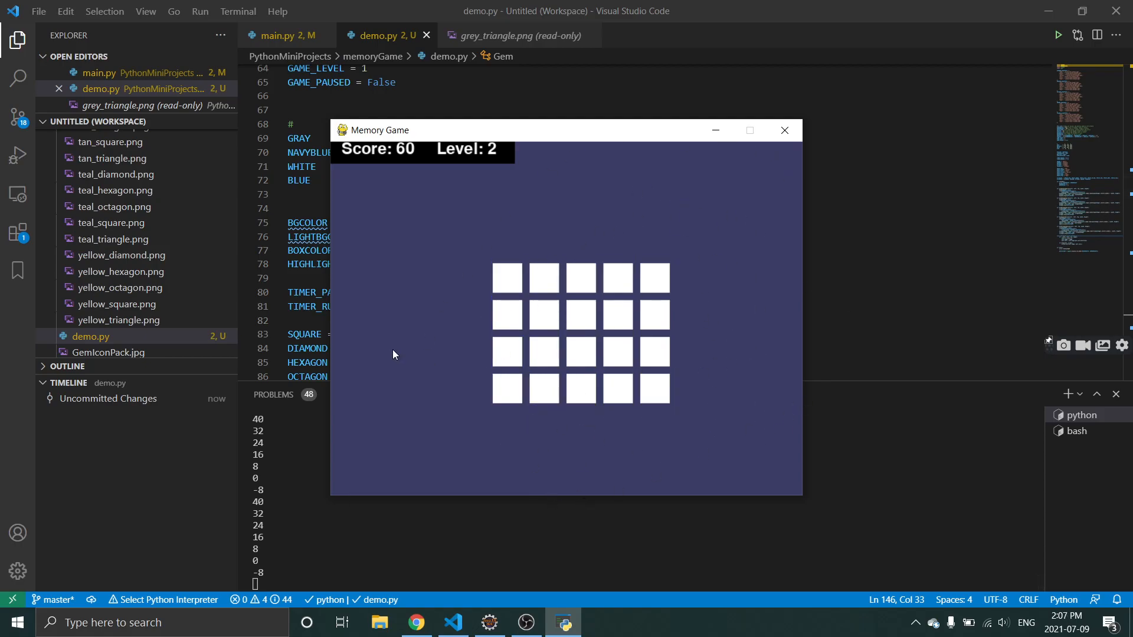
mouse_move(718, 275)
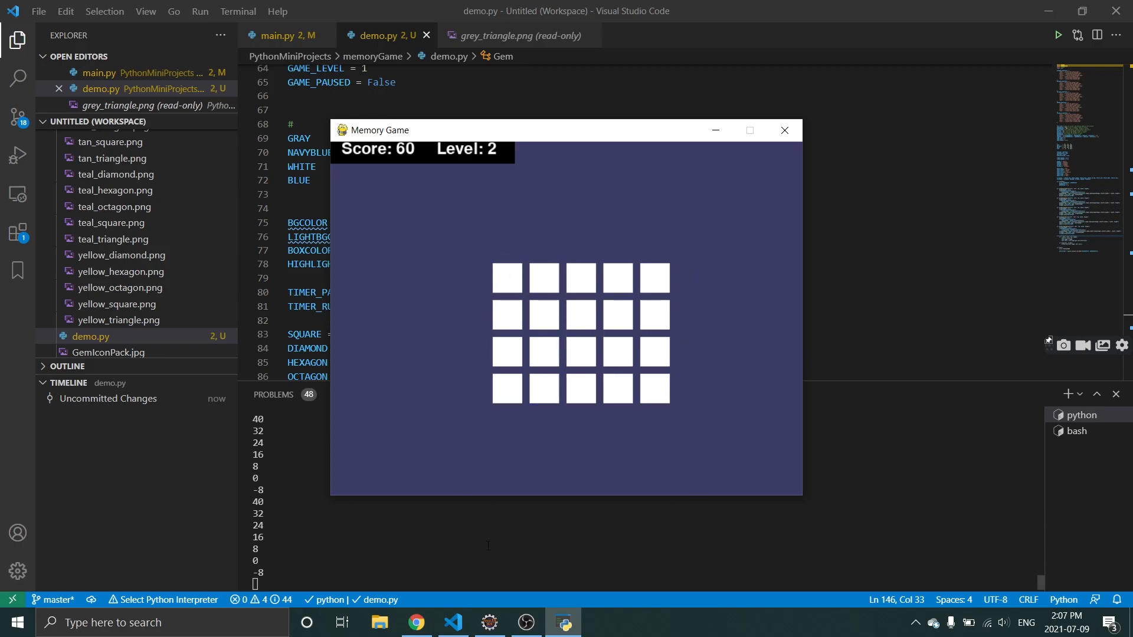
mouse_move(467, 189)
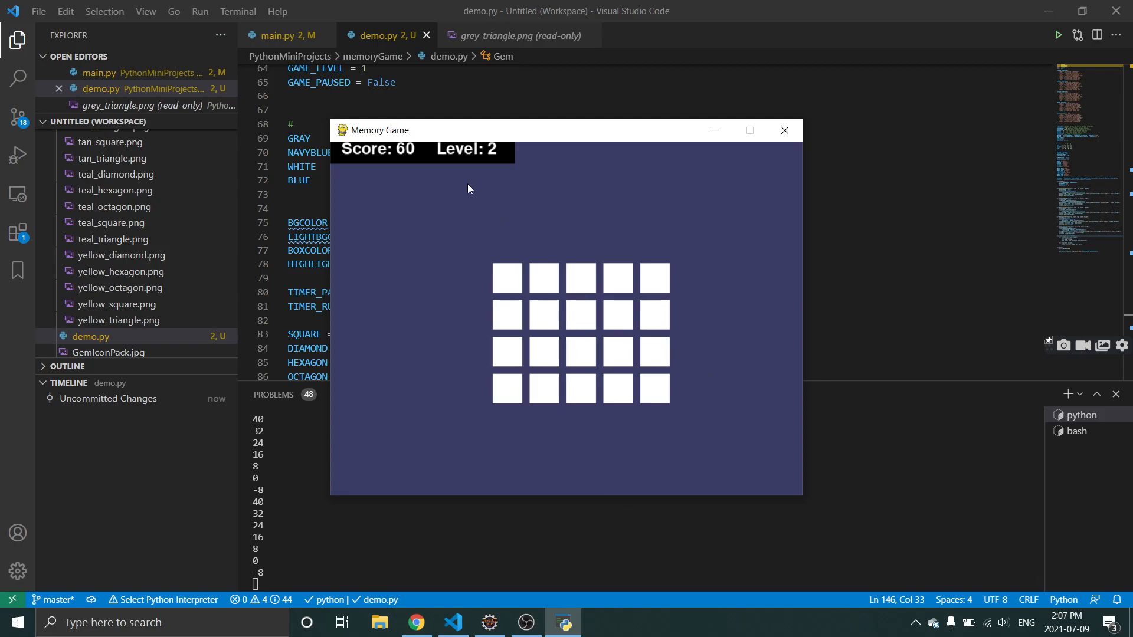
mouse_move(730, 165)
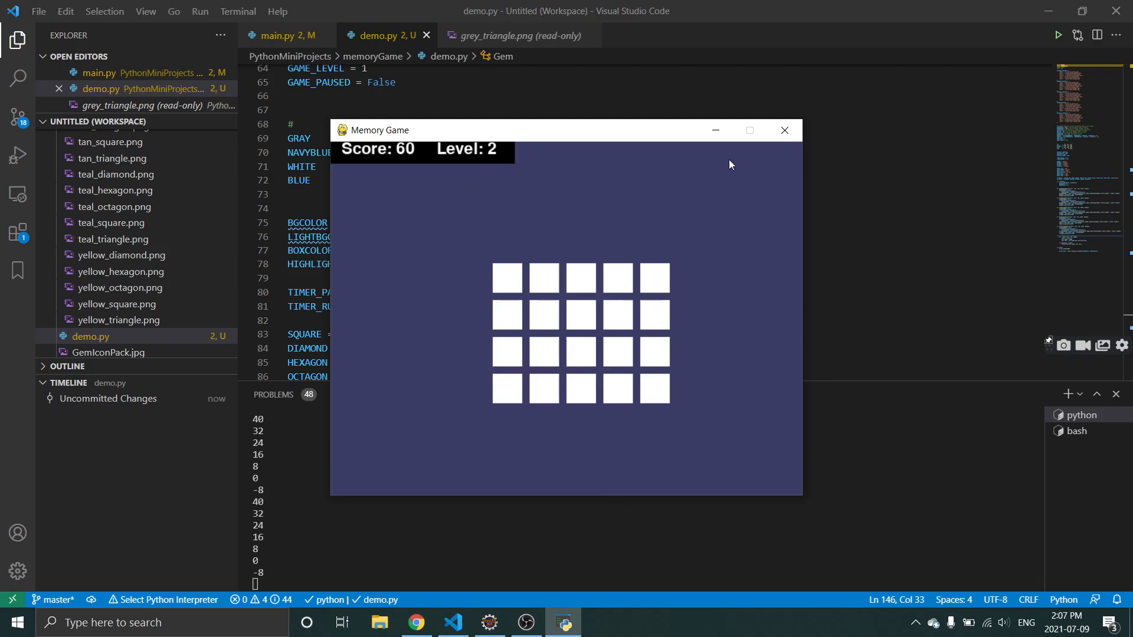
mouse_move(667, 219)
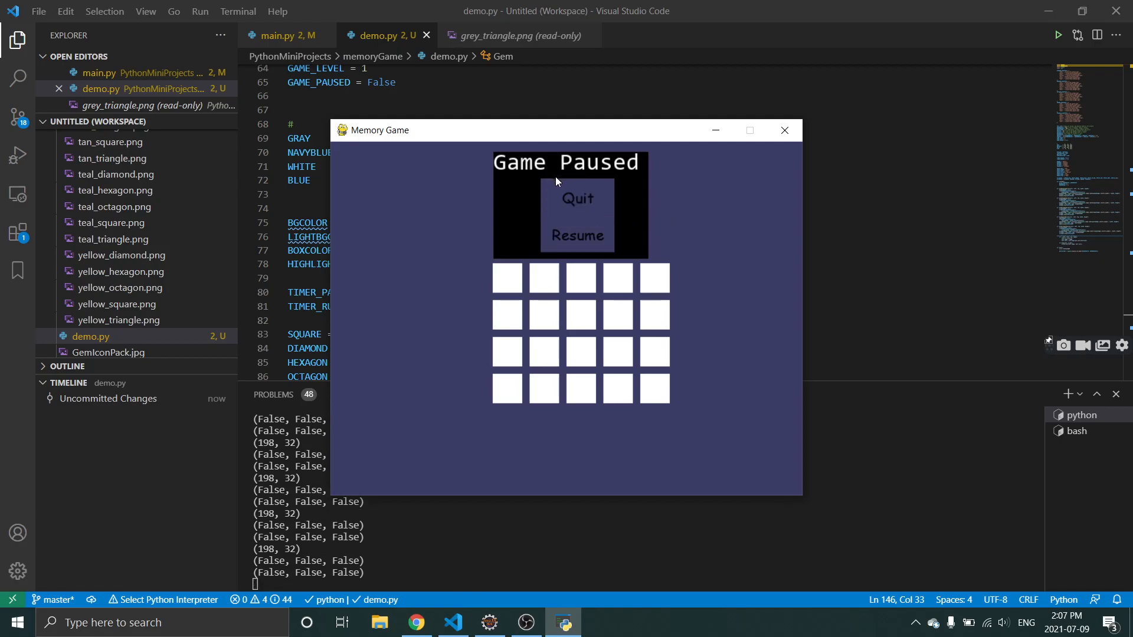
mouse_move(577, 209)
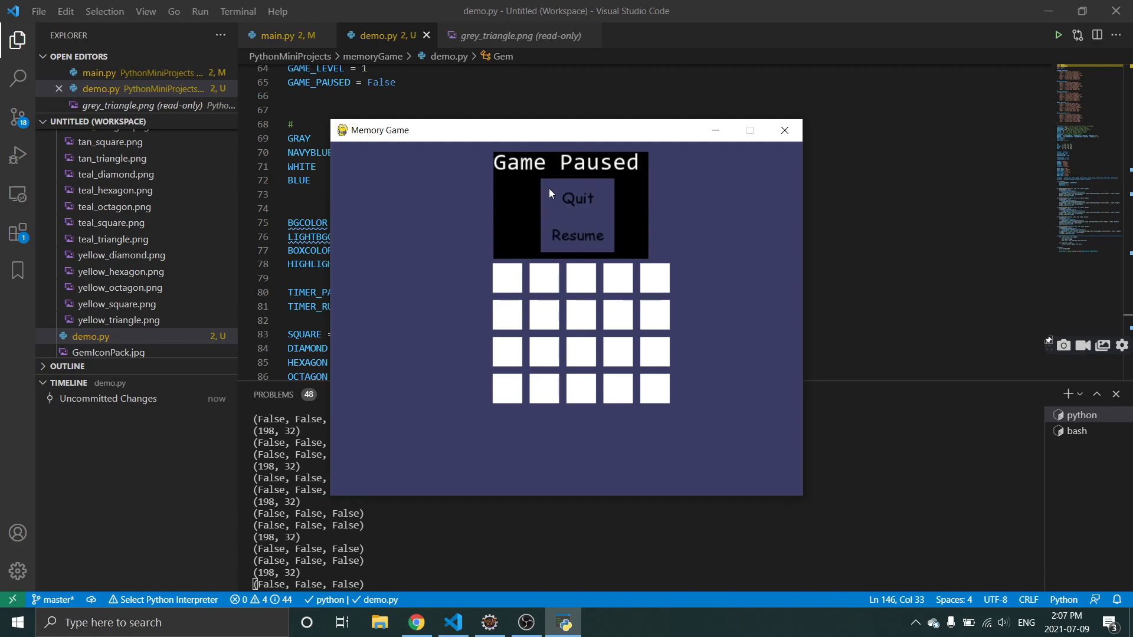
mouse_move(585, 210)
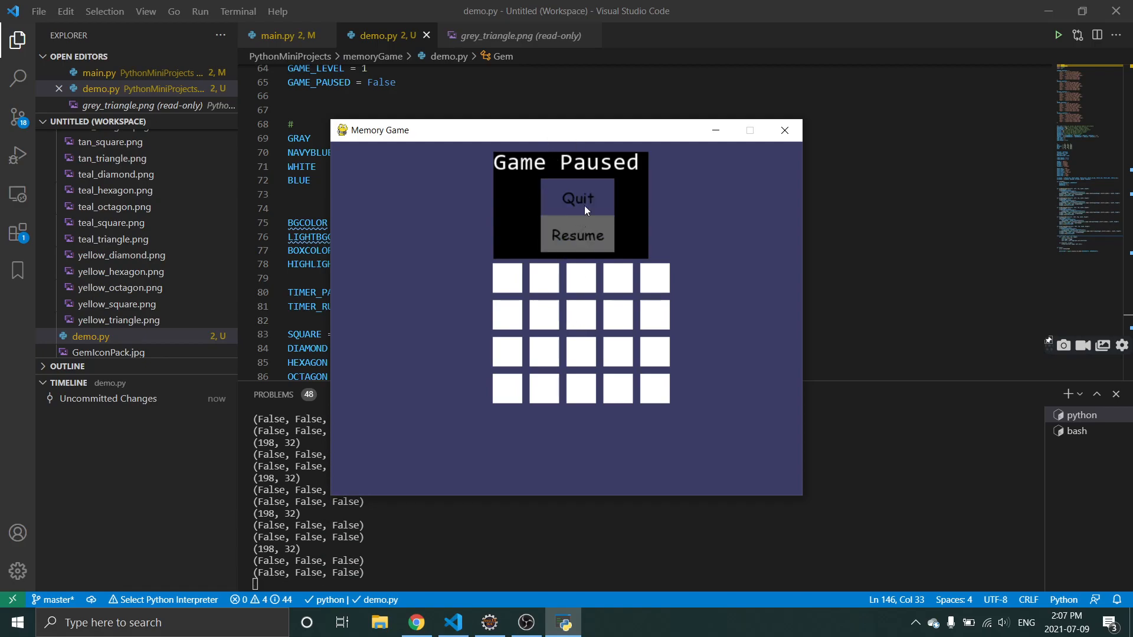
Choose Quit on the Game Paused screen to close Memory Game.
click(576, 234)
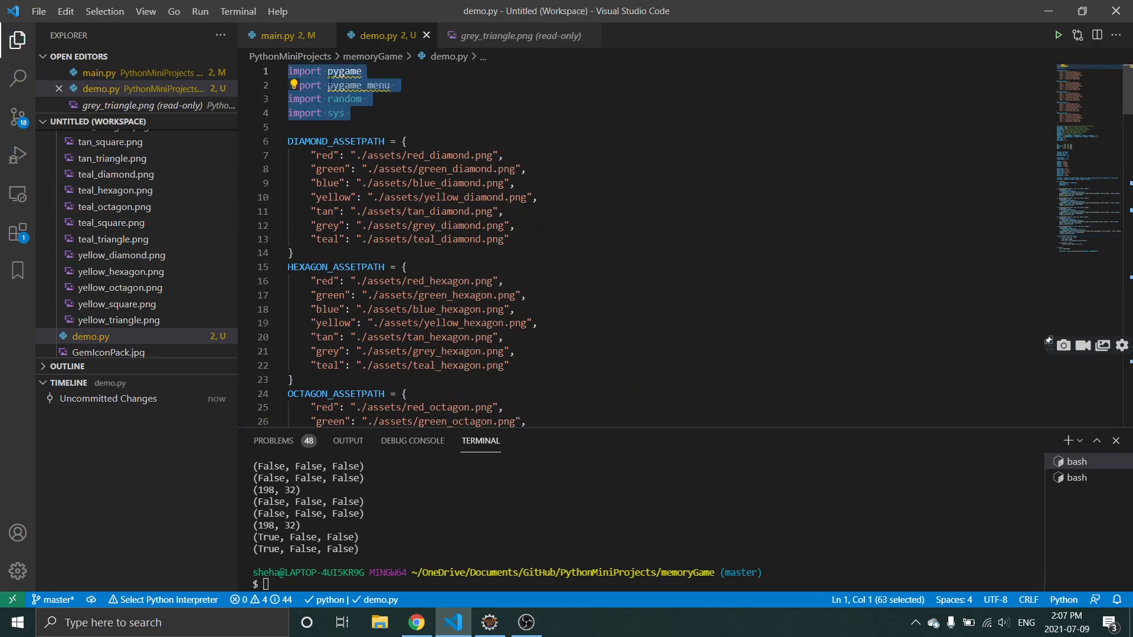
click(345, 70)
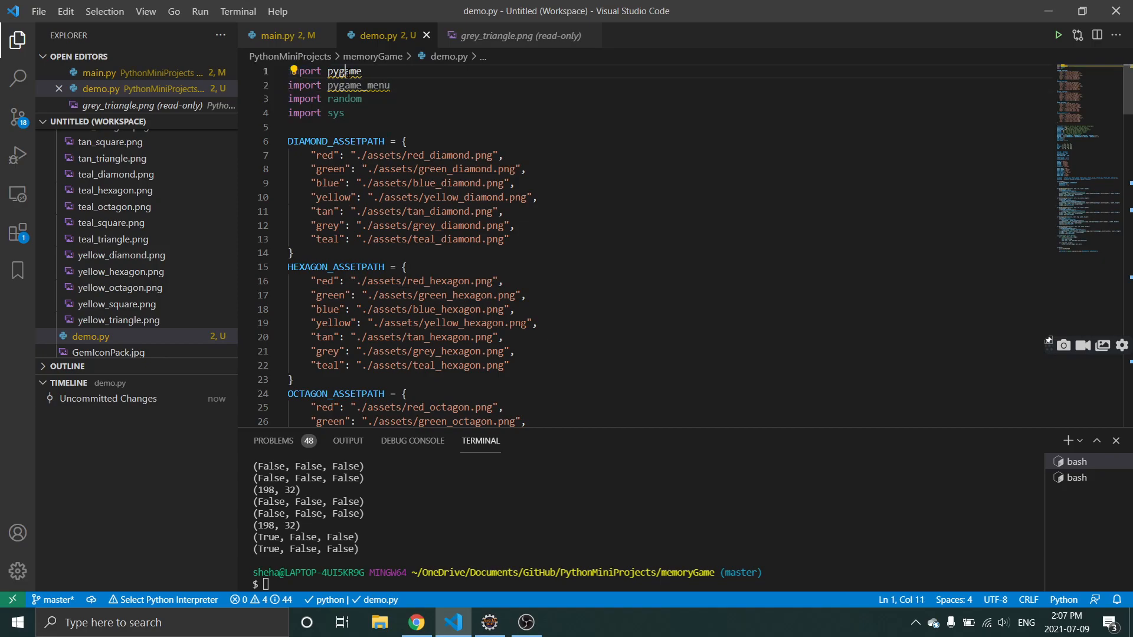
click(350, 113)
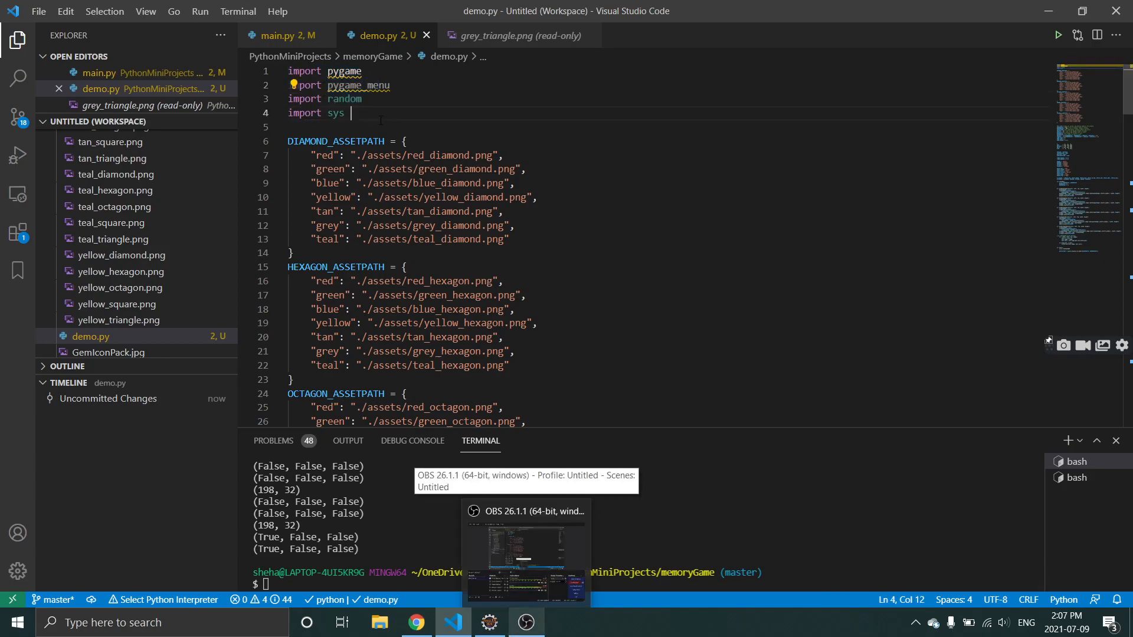
scroll(down, 3)
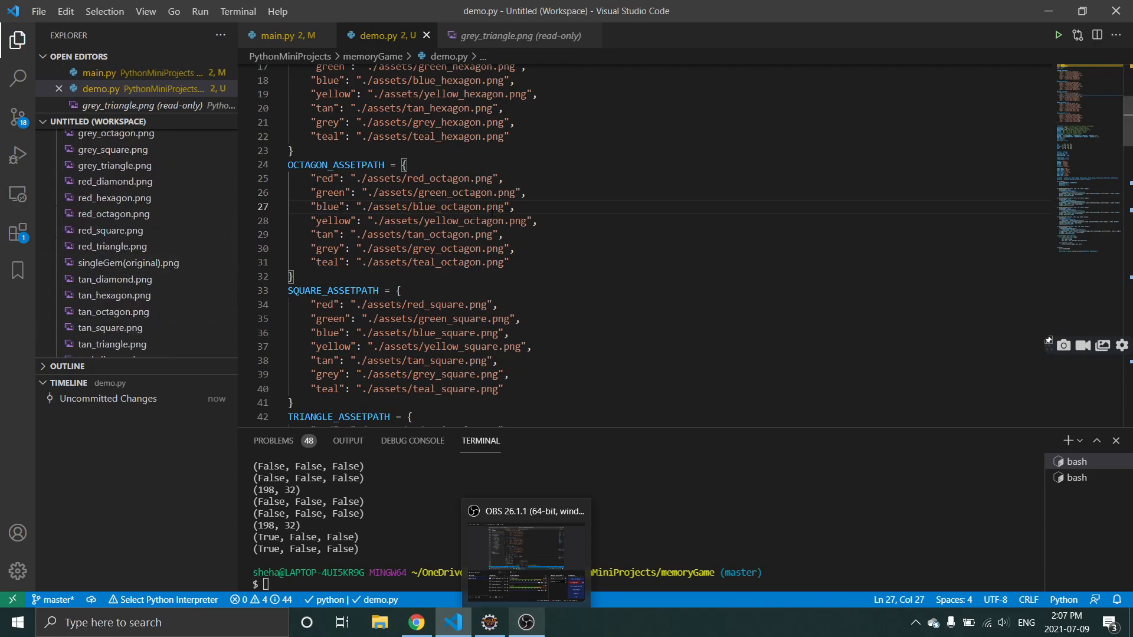
drag(374, 206, 505, 207)
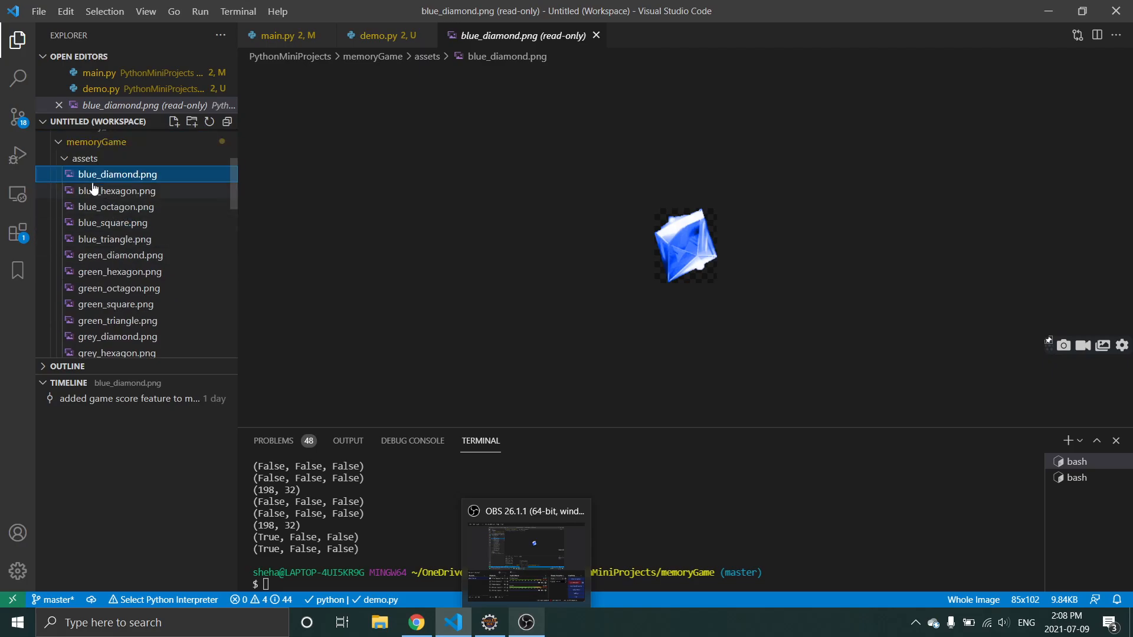
mouse_move(129, 212)
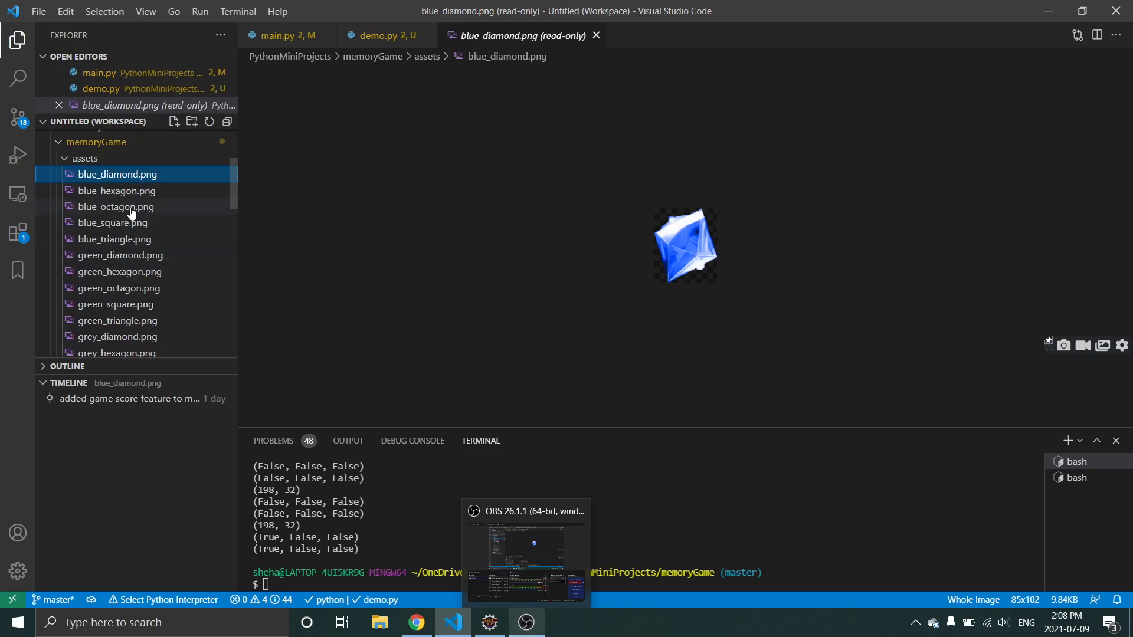
Preview blue_octagon.png and blue_triangle.png from the memoryGame assets folder.
click(117, 206)
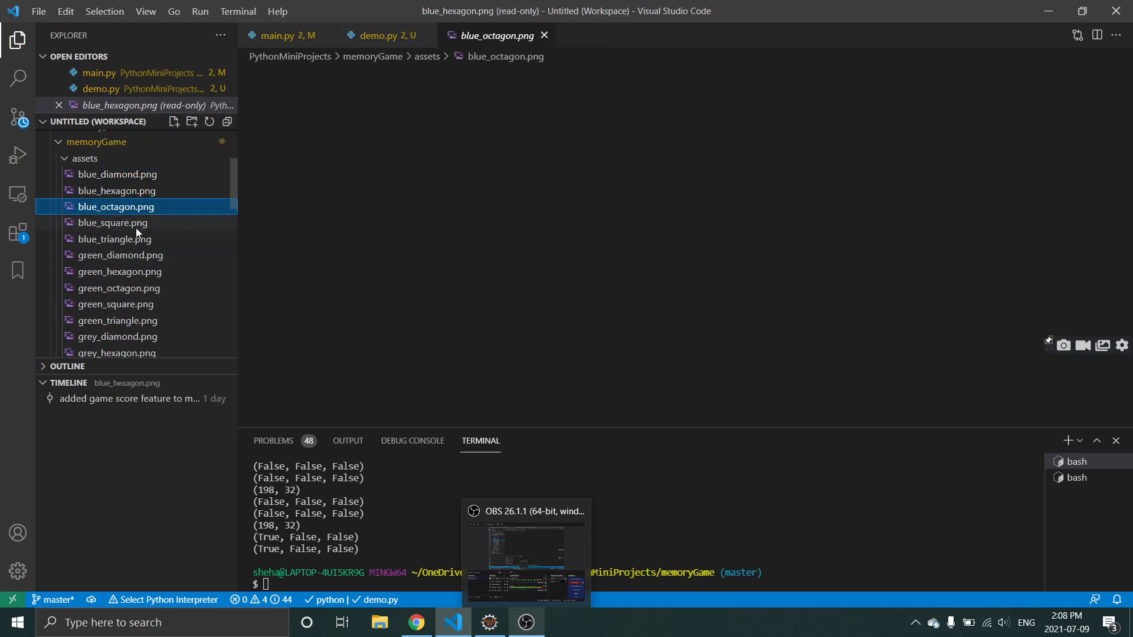
click(112, 223)
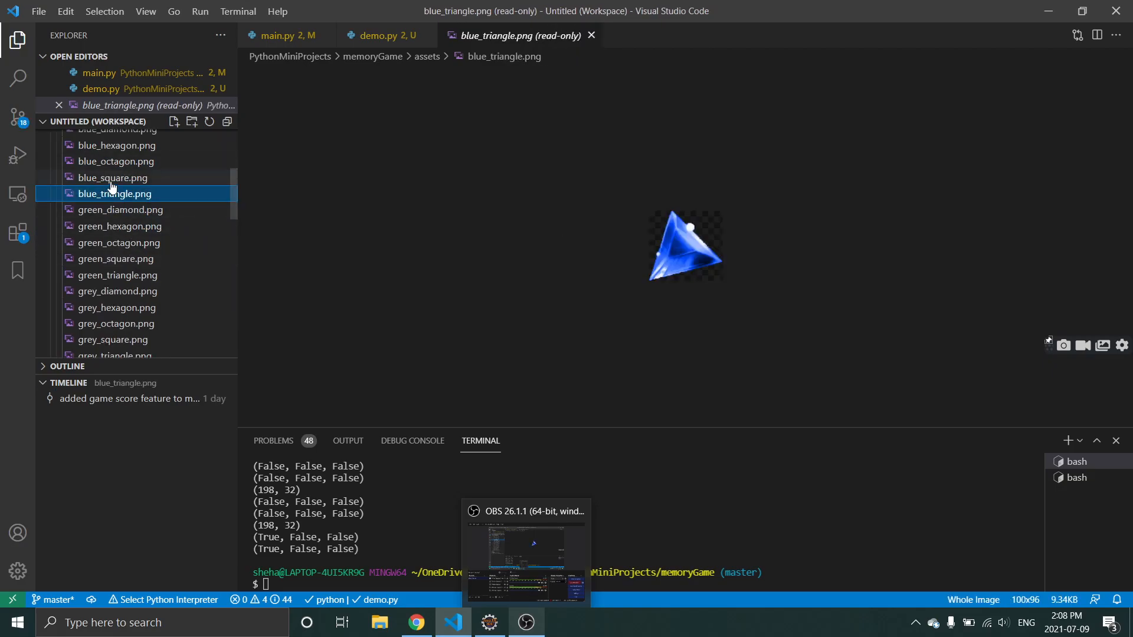
scroll(down, 3)
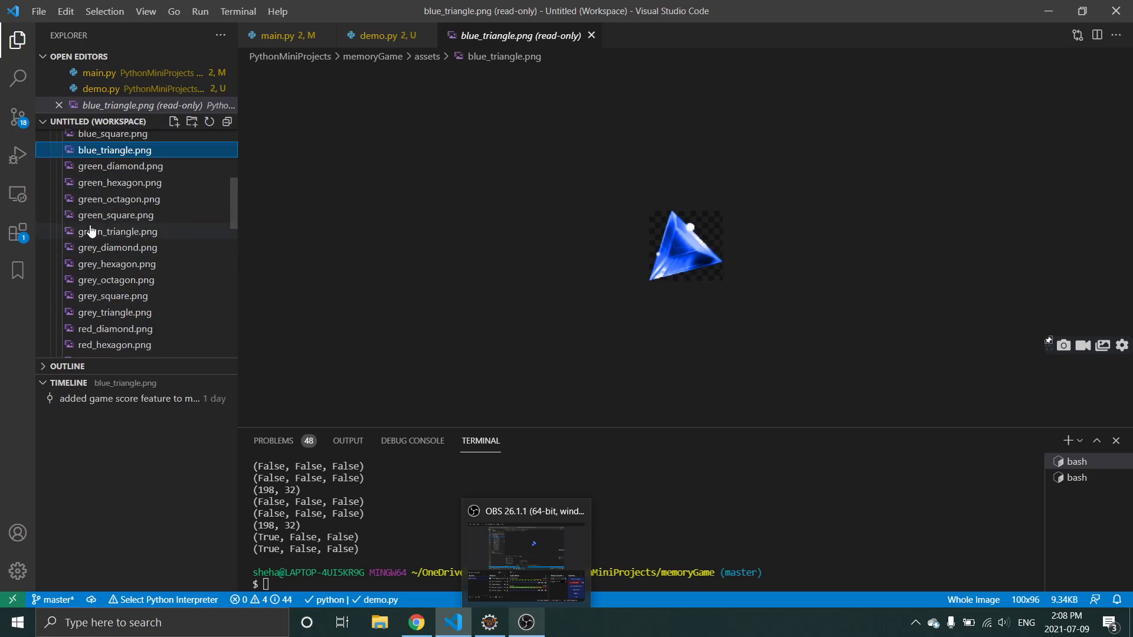
scroll(down, 3)
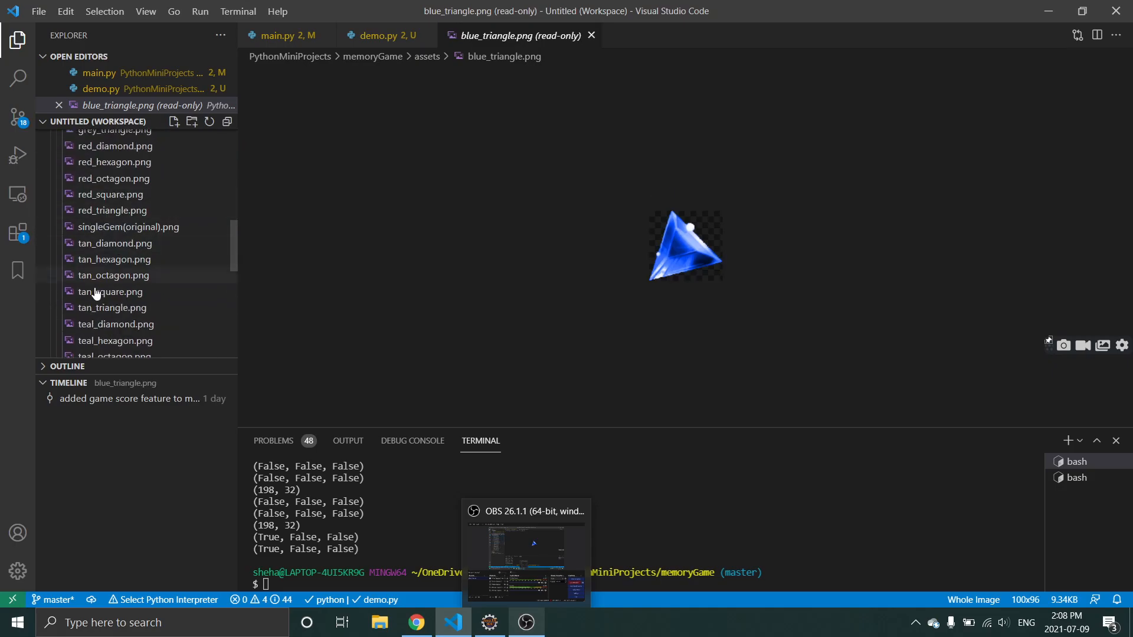
scroll(down, 3)
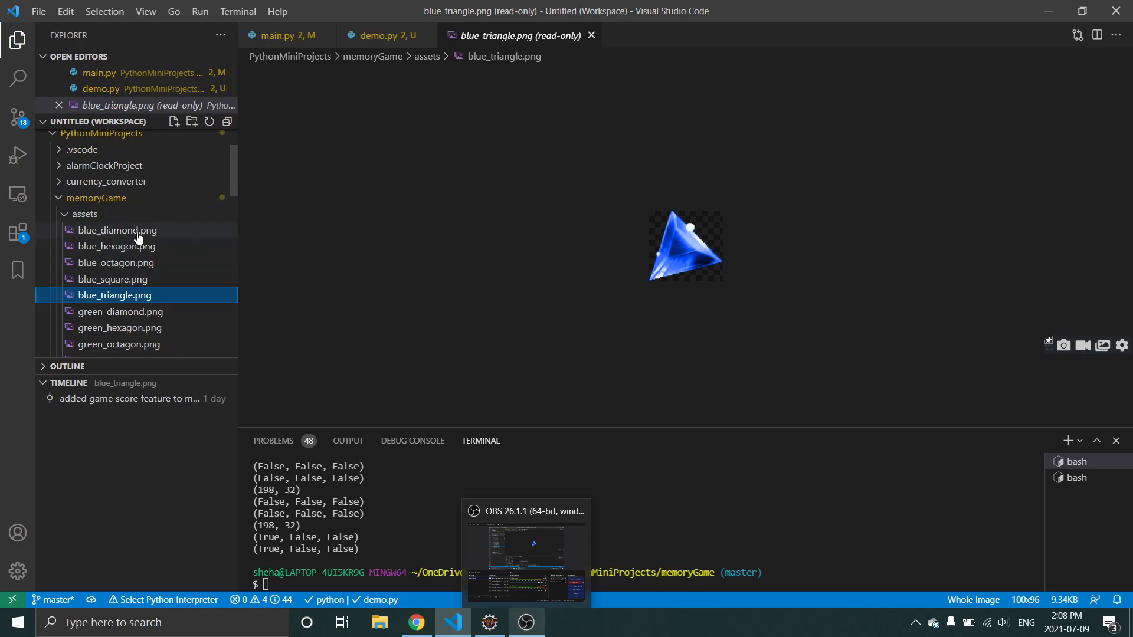
mouse_move(125, 270)
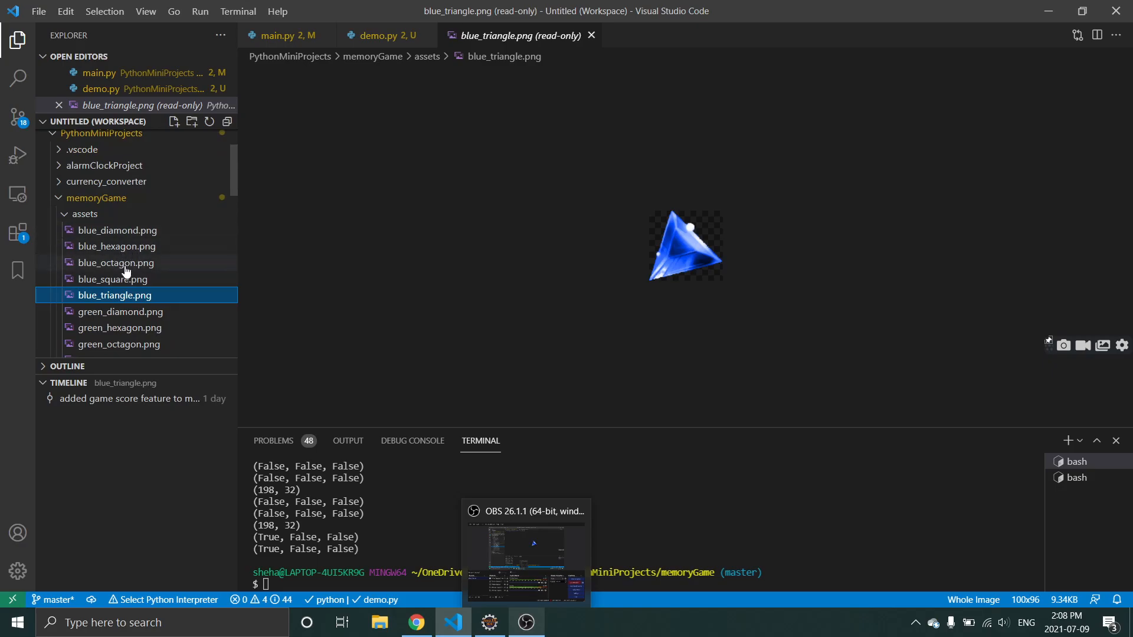
scroll(down, 3)
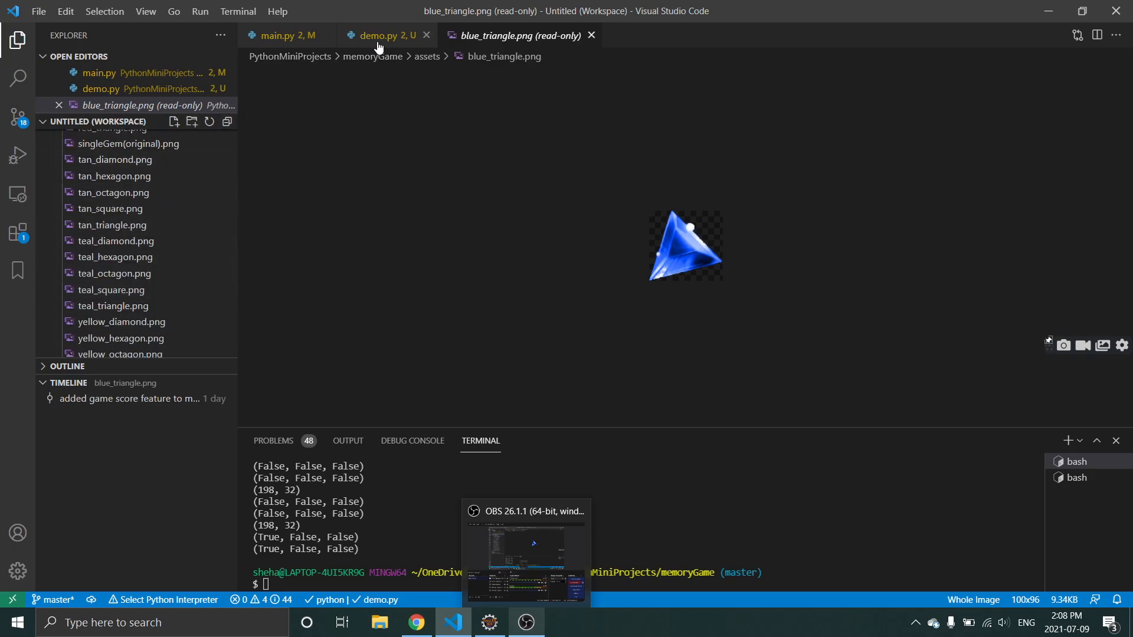
Return to demo.py and scroll past the asset dictionaries to the FPS and WINDOWWIDTH constants.
click(378, 35)
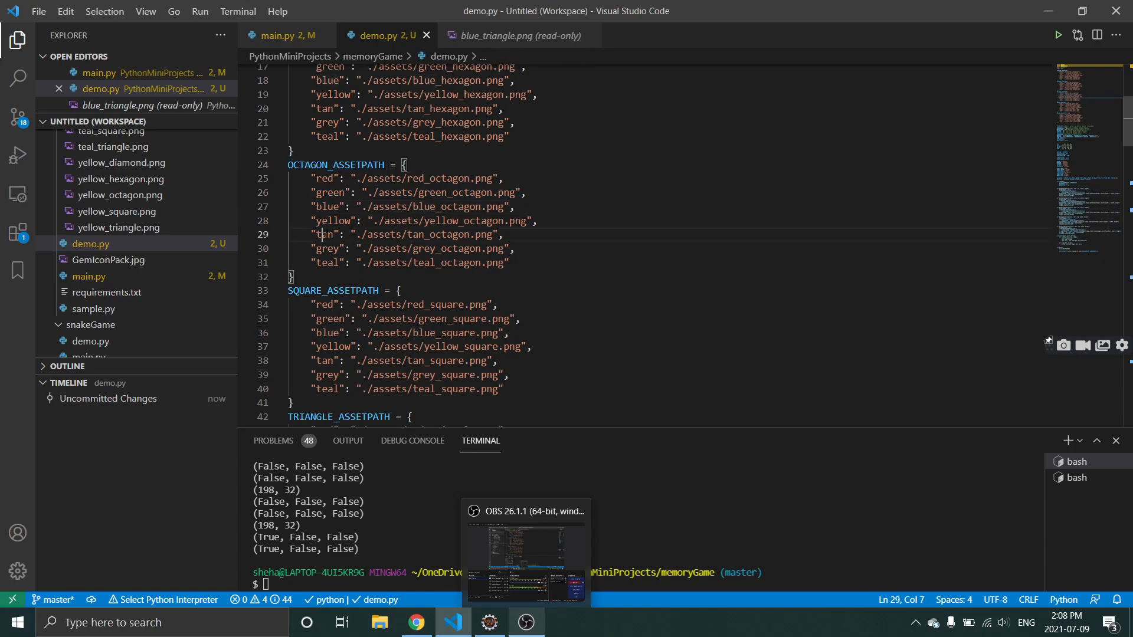
click(446, 192)
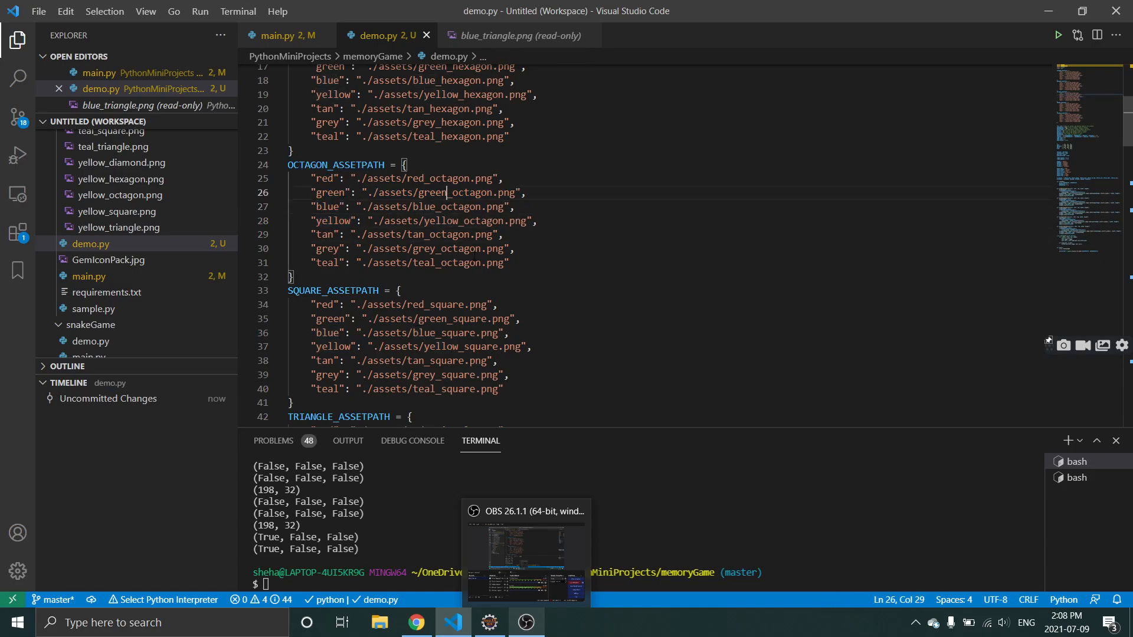
scroll(down, 3)
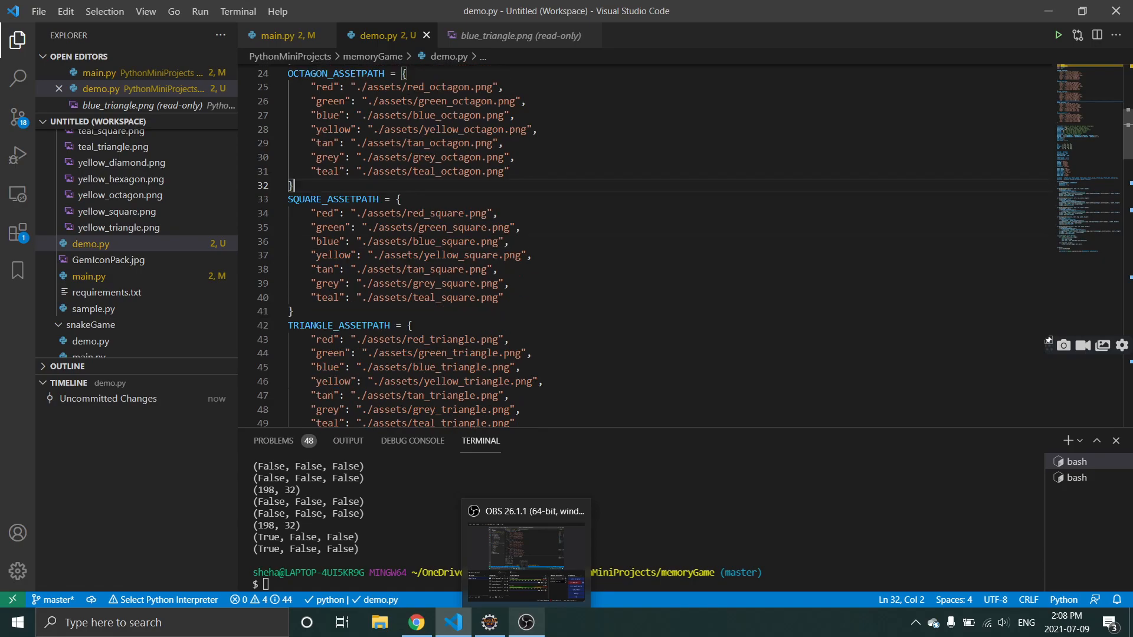
scroll(down, 3)
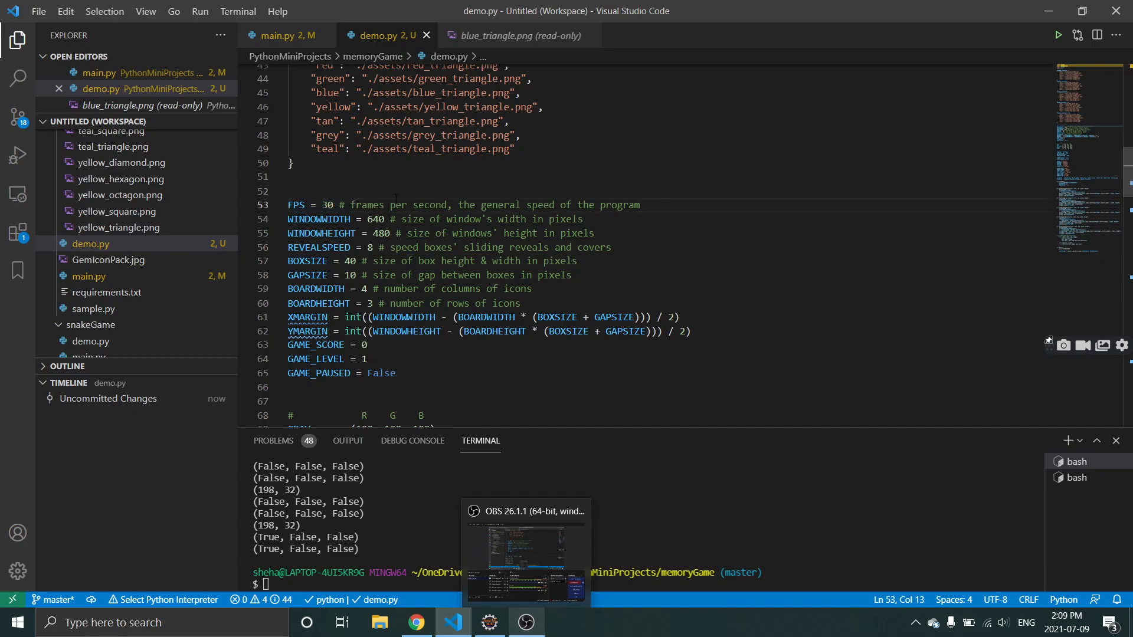
Select the WINDOWWIDTH constant name in demo.py.
drag(288, 205, 349, 205)
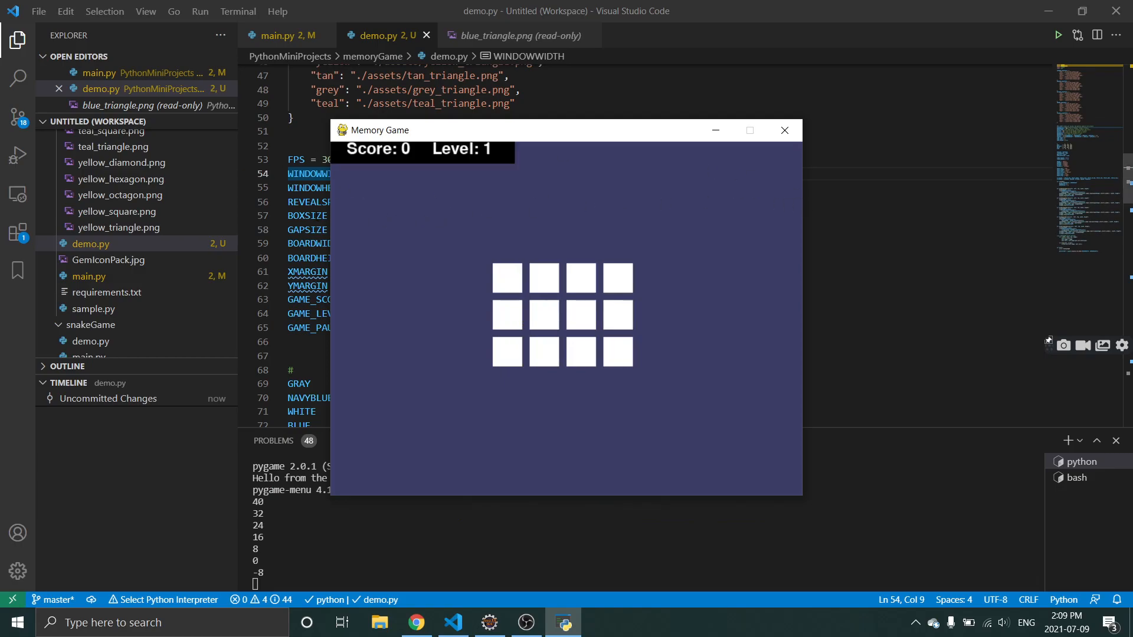
mouse_move(754, 227)
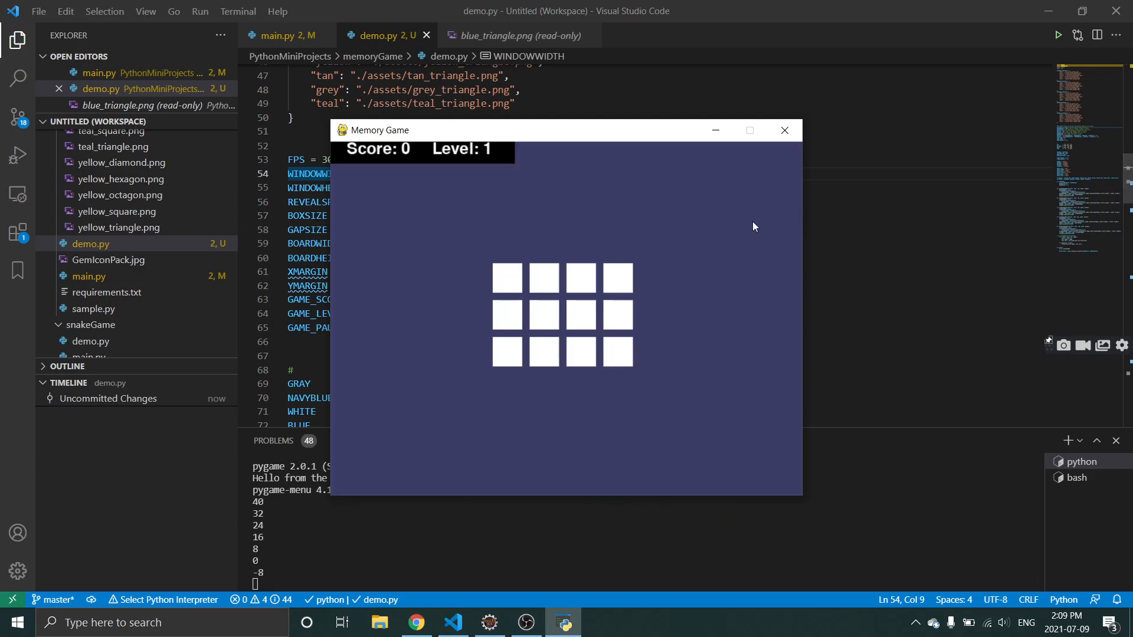
Rearrange the game and editor windows, bringing Memory Game to the front.
drag(374, 130, 506, 125)
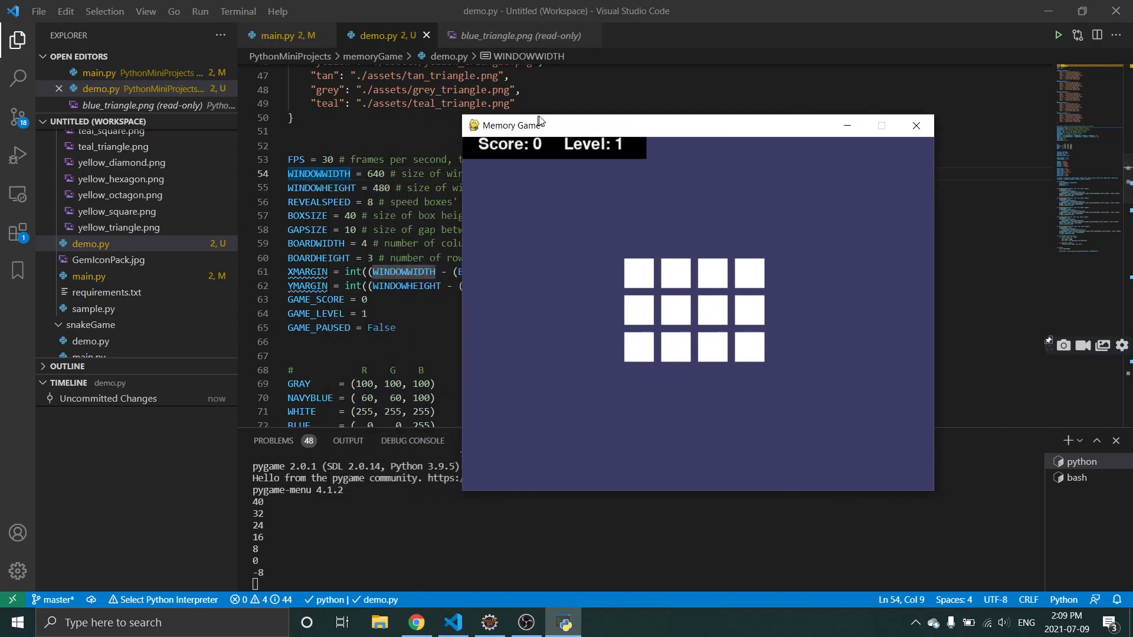
drag(513, 125, 571, 87)
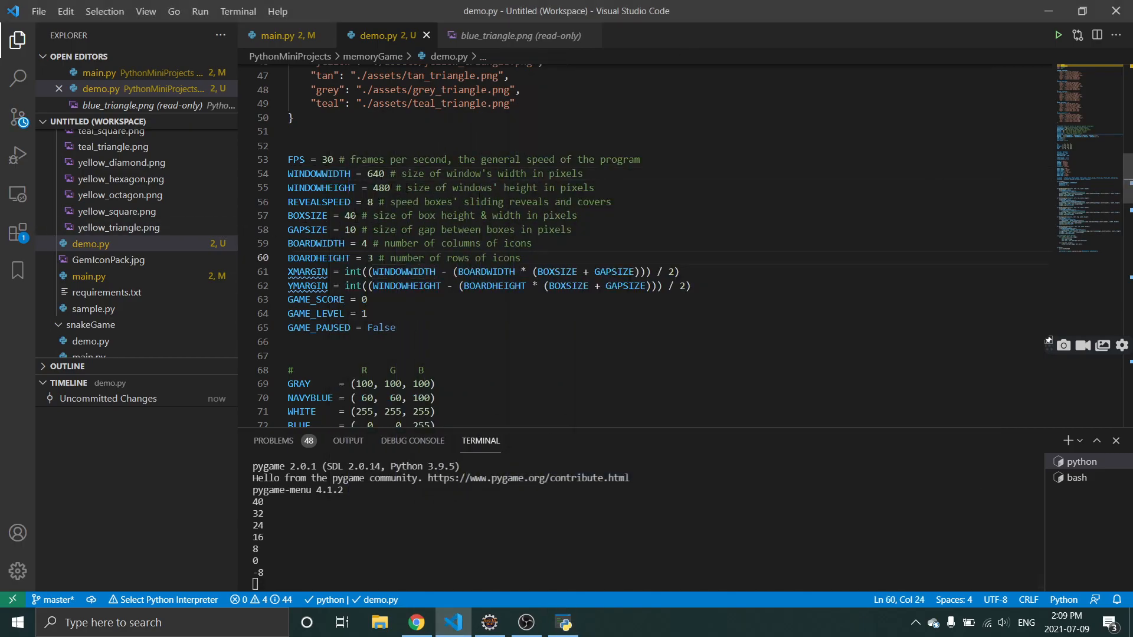
click(318, 202)
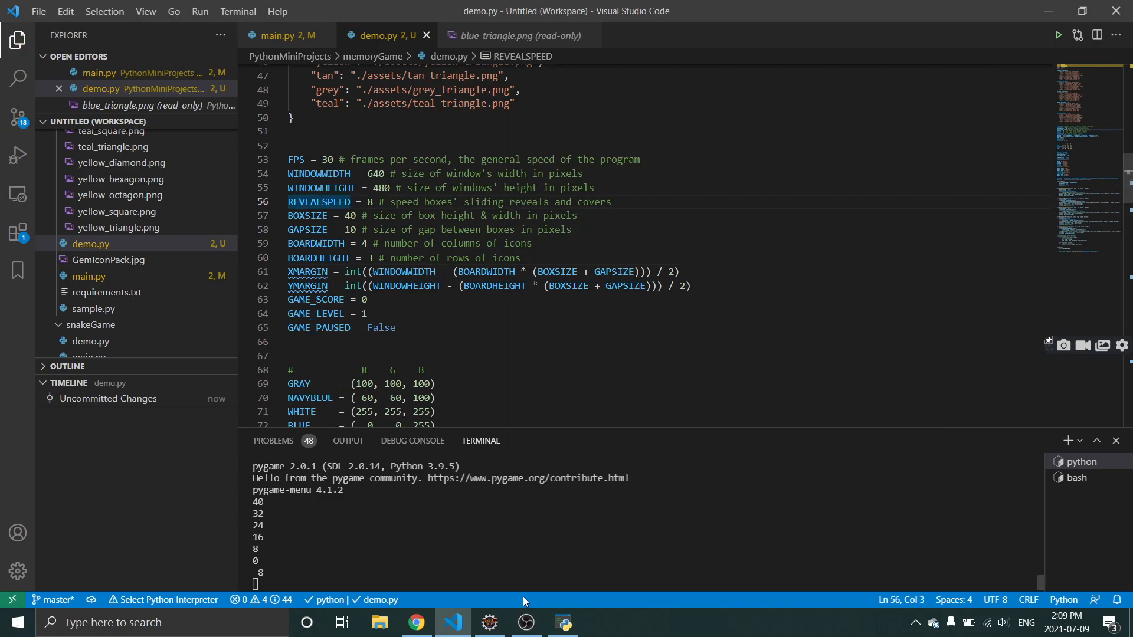
click(562, 622)
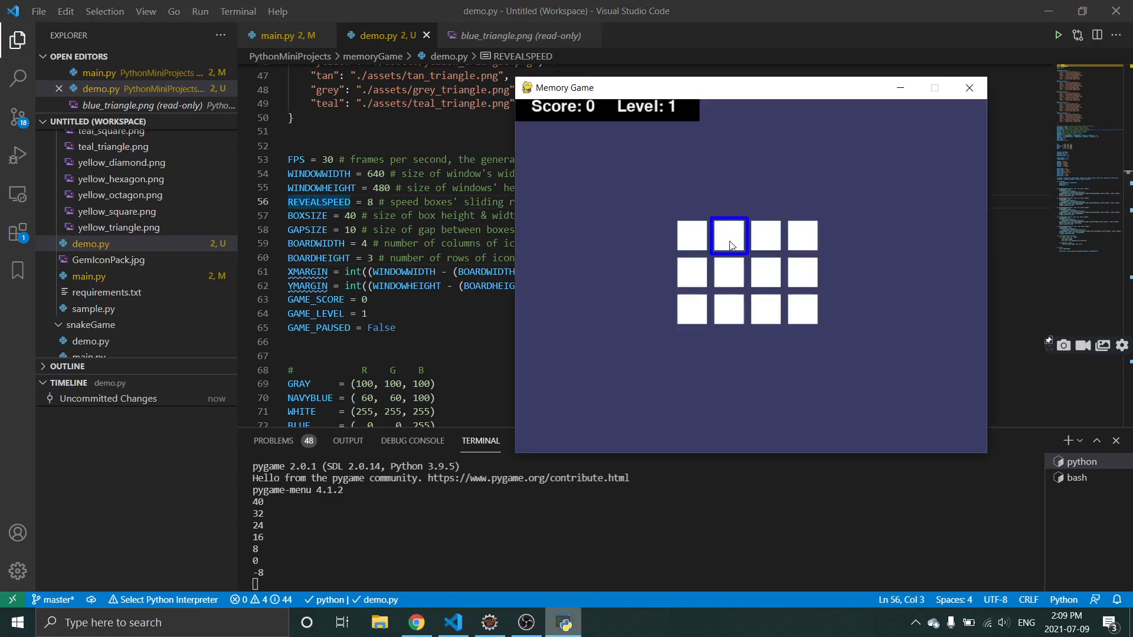
Flip several top-row tiles testing for matches, then scroll demo.py to the color constants.
click(728, 236)
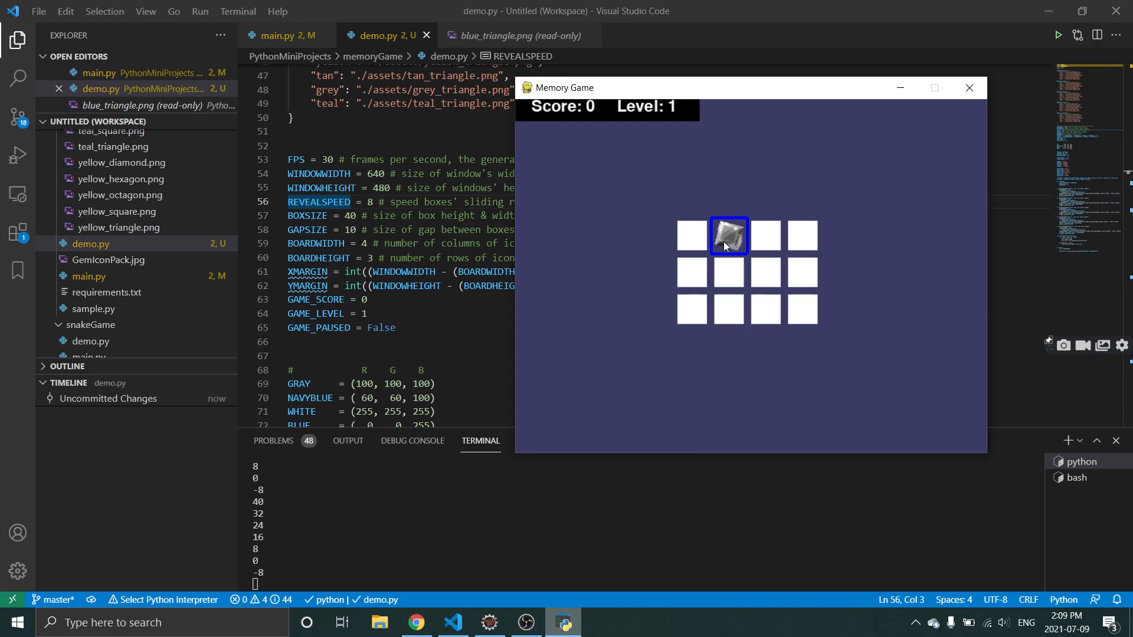
click(691, 235)
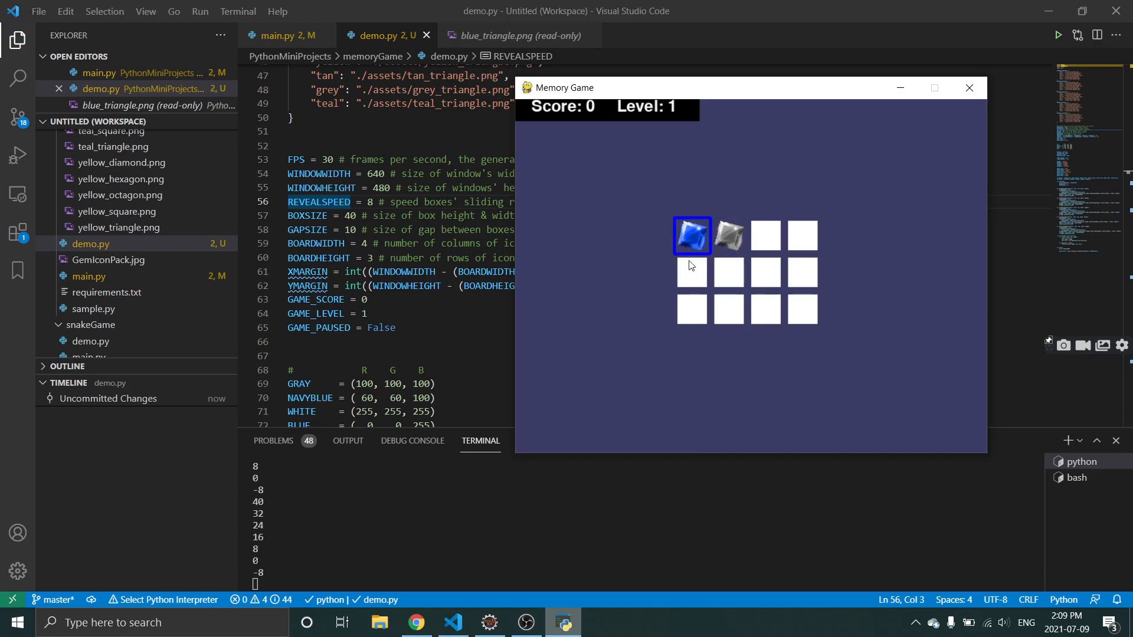
click(728, 236)
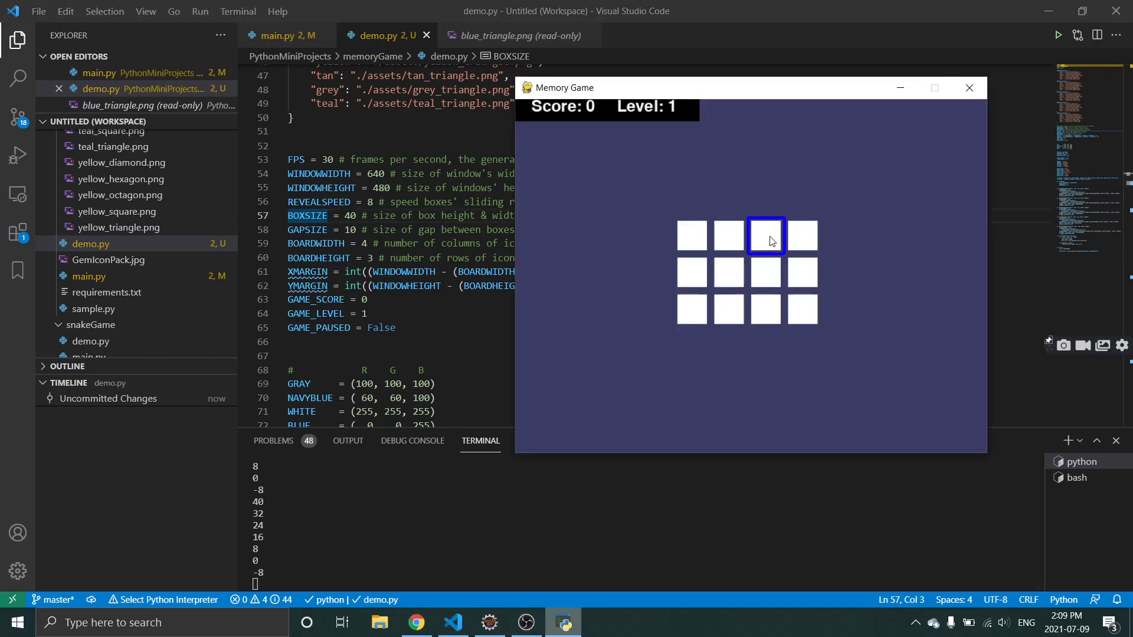
click(800, 235)
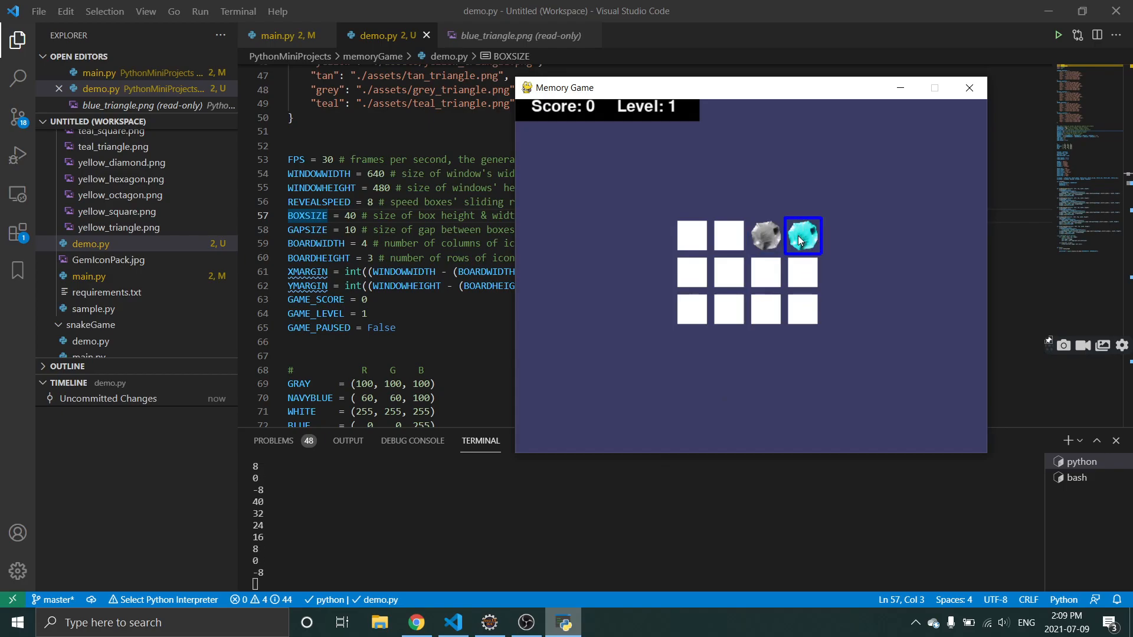
click(801, 235)
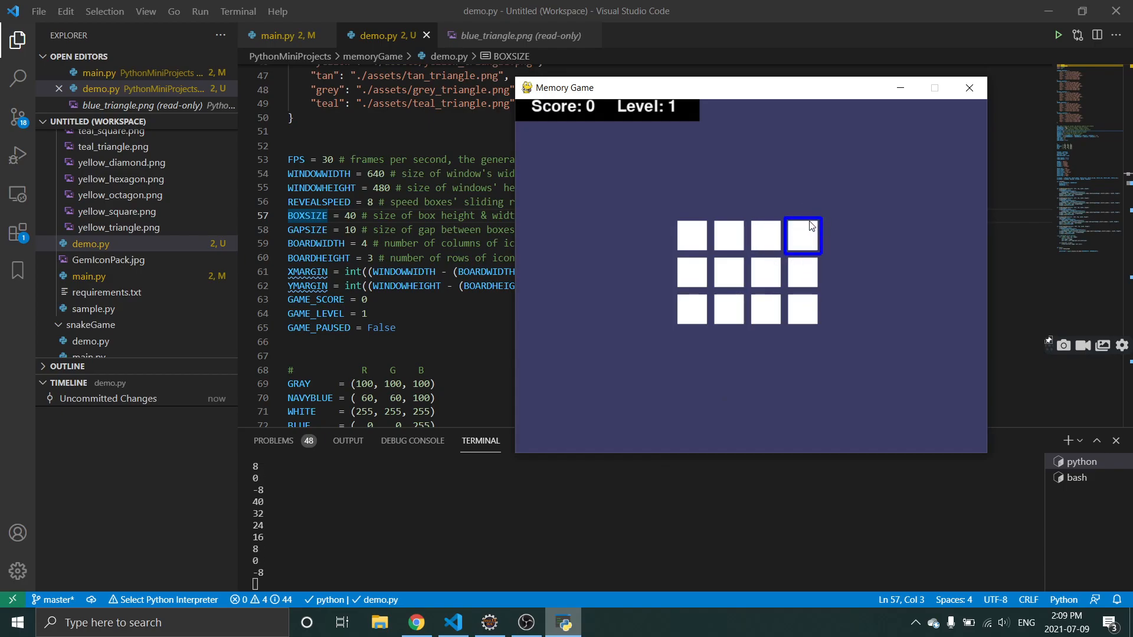
mouse_move(811, 231)
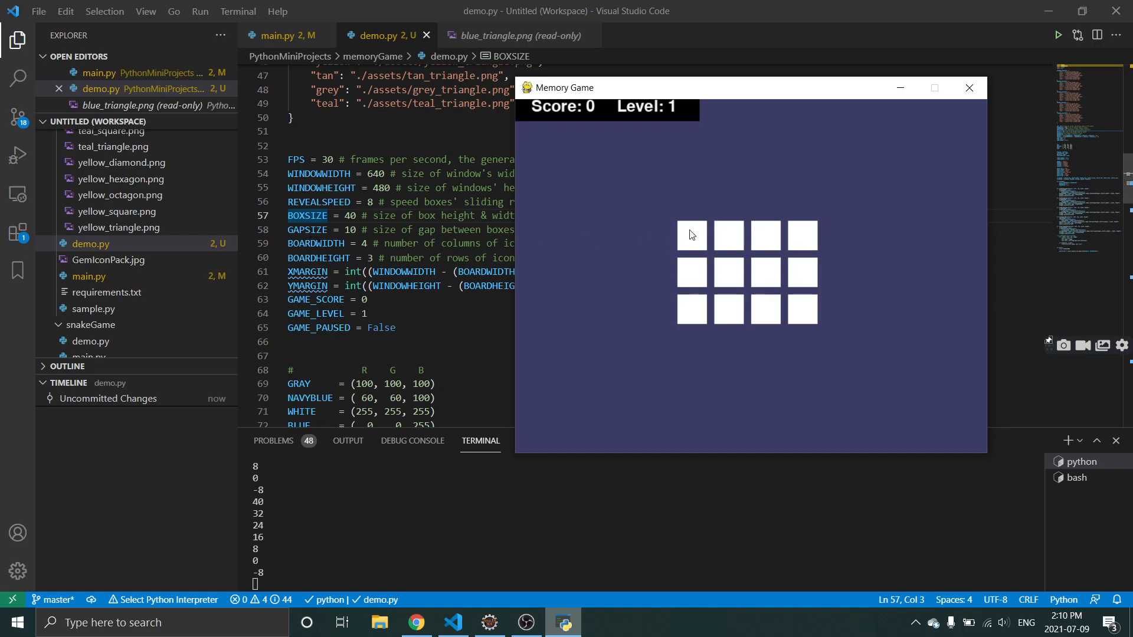
click(728, 236)
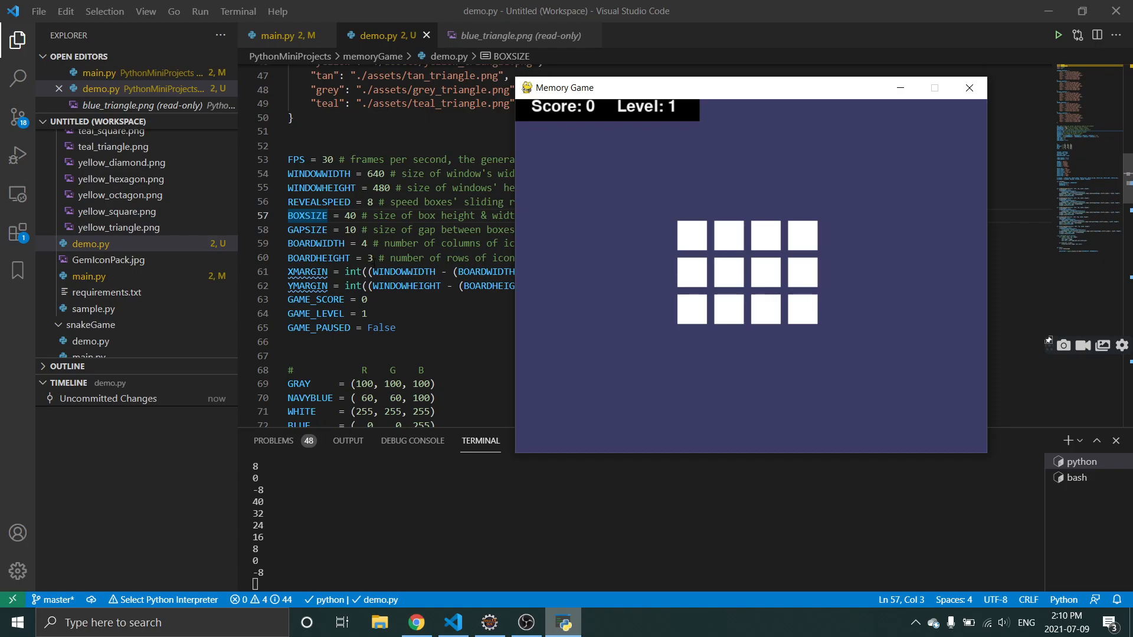
click(691, 236)
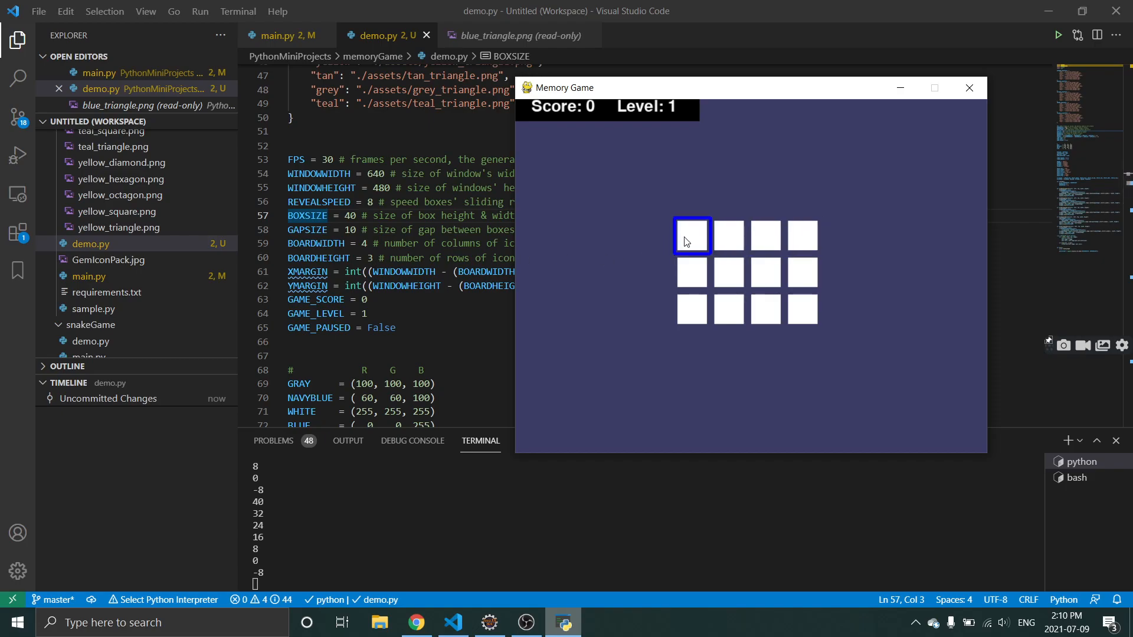
mouse_move(817, 247)
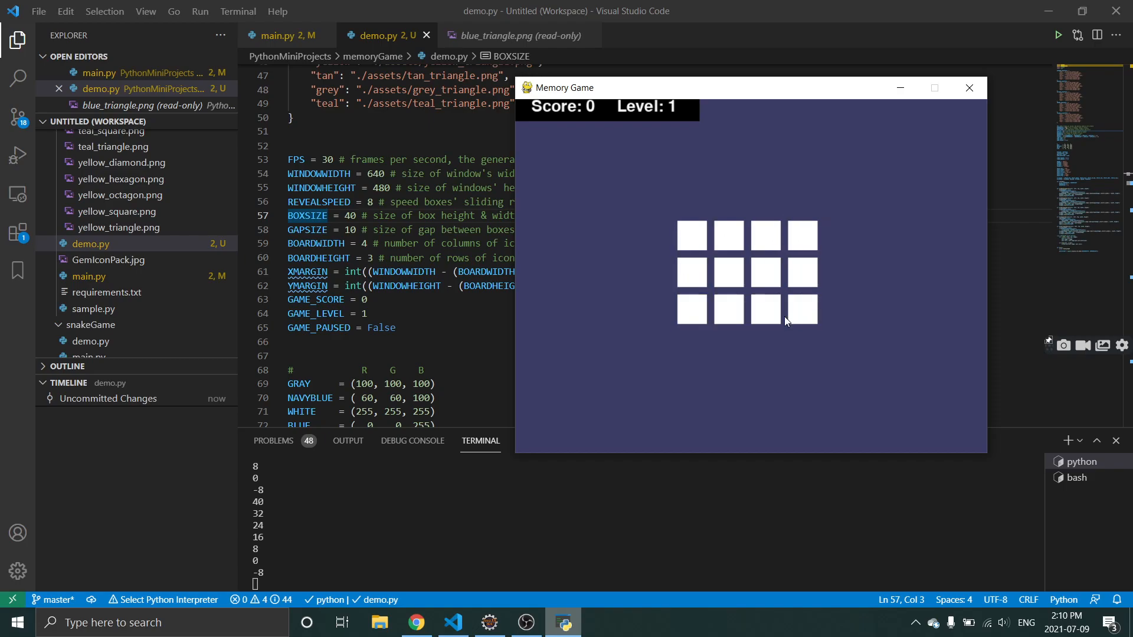
mouse_move(759, 262)
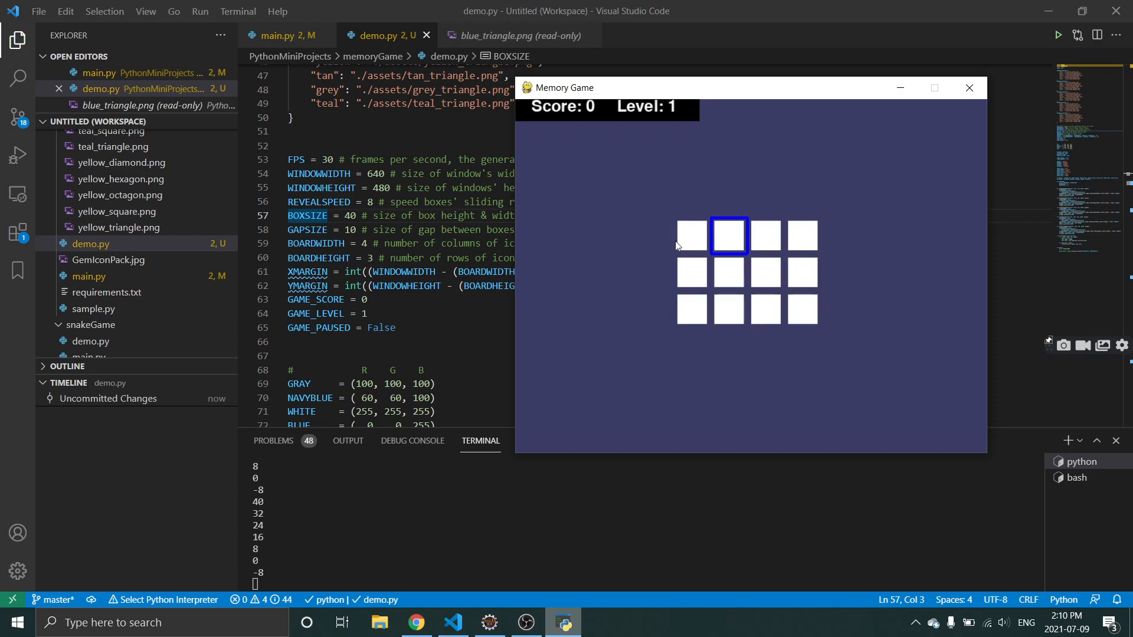
scroll(down, 3)
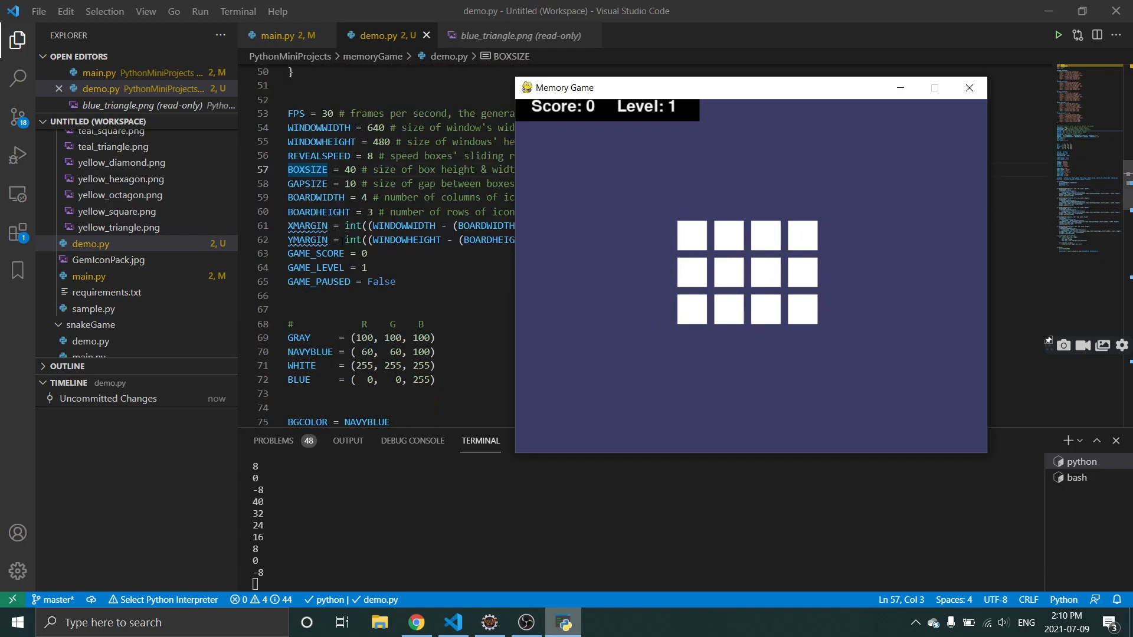
scroll(down, 3)
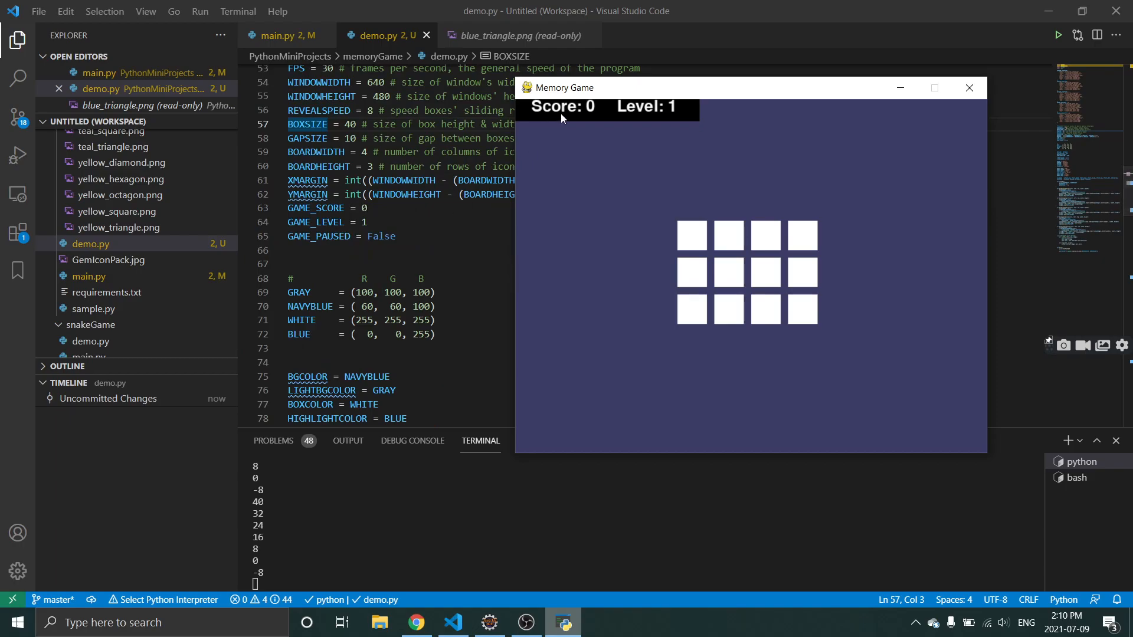
mouse_move(563, 124)
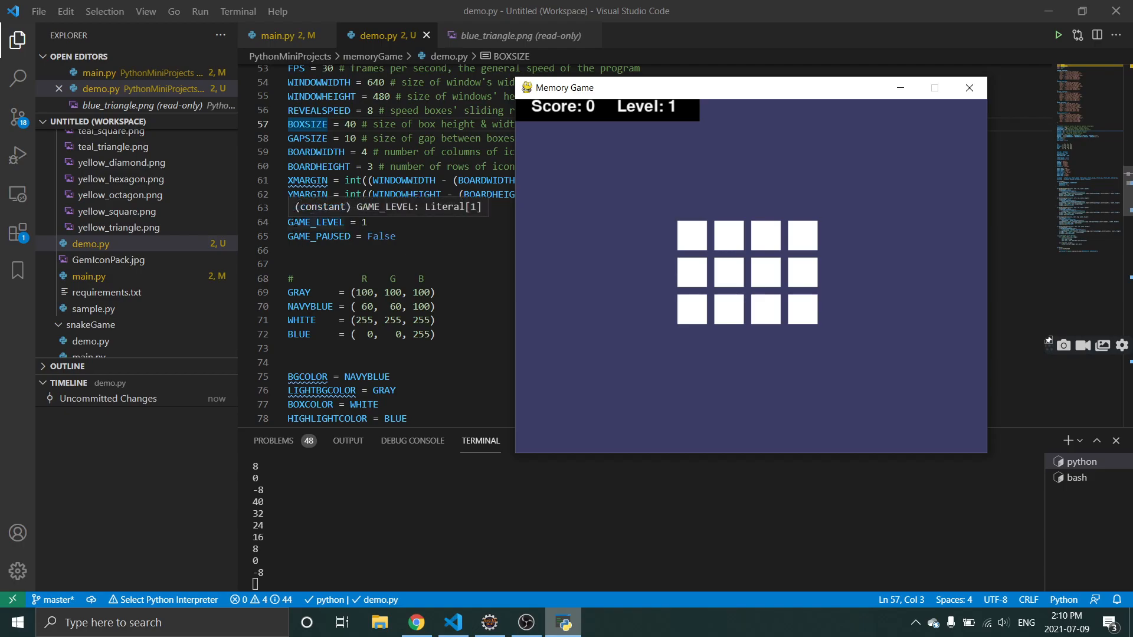
mouse_move(618, 149)
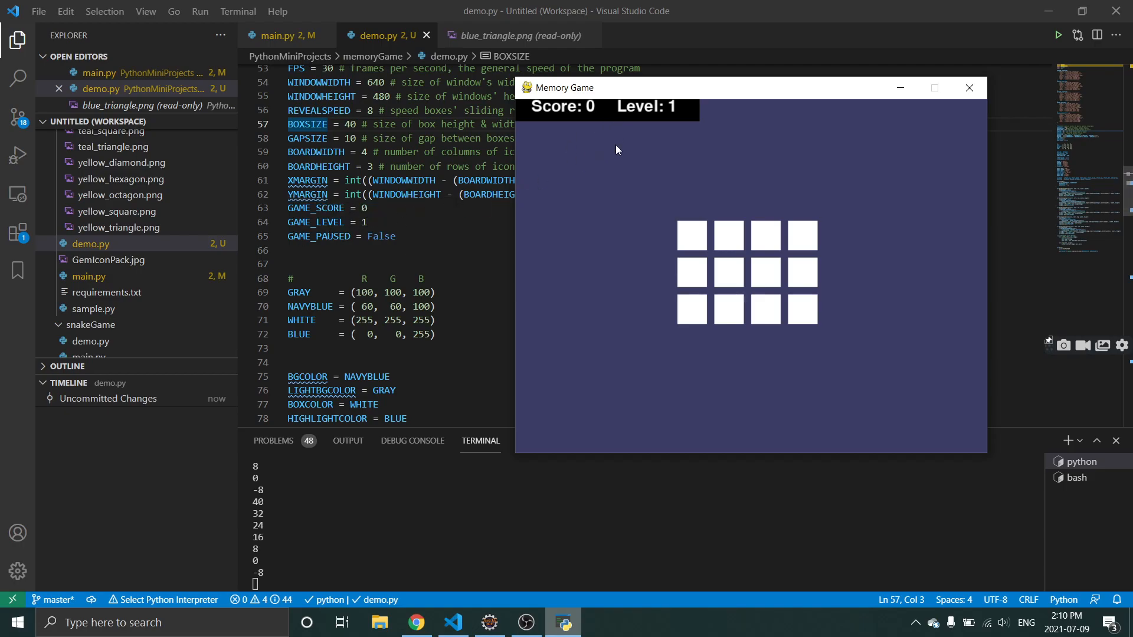
mouse_move(614, 142)
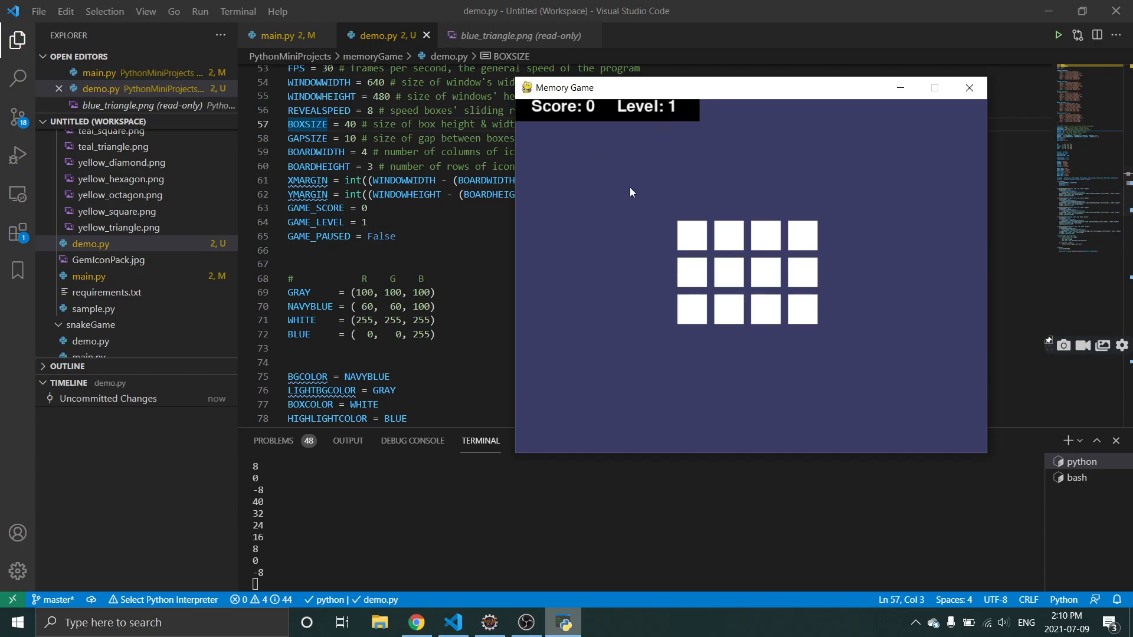
mouse_move(652, 186)
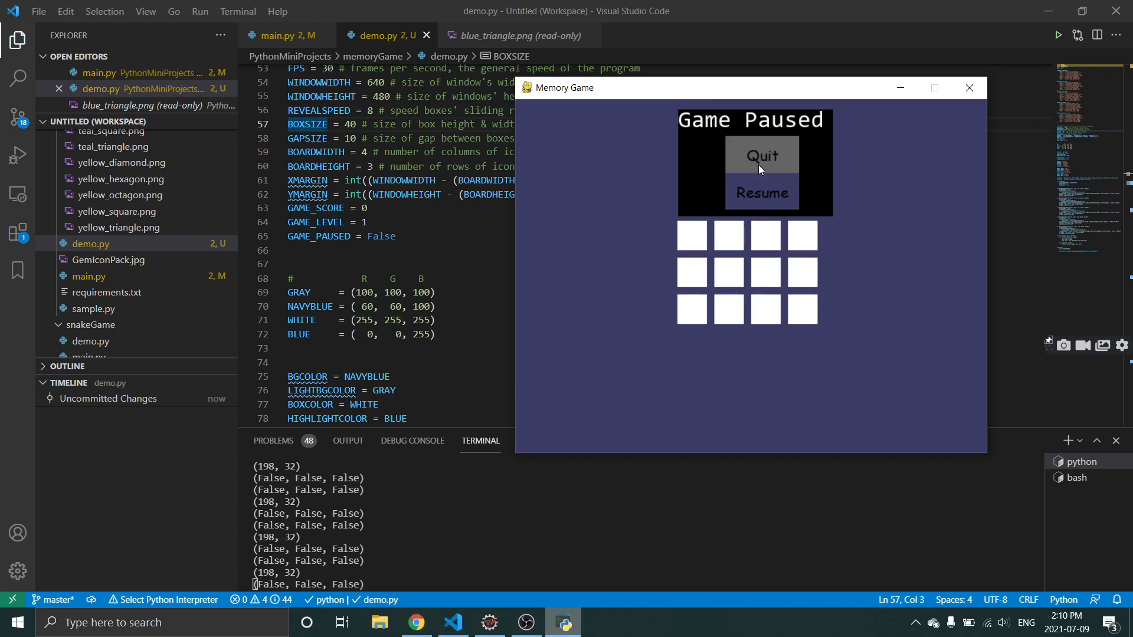
mouse_move(760, 193)
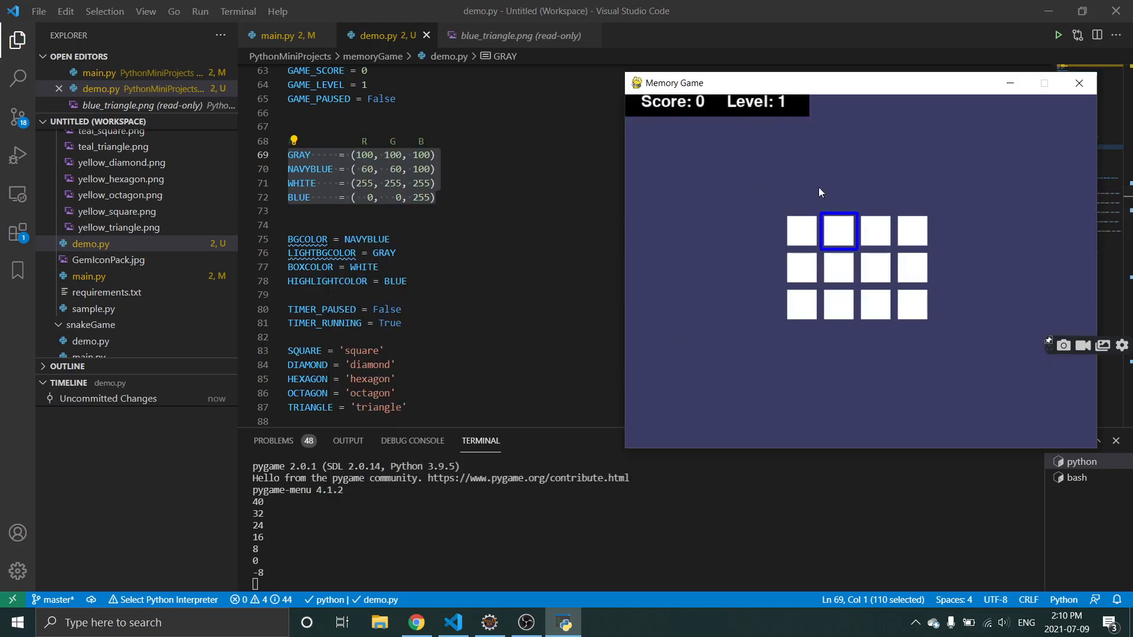
Try a tile on the restarted board and scroll demo.py to the ALLCOLORS and ALLSHAPES tuples.
scroll(down, 3)
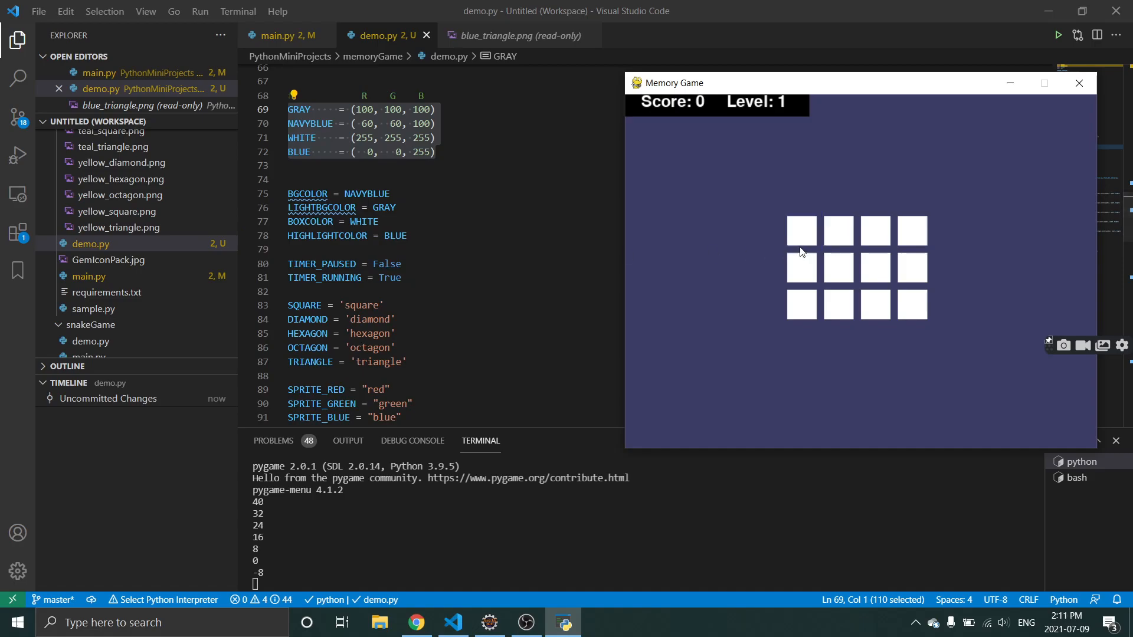
click(801, 231)
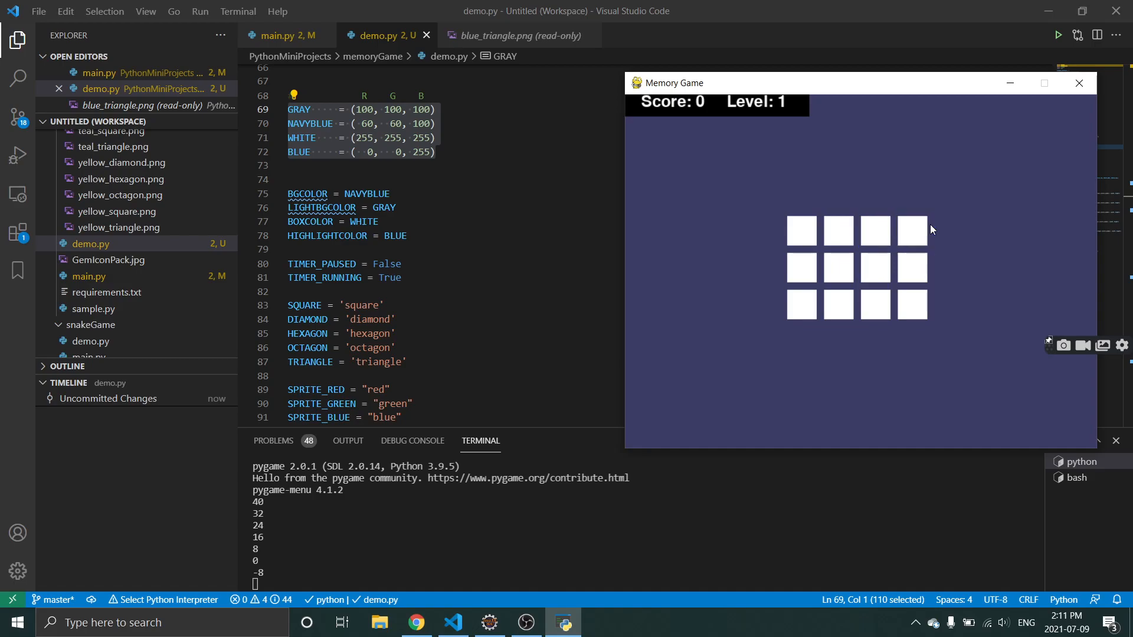
mouse_move(844, 219)
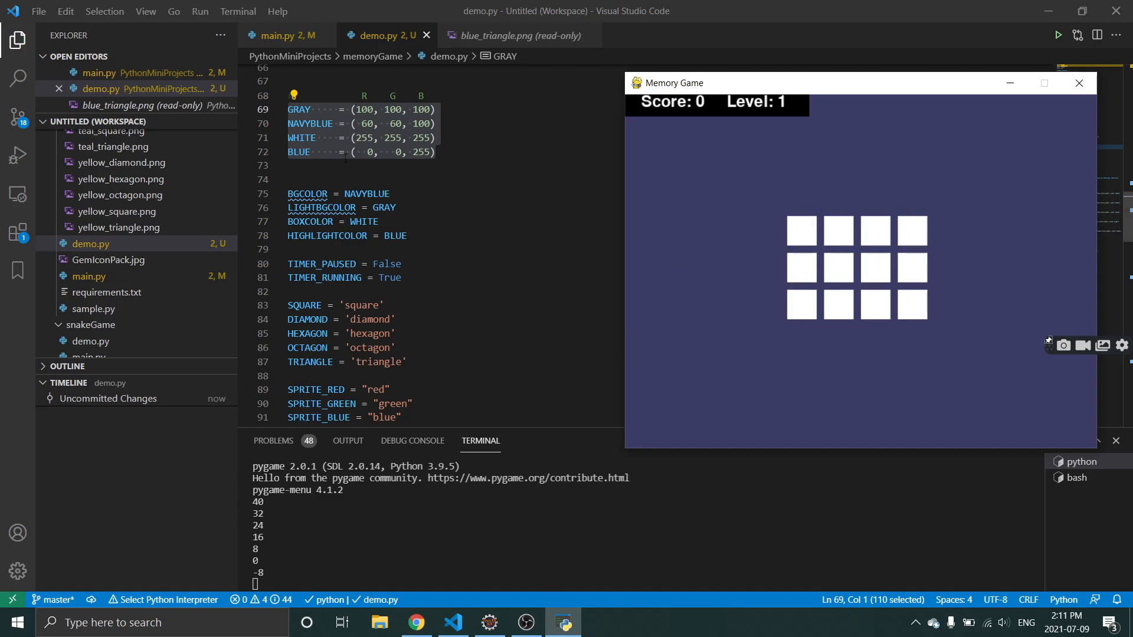
scroll(down, 3)
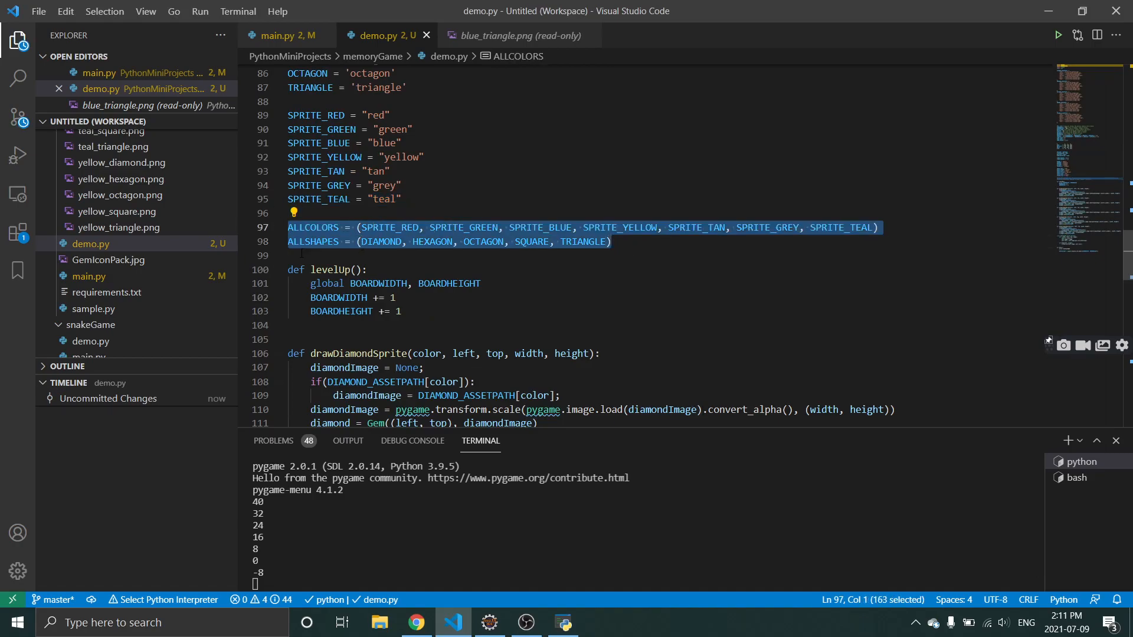
Deselect the tuples, scroll to levelUp and the diamond and hexagon drawing functions.
click(316, 242)
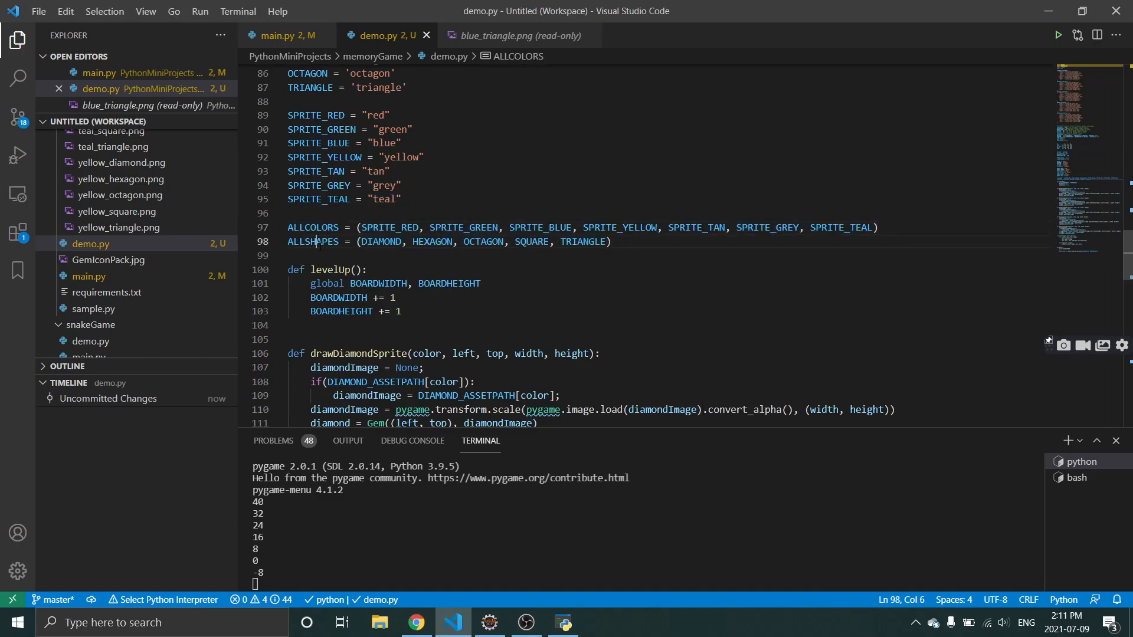
drag(354, 226, 875, 227)
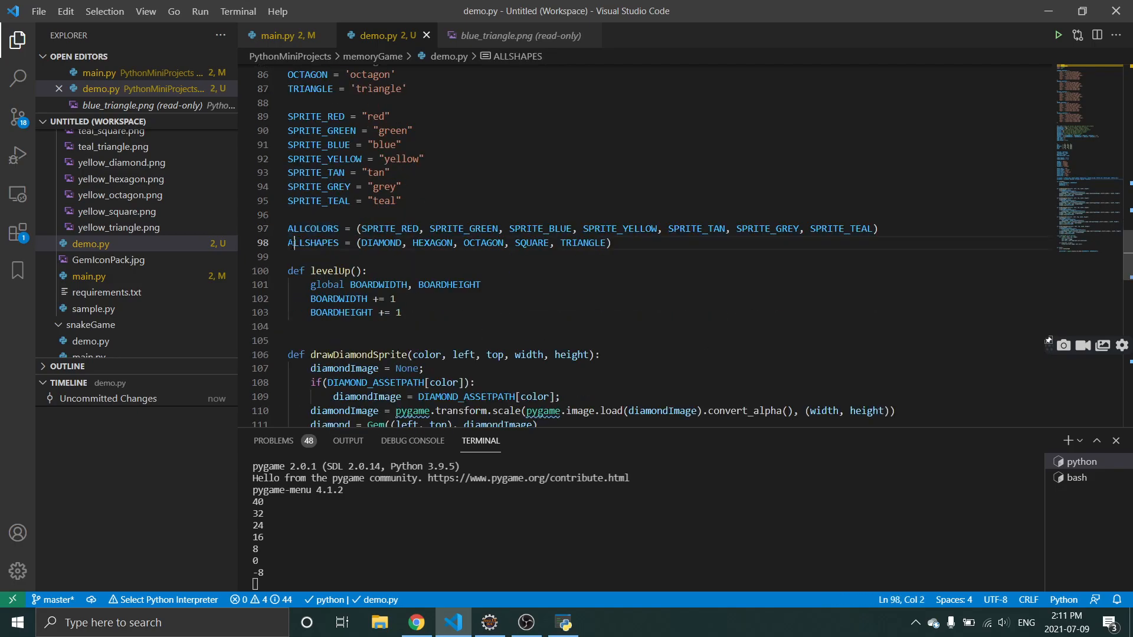
scroll(down, 3)
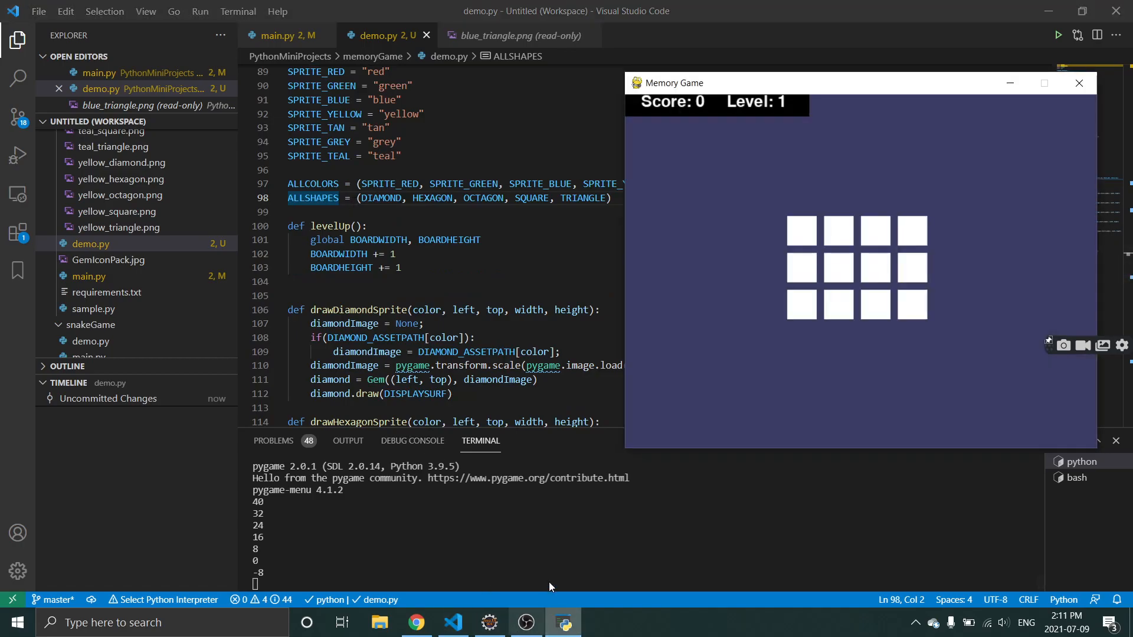
mouse_move(562, 621)
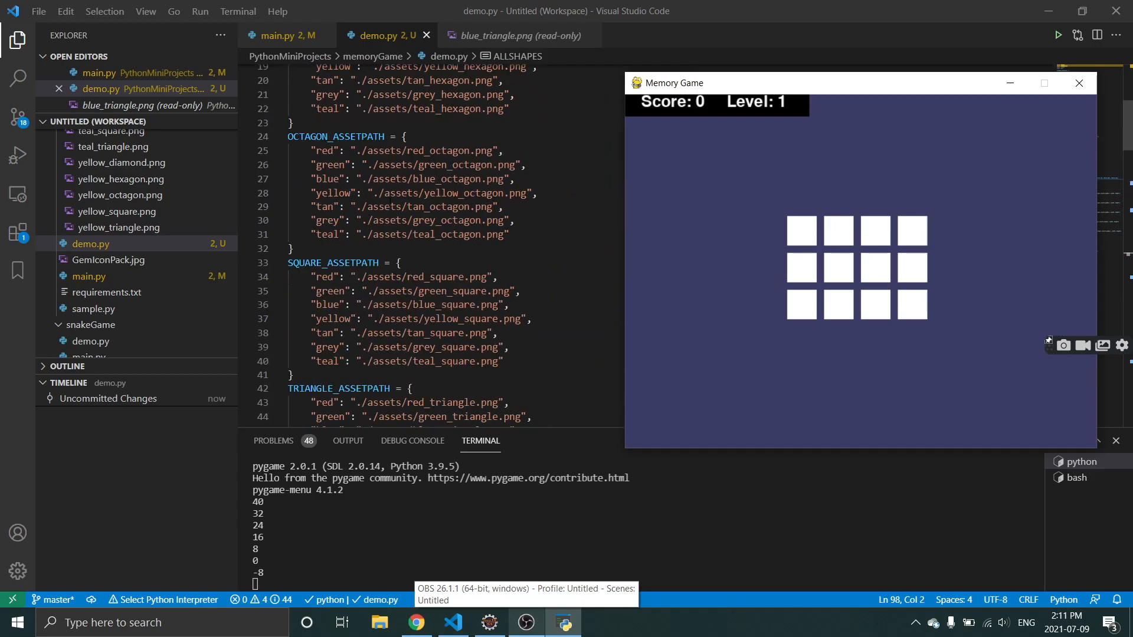
scroll(down, 3)
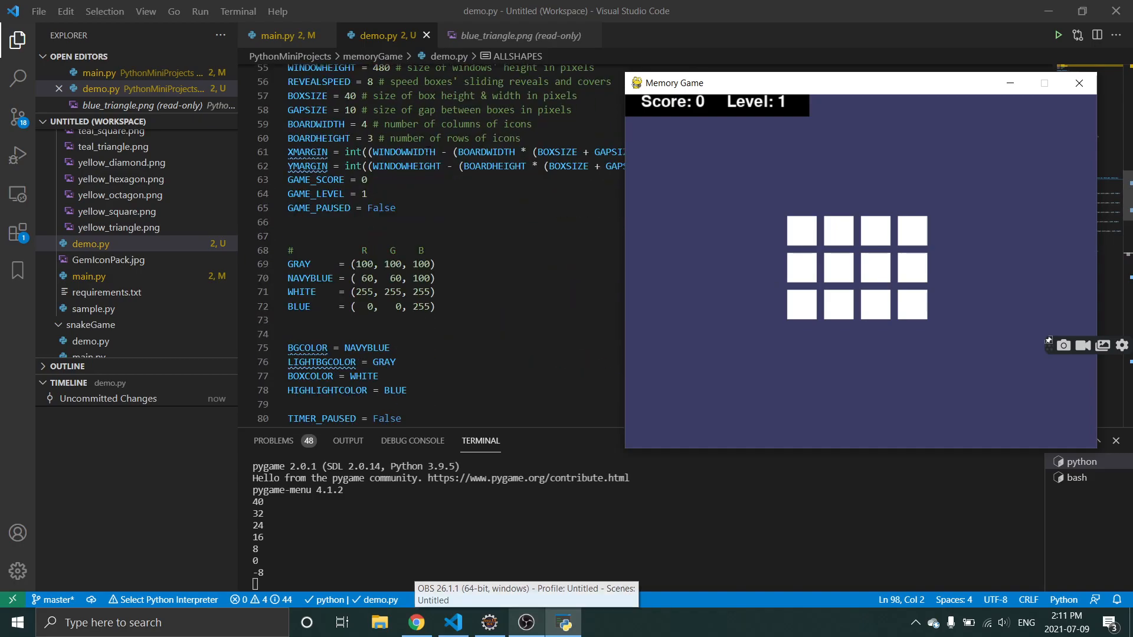
scroll(down, 3)
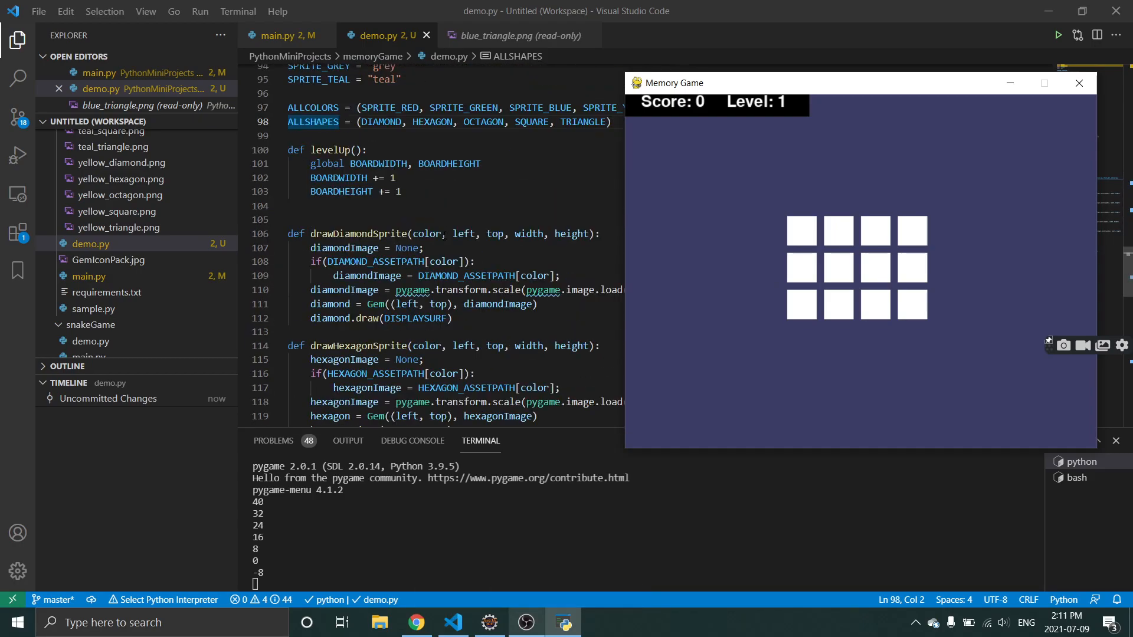
click(1078, 82)
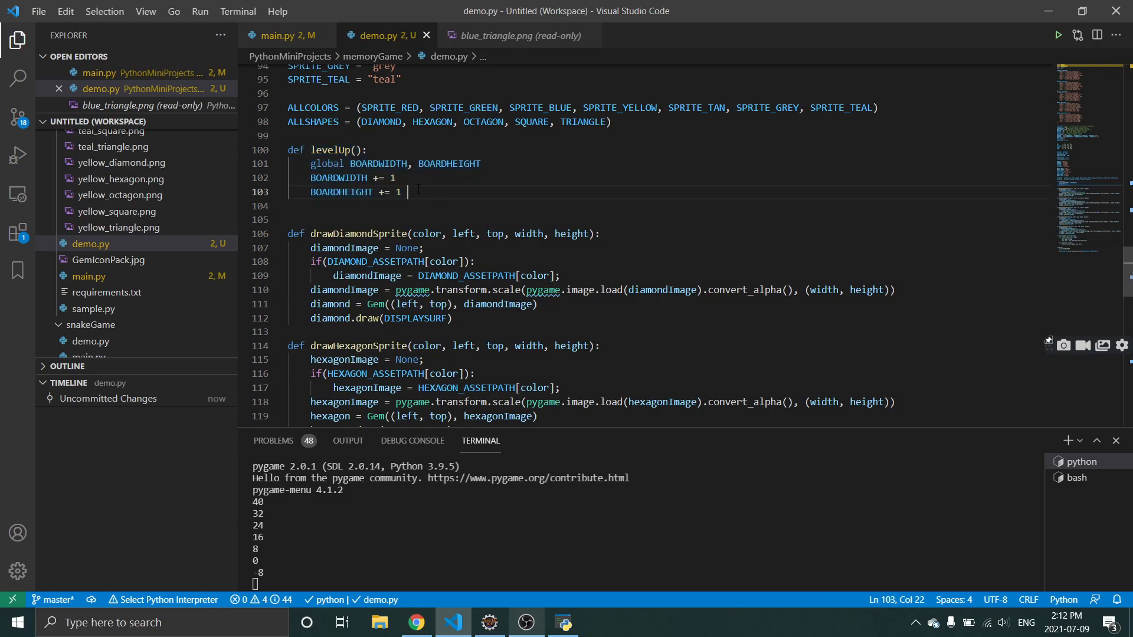
double_click(341, 191)
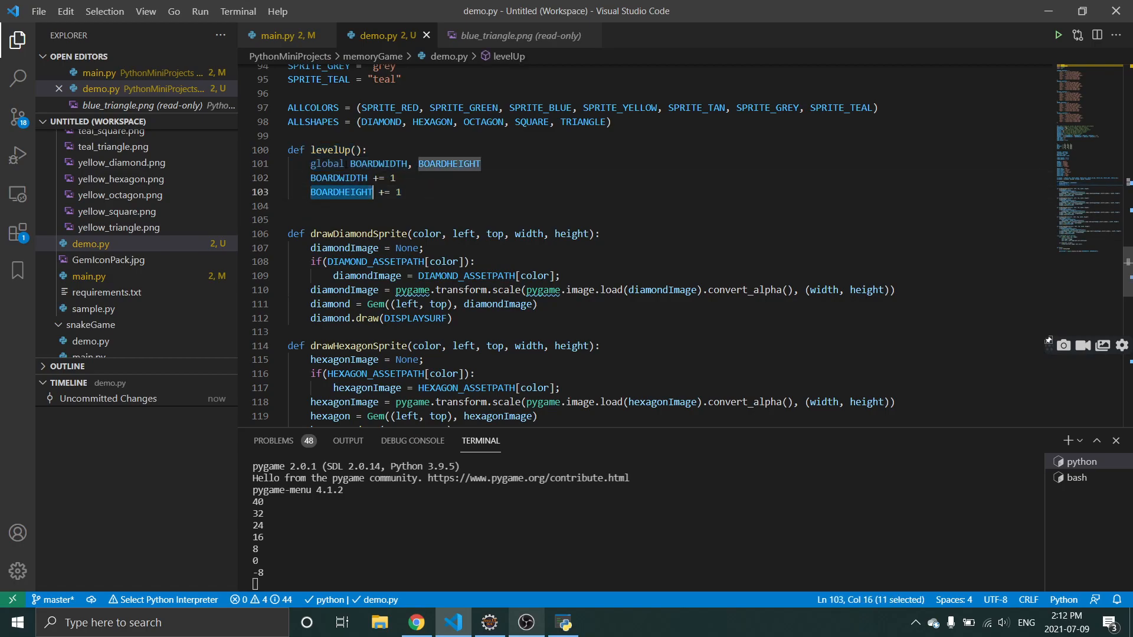
double_click(331, 149)
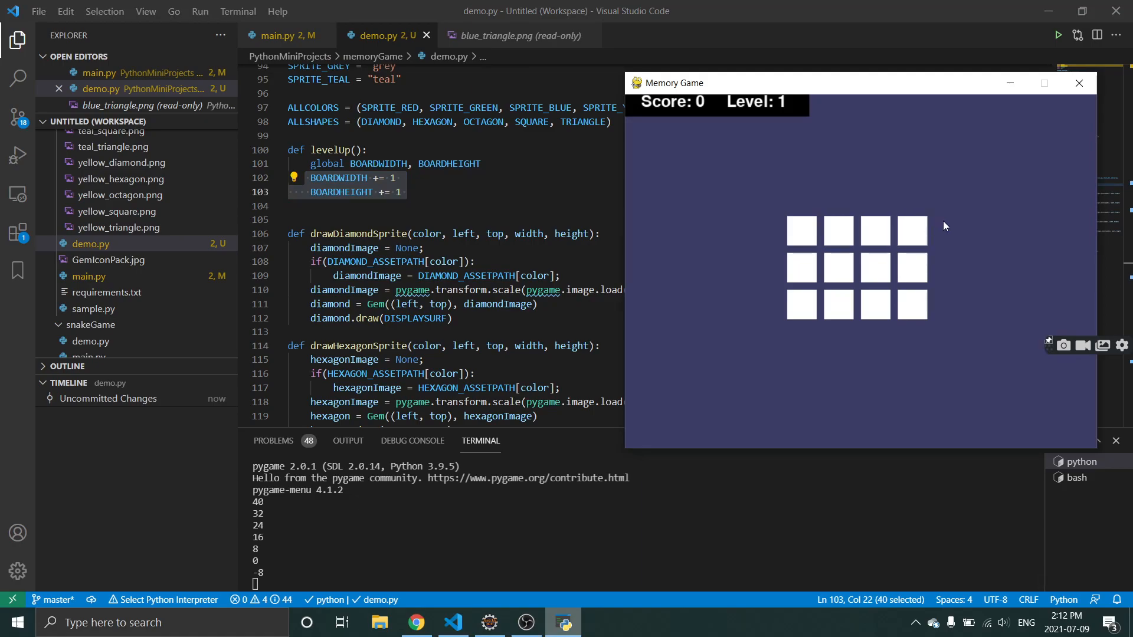
mouse_move(838, 347)
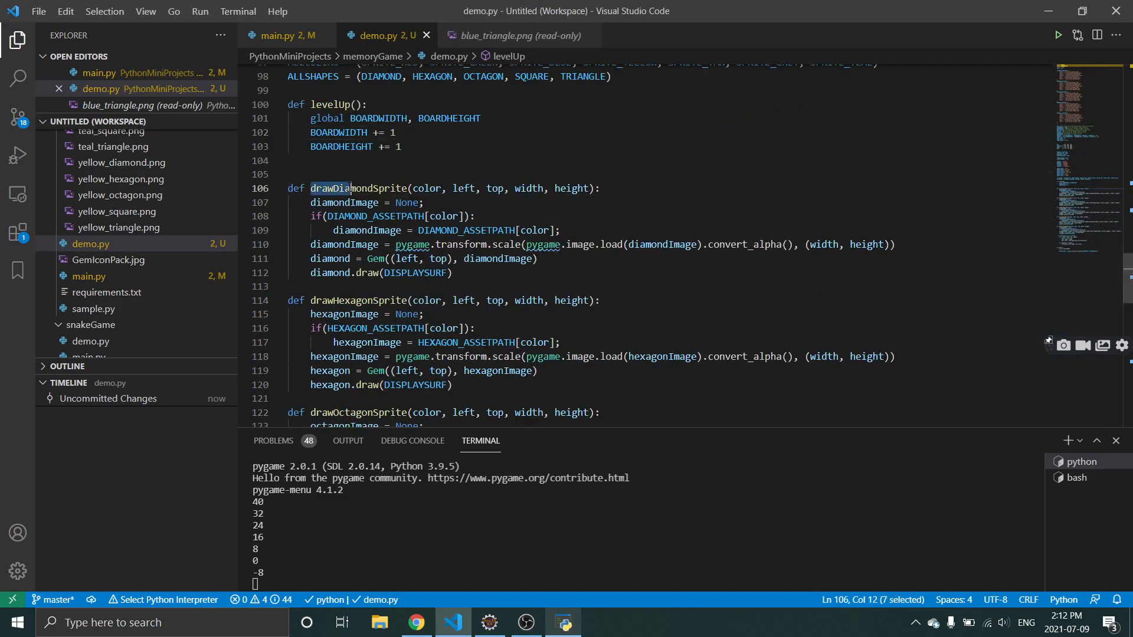
double_click(358, 187)
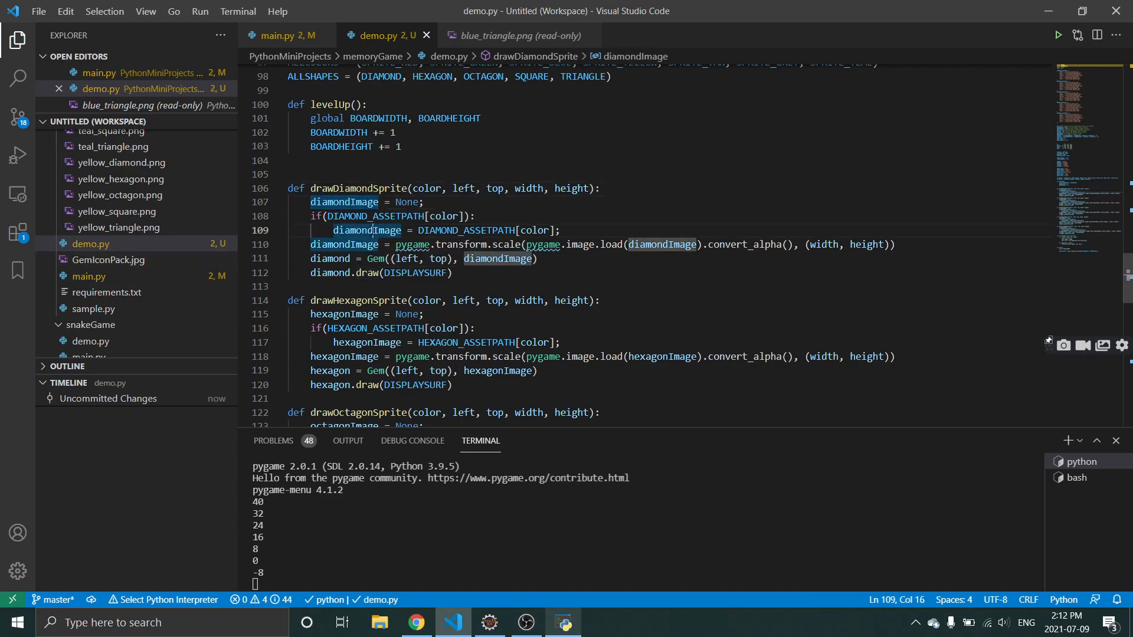
double_click(466, 230)
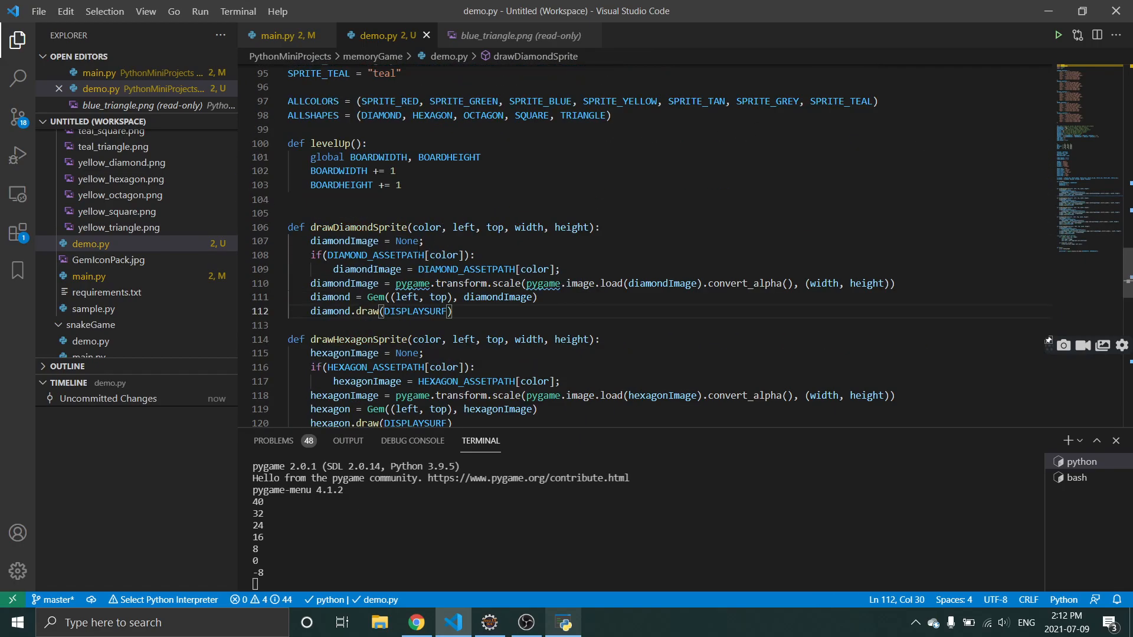
scroll(down, 3)
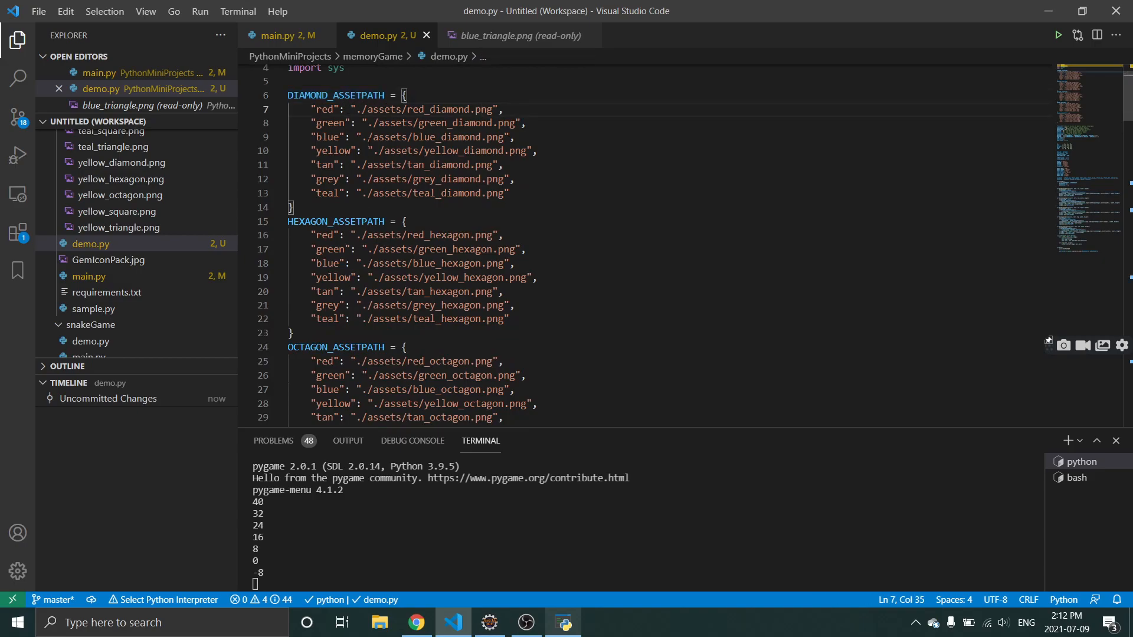
double_click(326, 136)
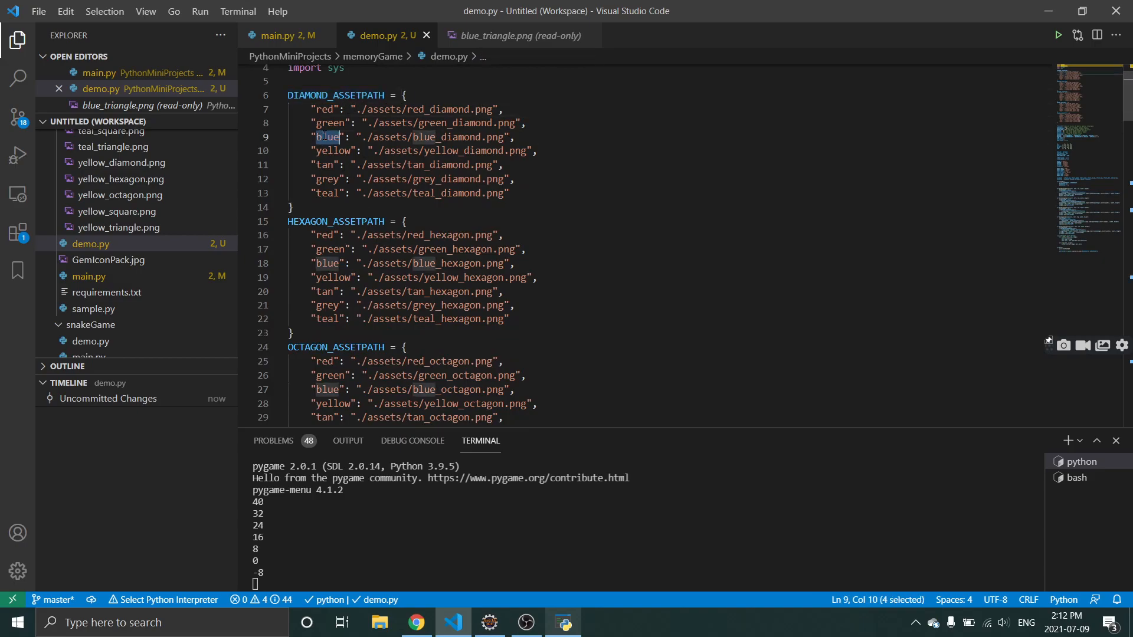
click(326, 137)
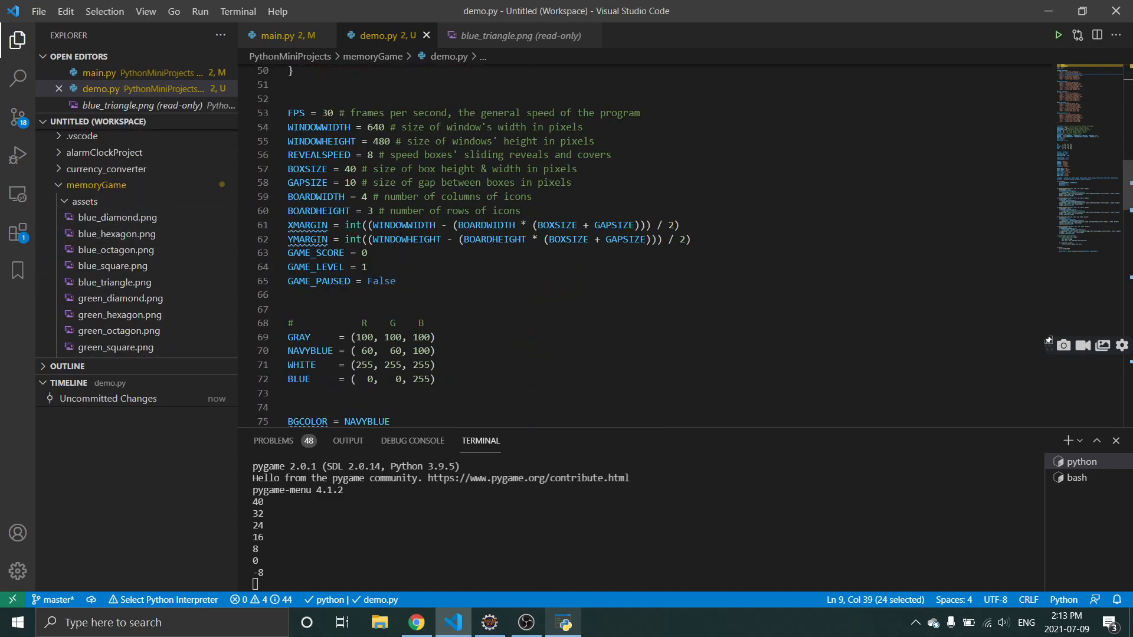
scroll(down, 3)
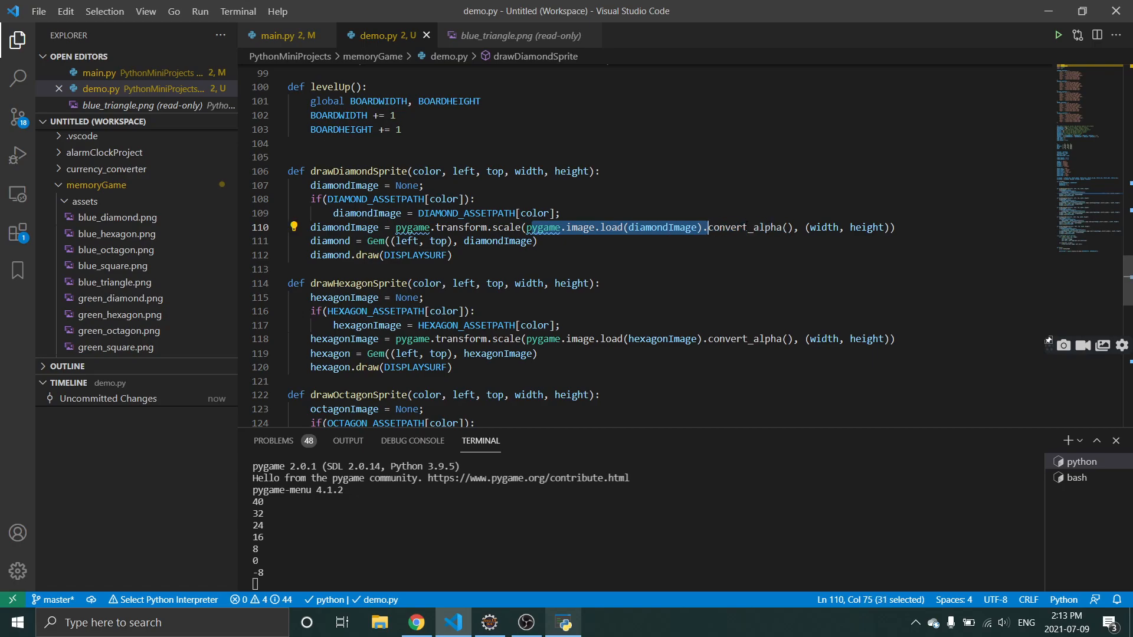
double_click(749, 227)
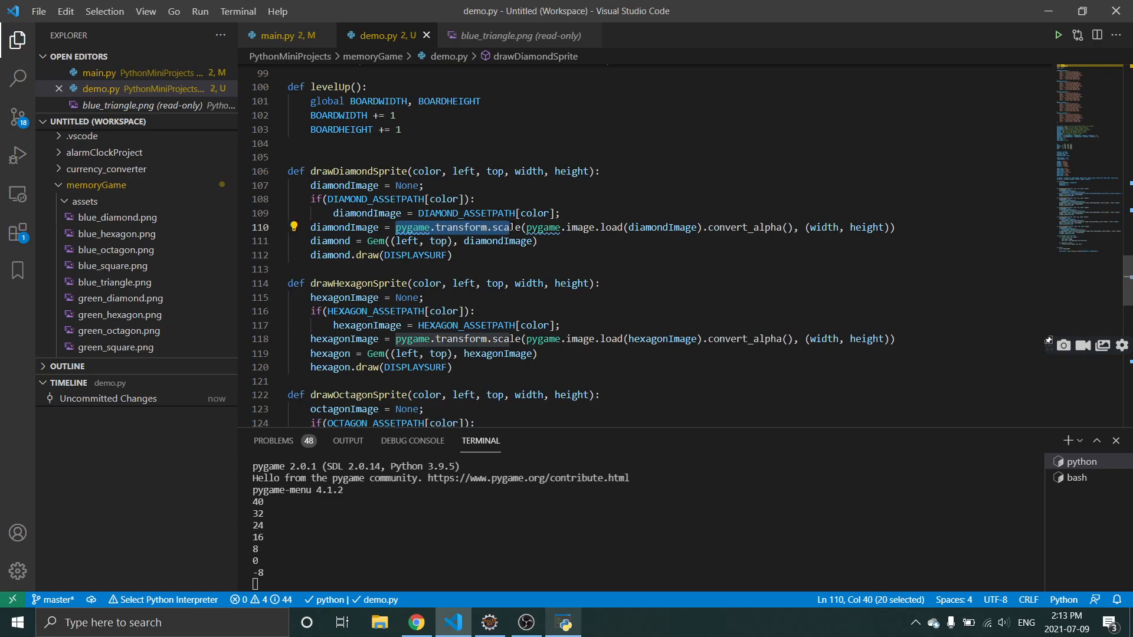
click(537, 242)
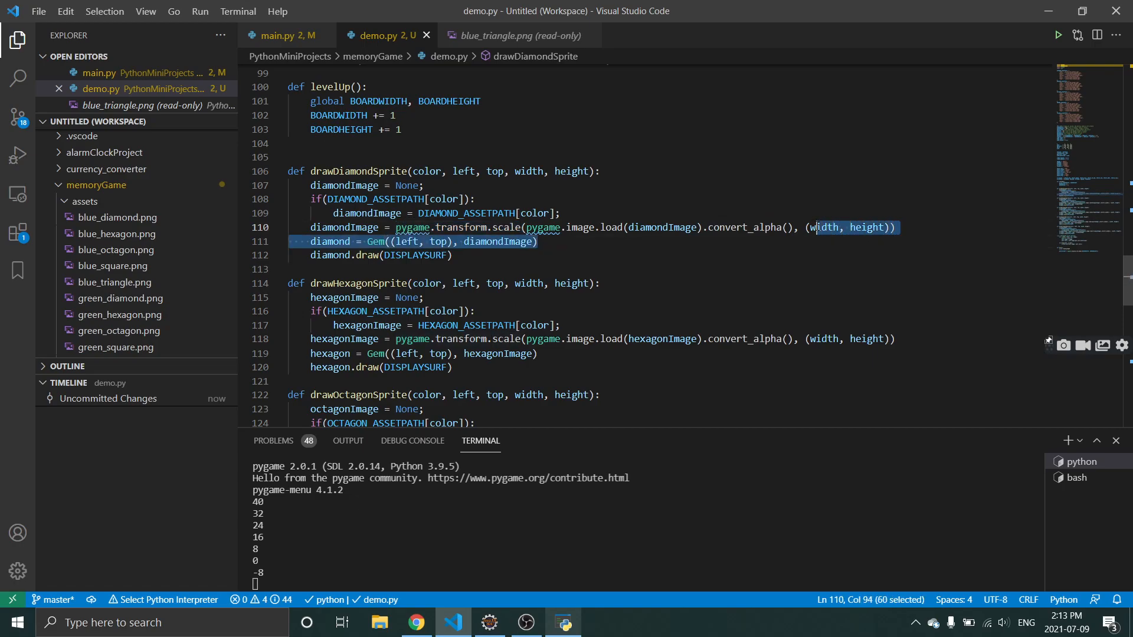
double_click(861, 228)
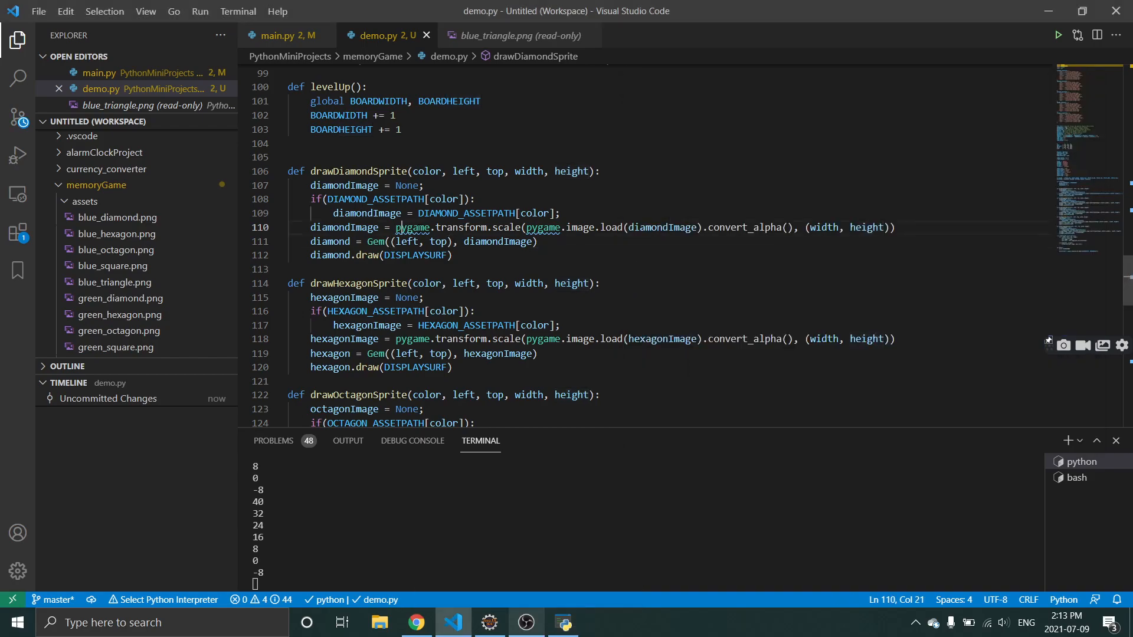
double_click(506, 227)
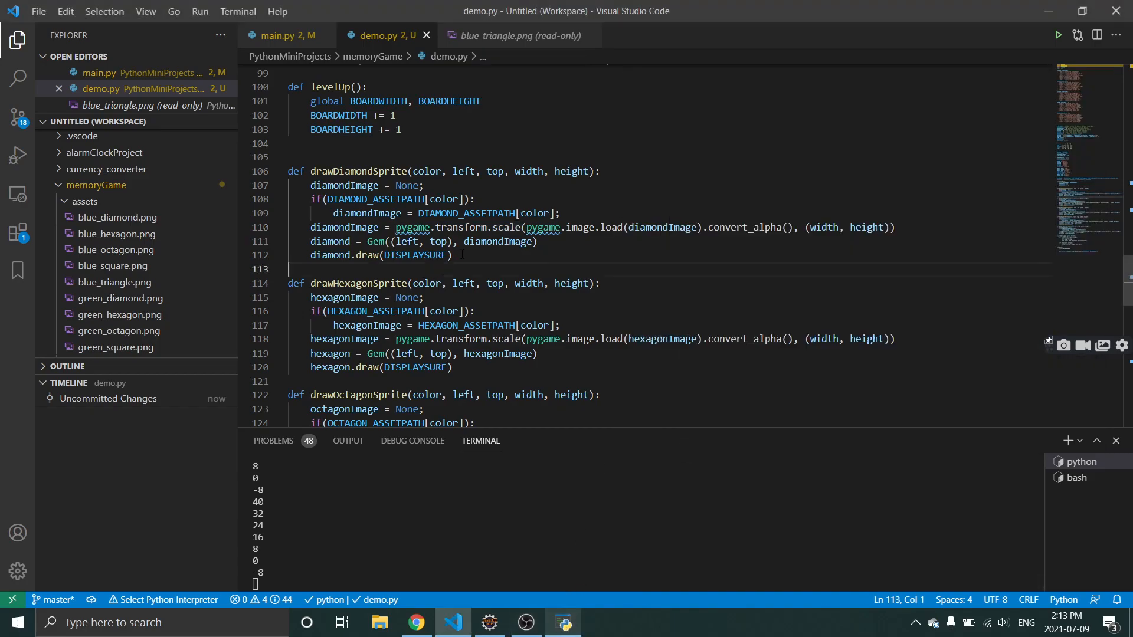
click(505, 227)
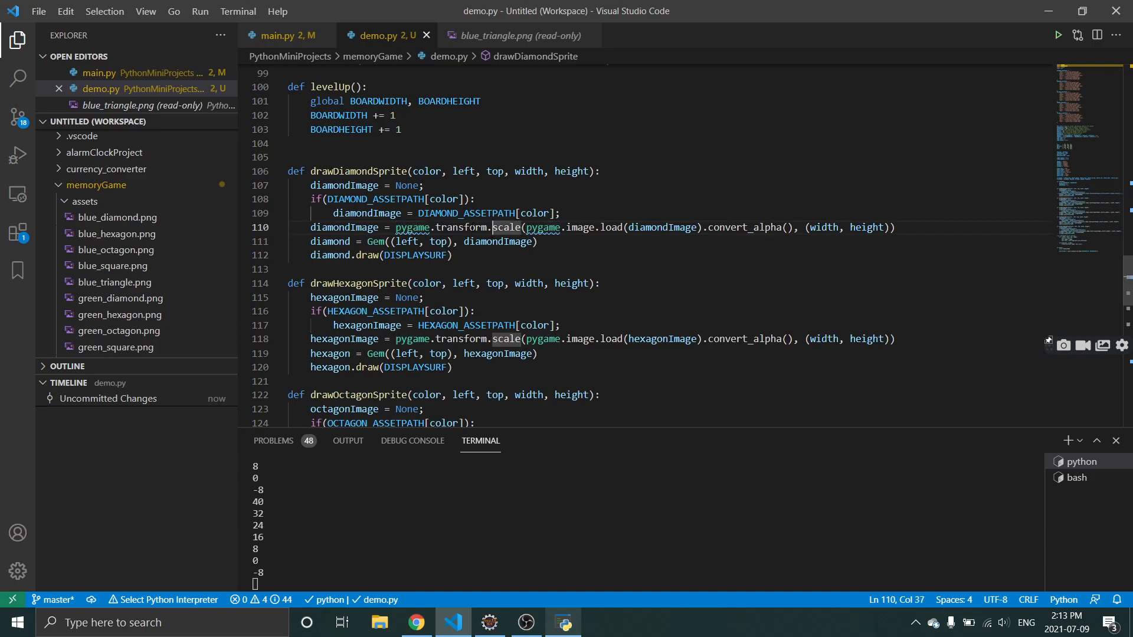
double_click(497, 242)
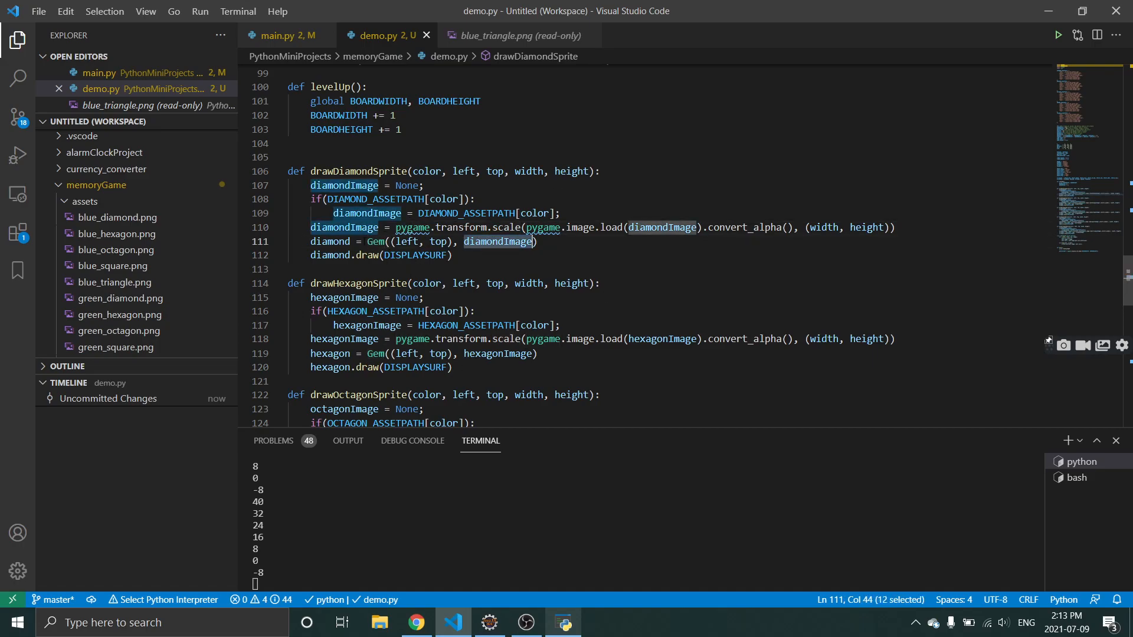
click(451, 254)
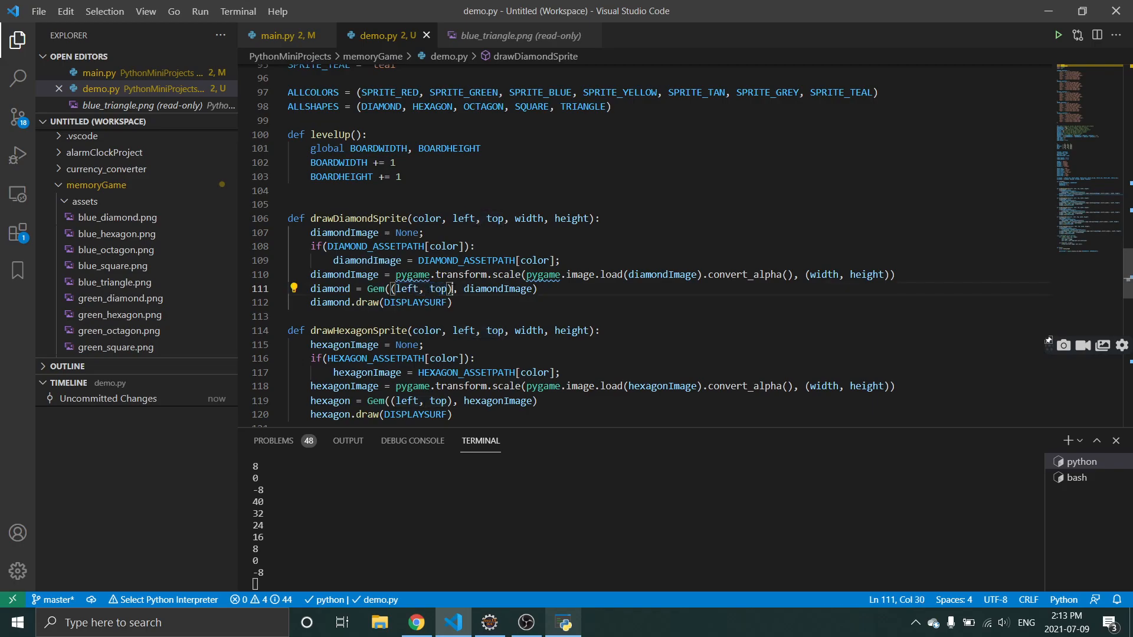
double_click(495, 289)
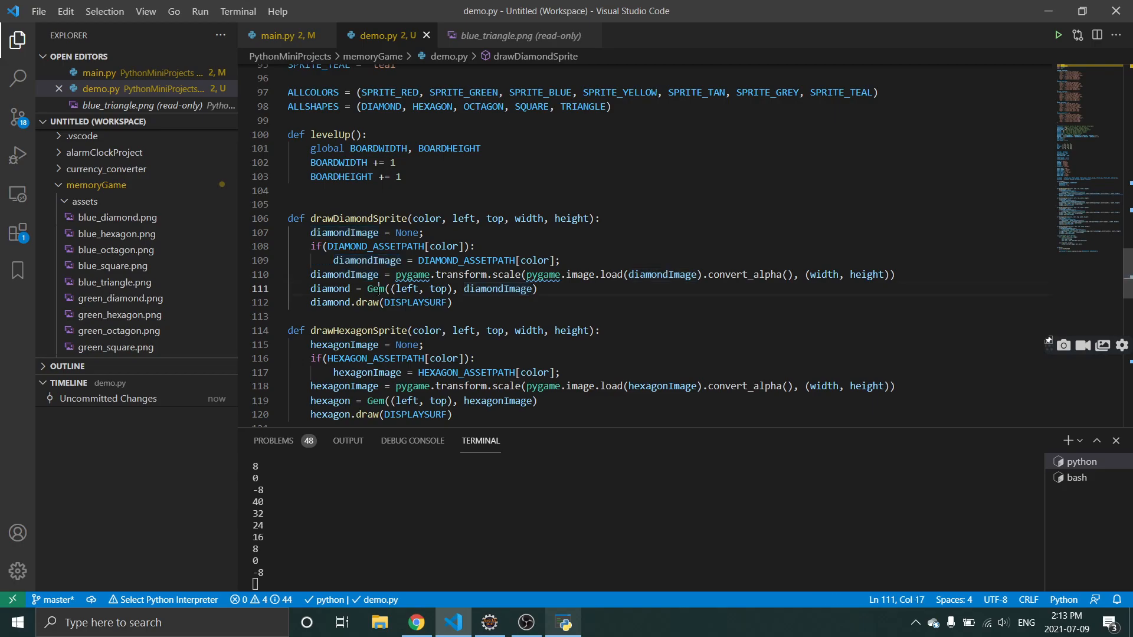
double_click(376, 289)
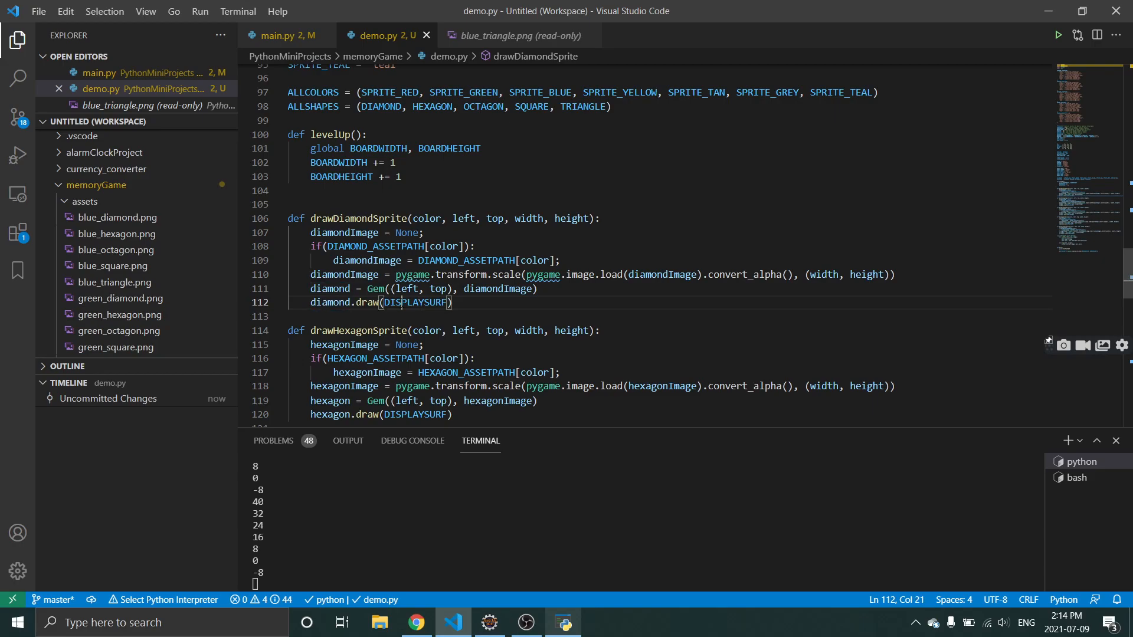
double_click(416, 303)
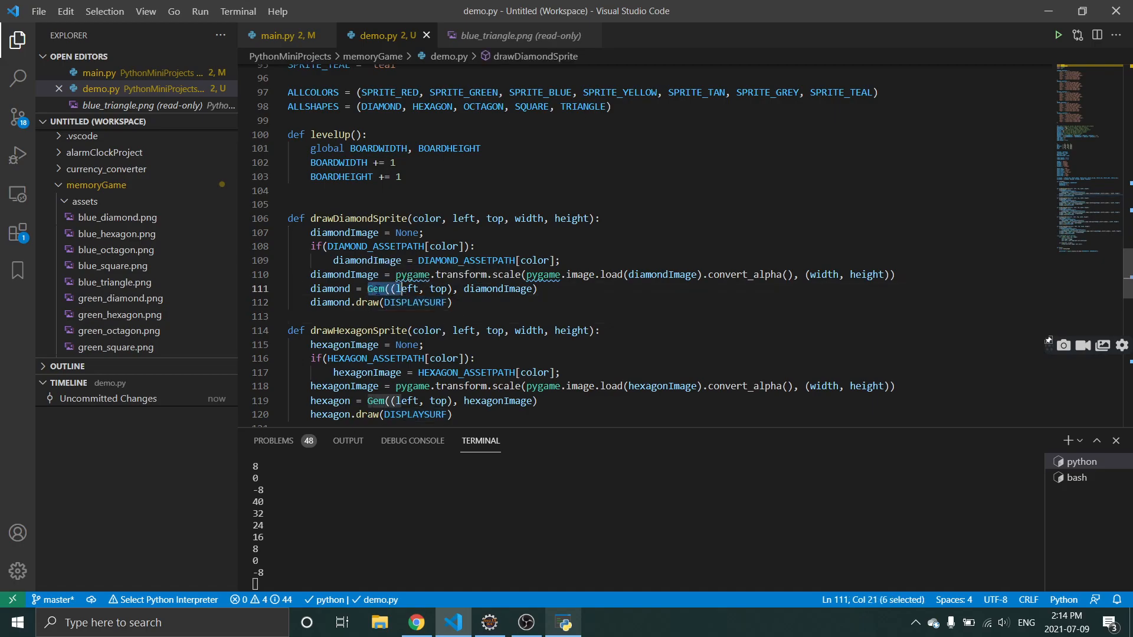
scroll(down, 3)
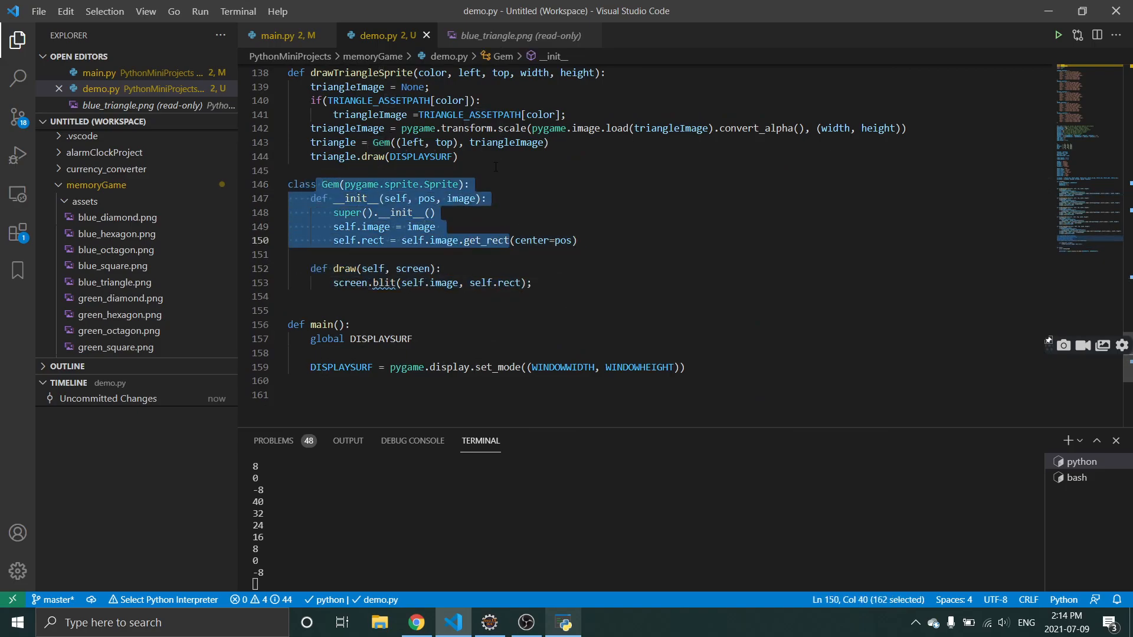
click(357, 226)
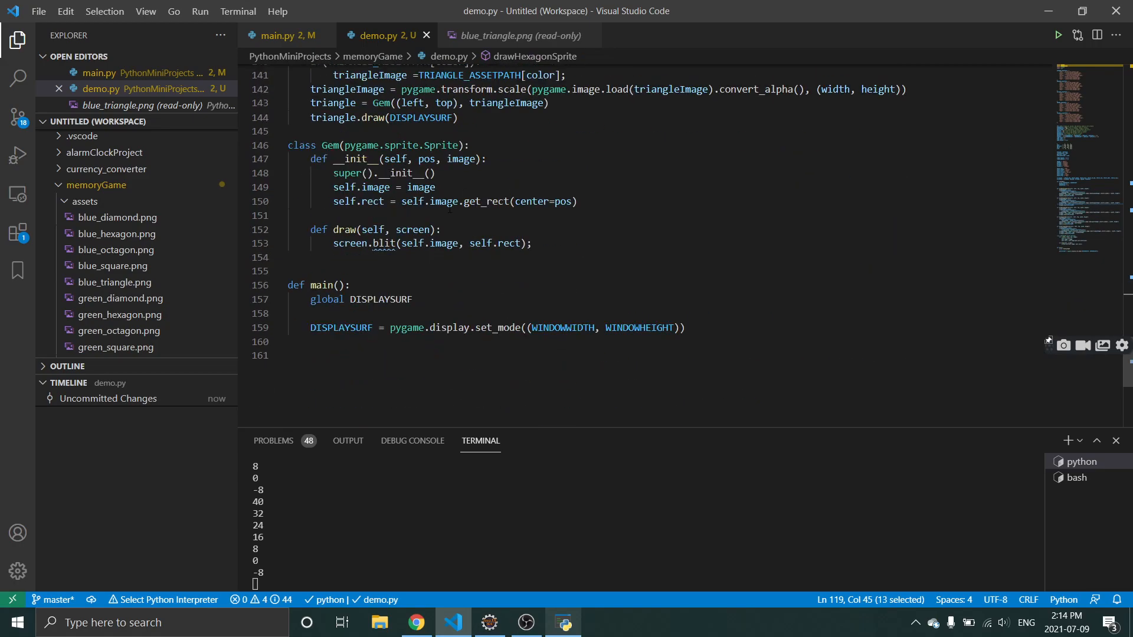
double_click(486, 201)
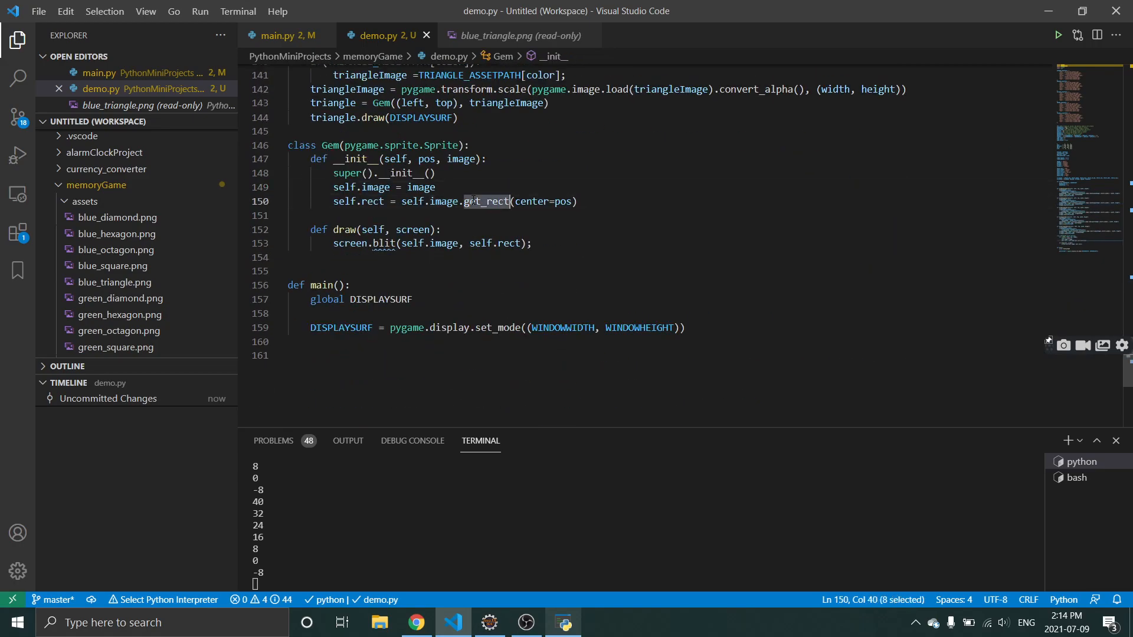
double_click(532, 201)
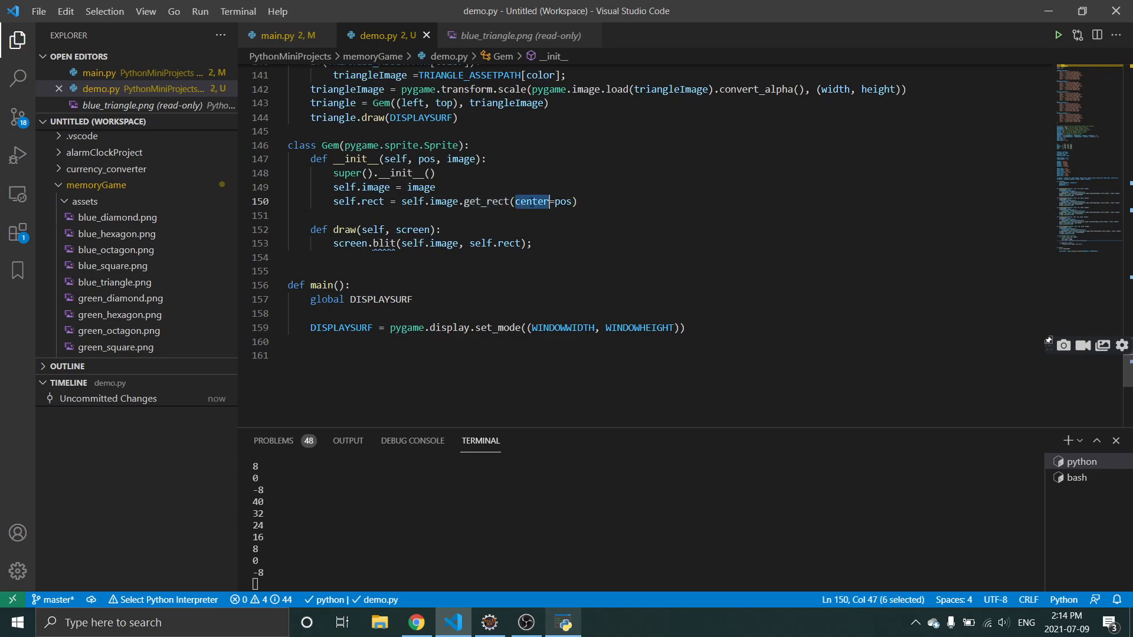
click(549, 202)
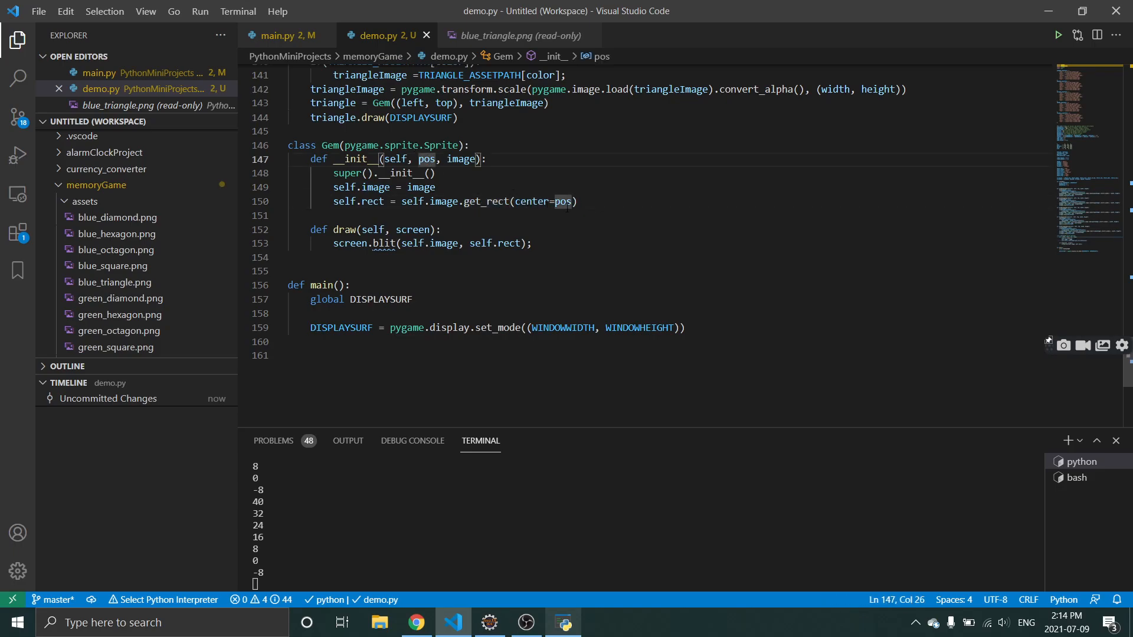
double_click(563, 202)
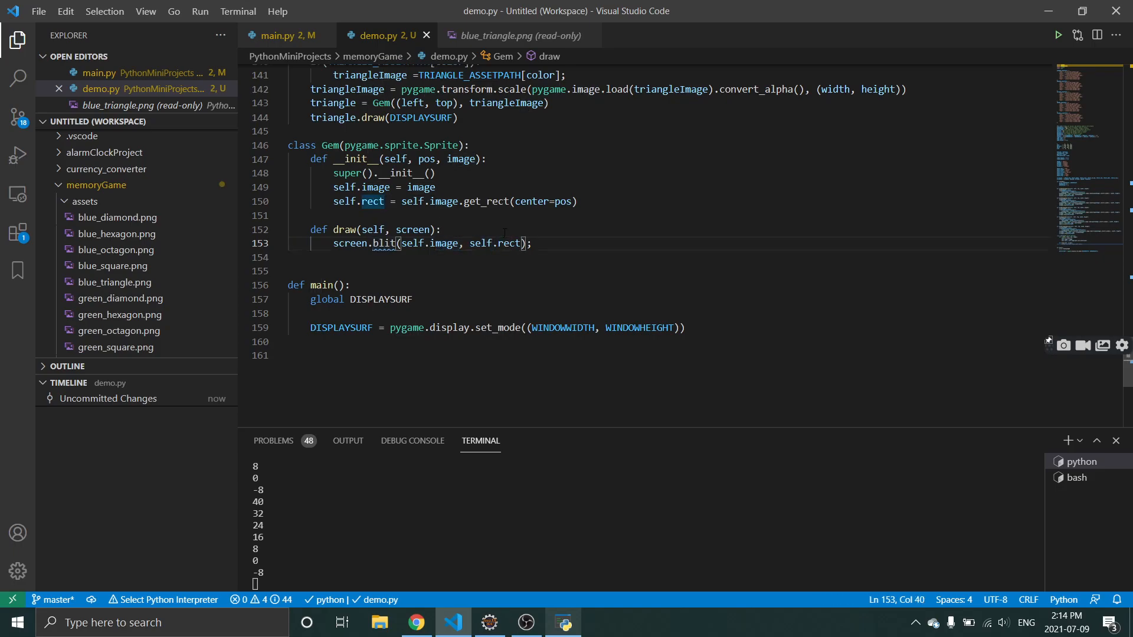
mouse_move(472, 243)
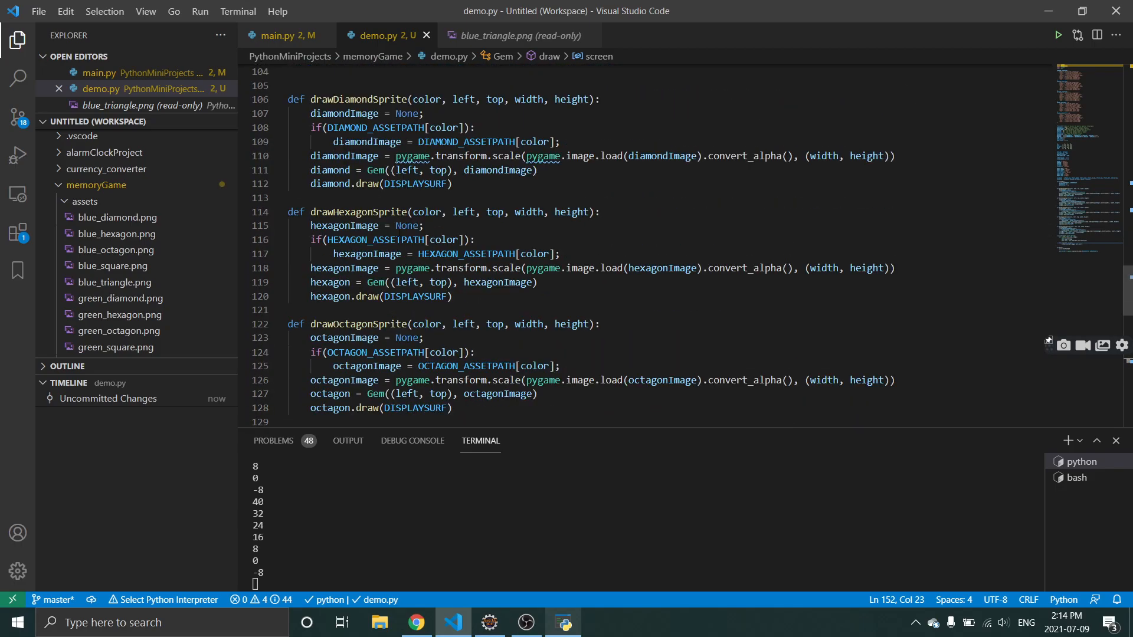
double_click(416, 184)
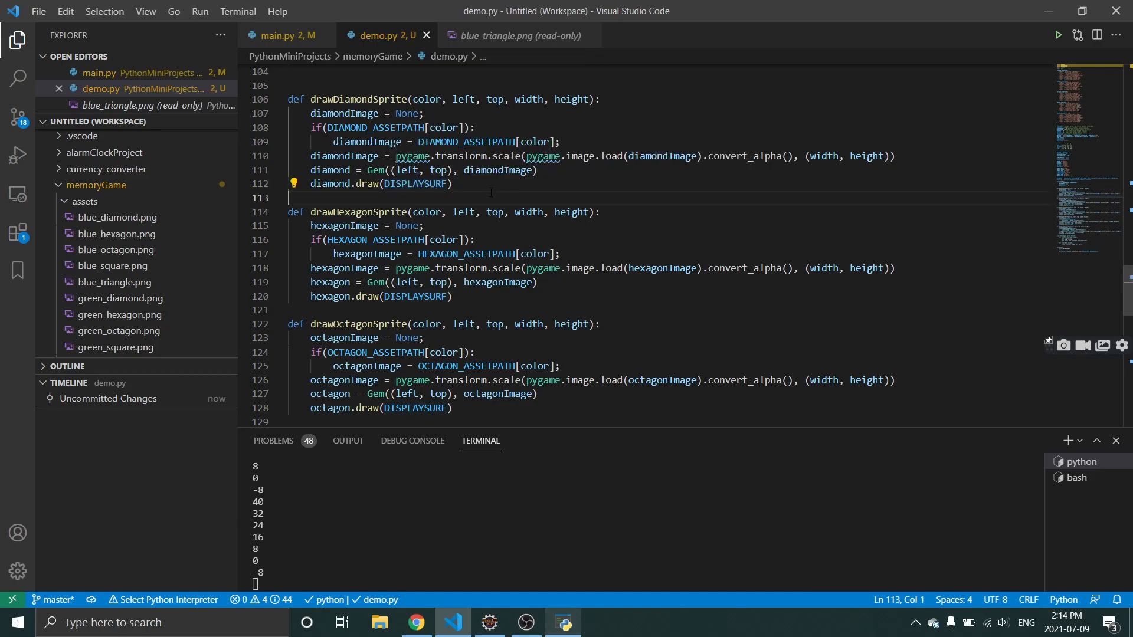
Select the pygame.display.set_mode call in main() and run demo.py.
scroll(down, 3)
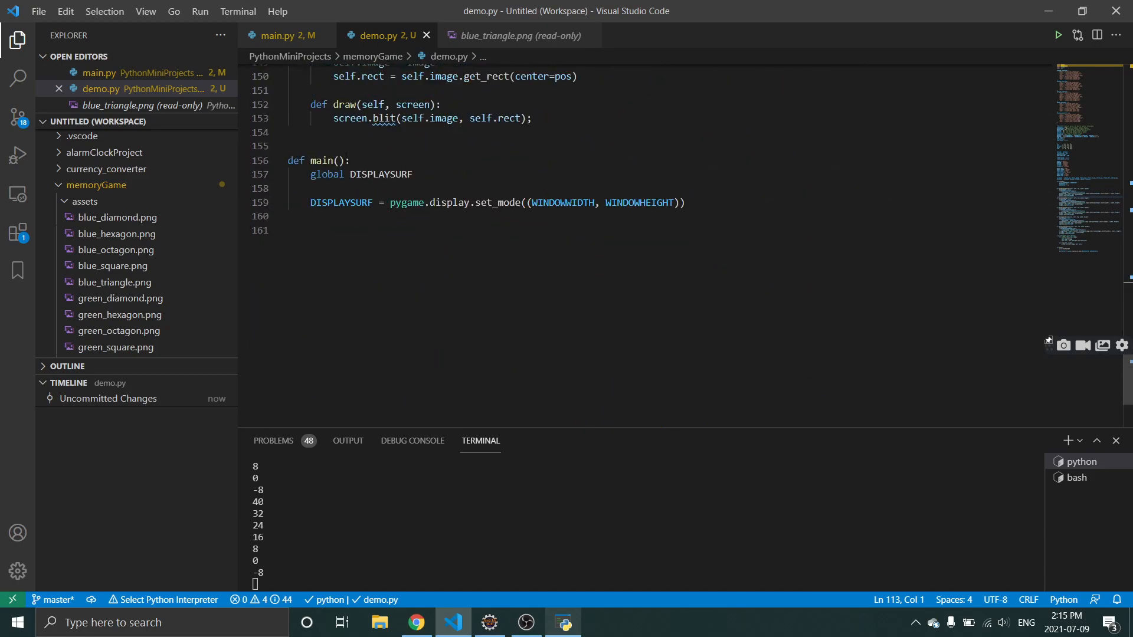
drag(287, 160, 497, 202)
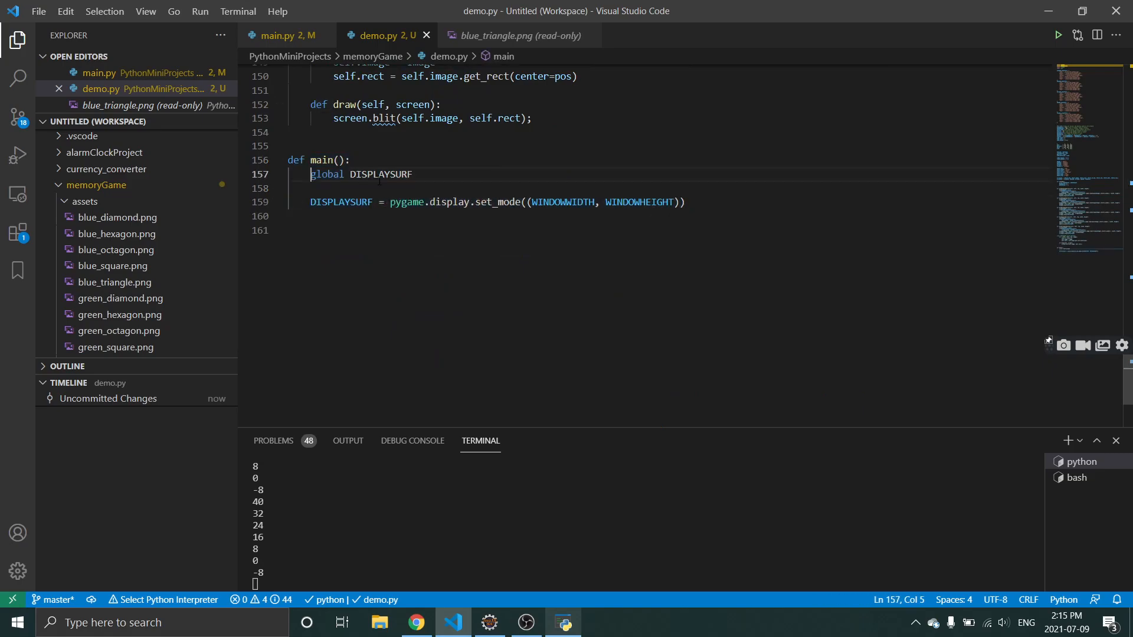
double_click(377, 174)
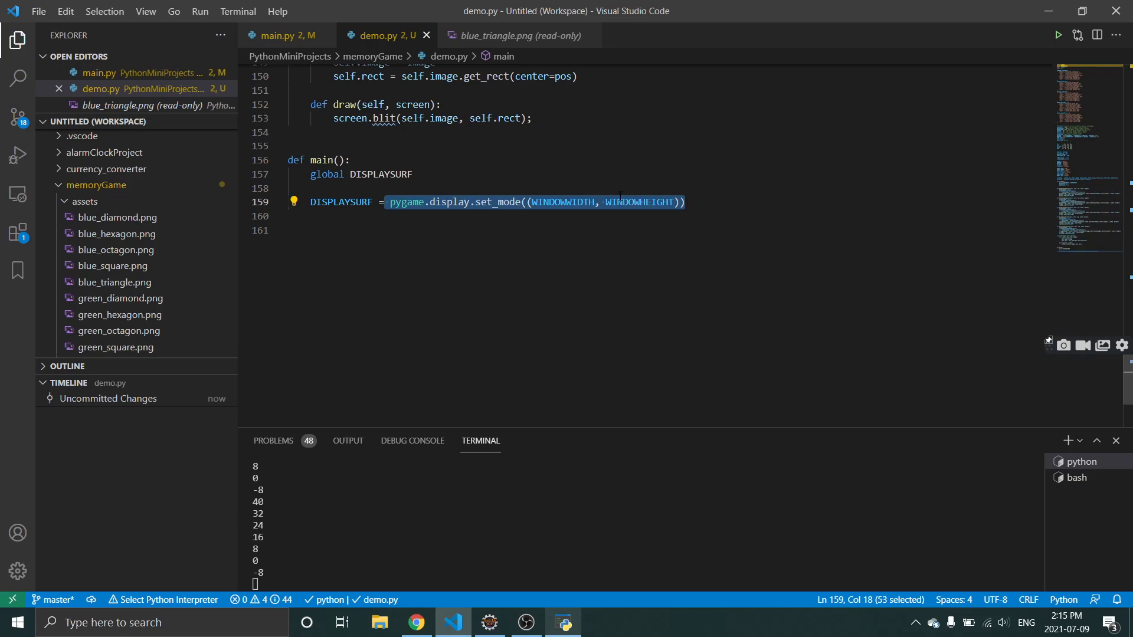
click(637, 202)
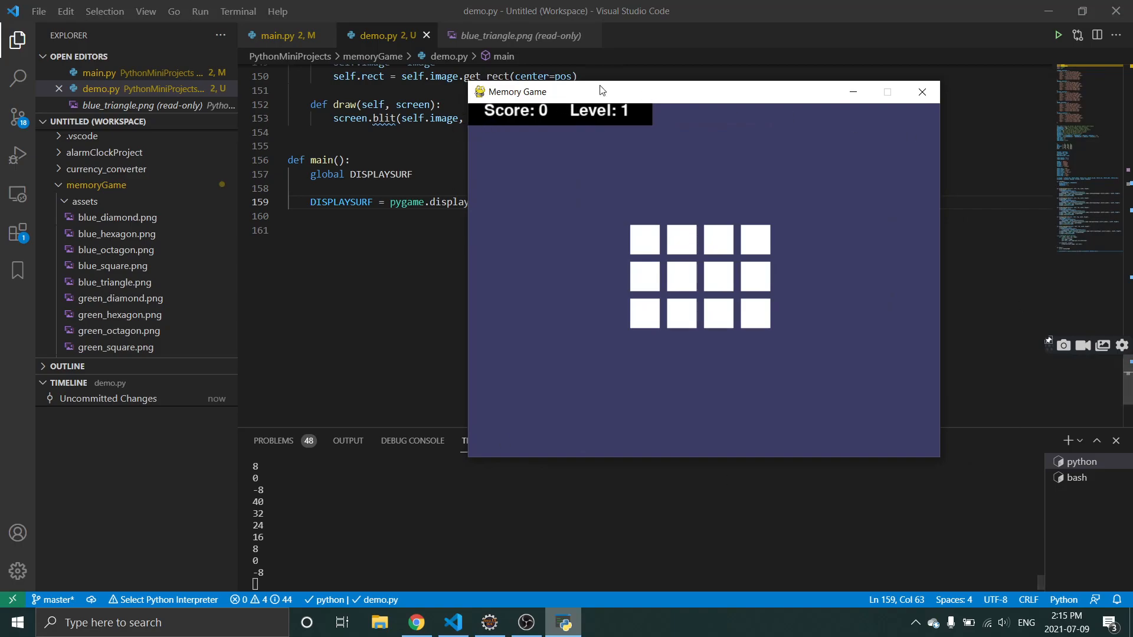
click(921, 92)
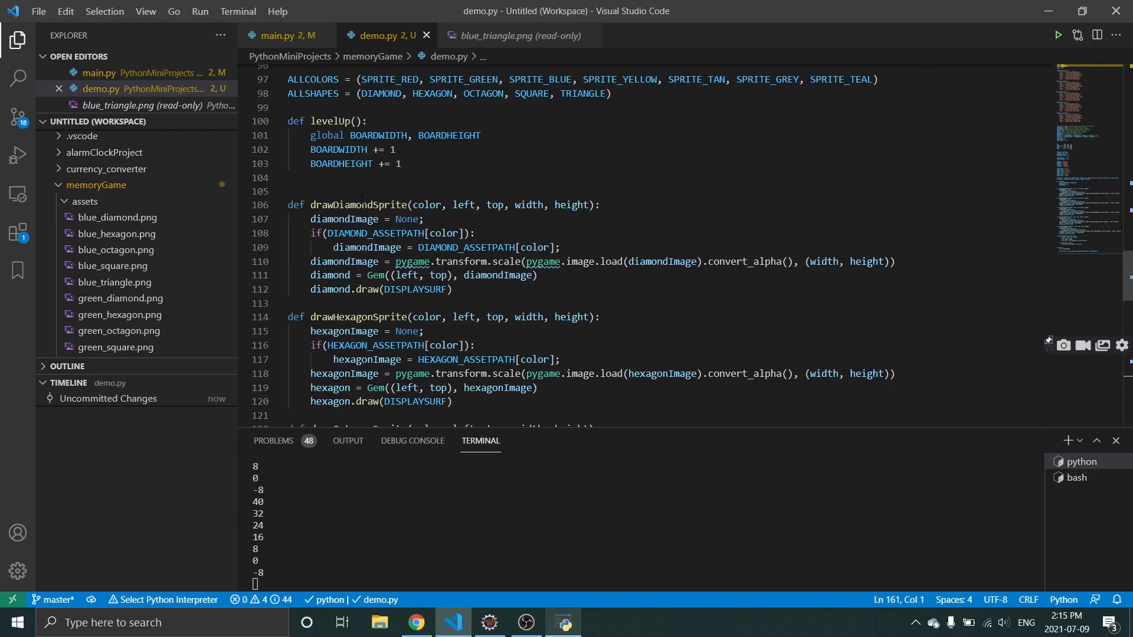
double_click(358, 205)
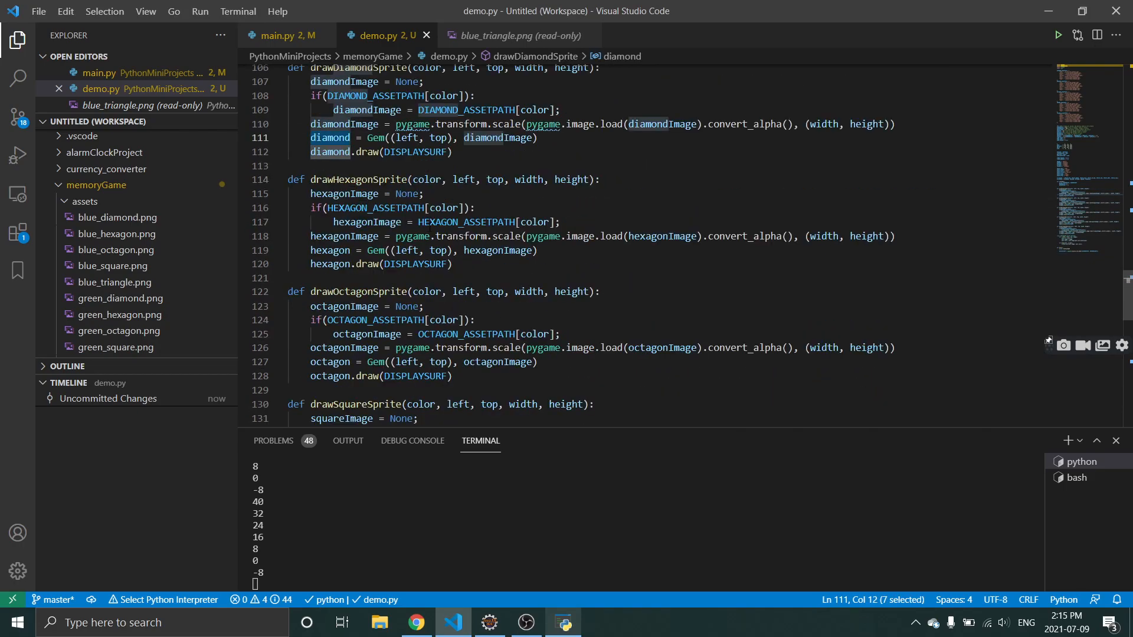
scroll(up, 3)
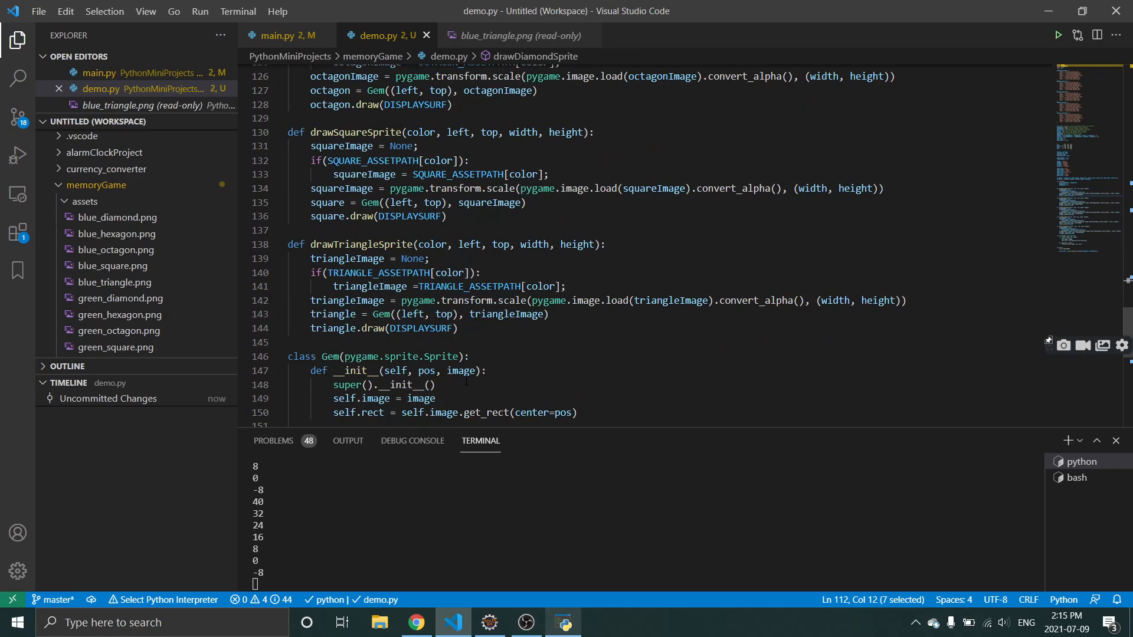
scroll(down, 3)
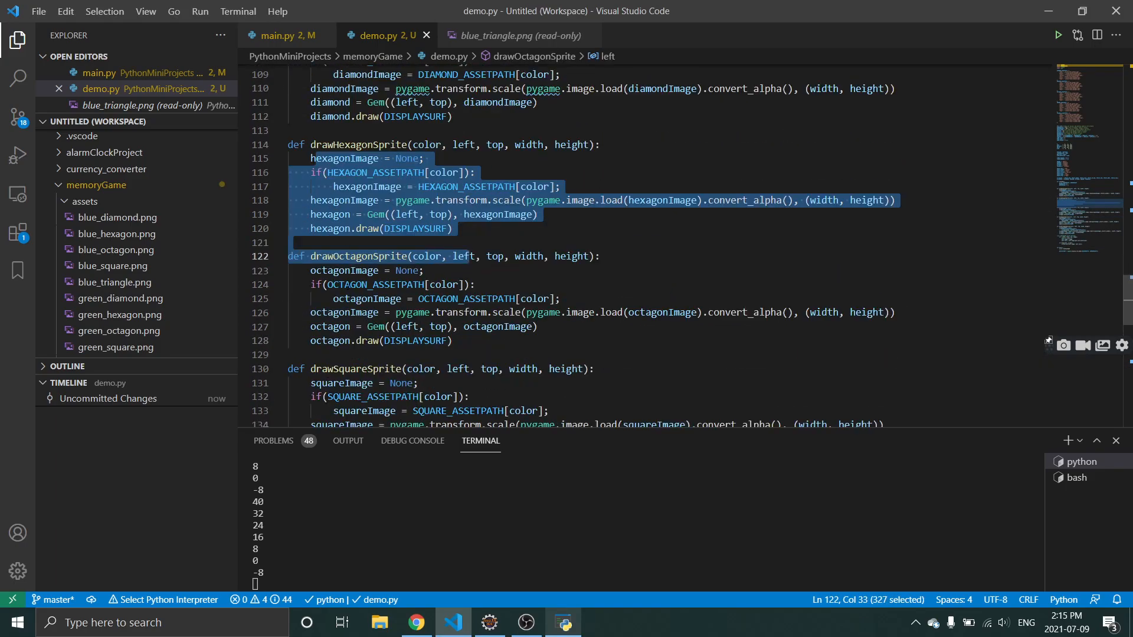
scroll(down, 3)
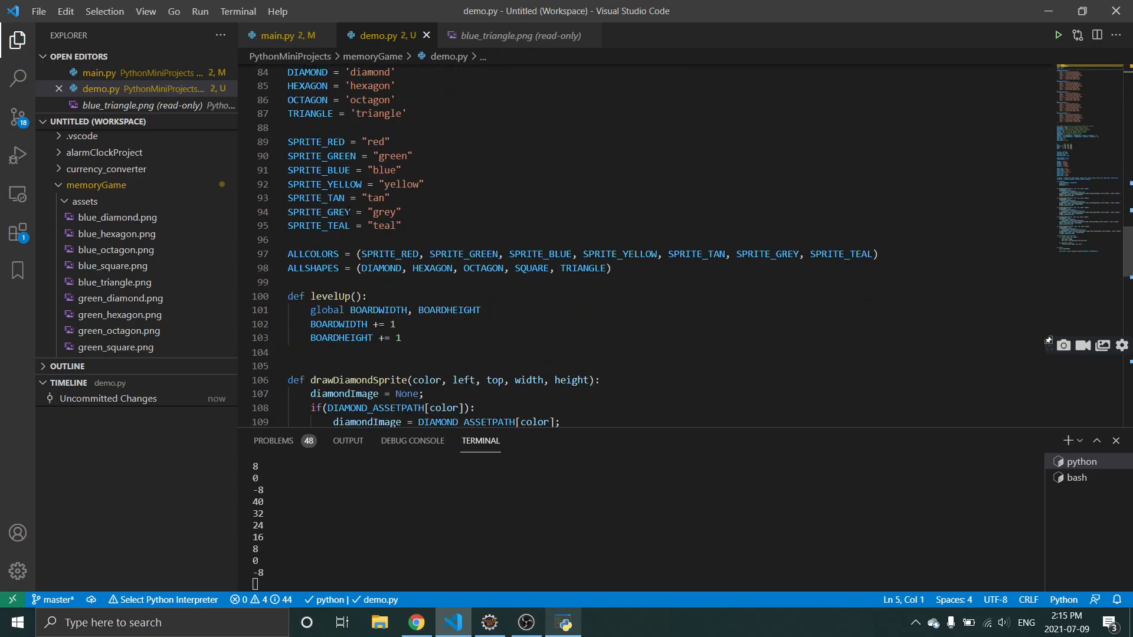
scroll(down, 3)
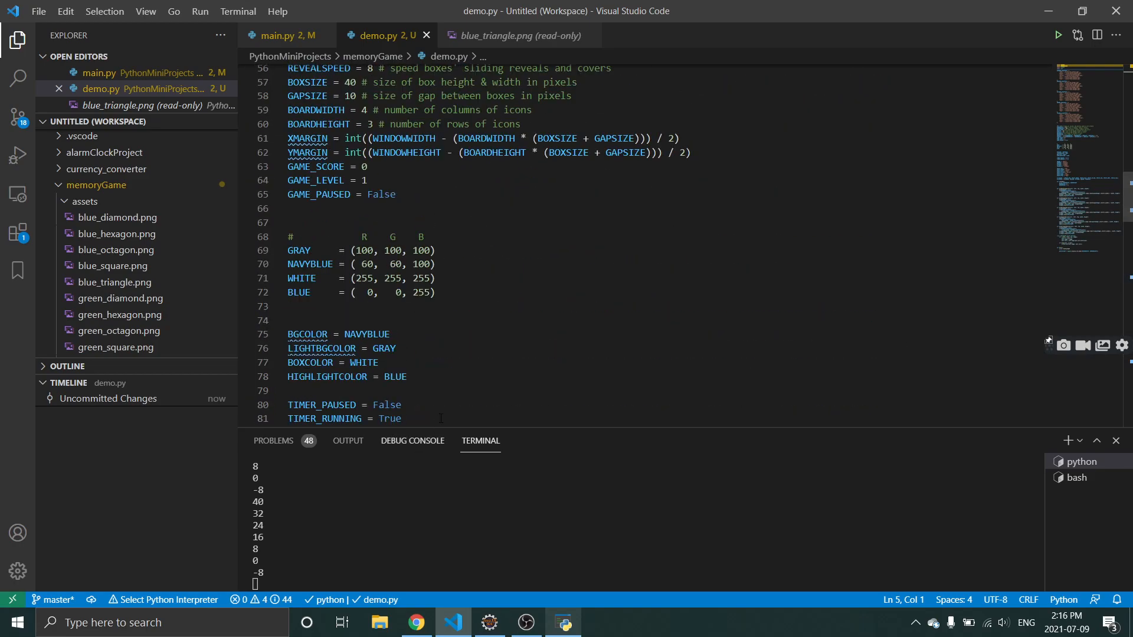
scroll(down, 3)
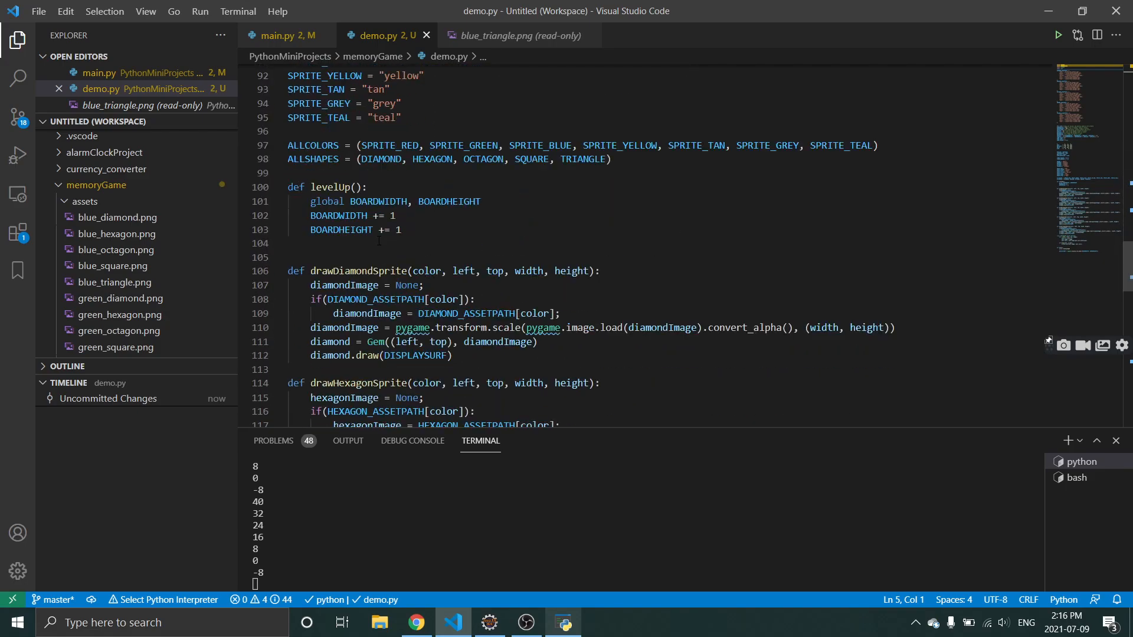
scroll(down, 3)
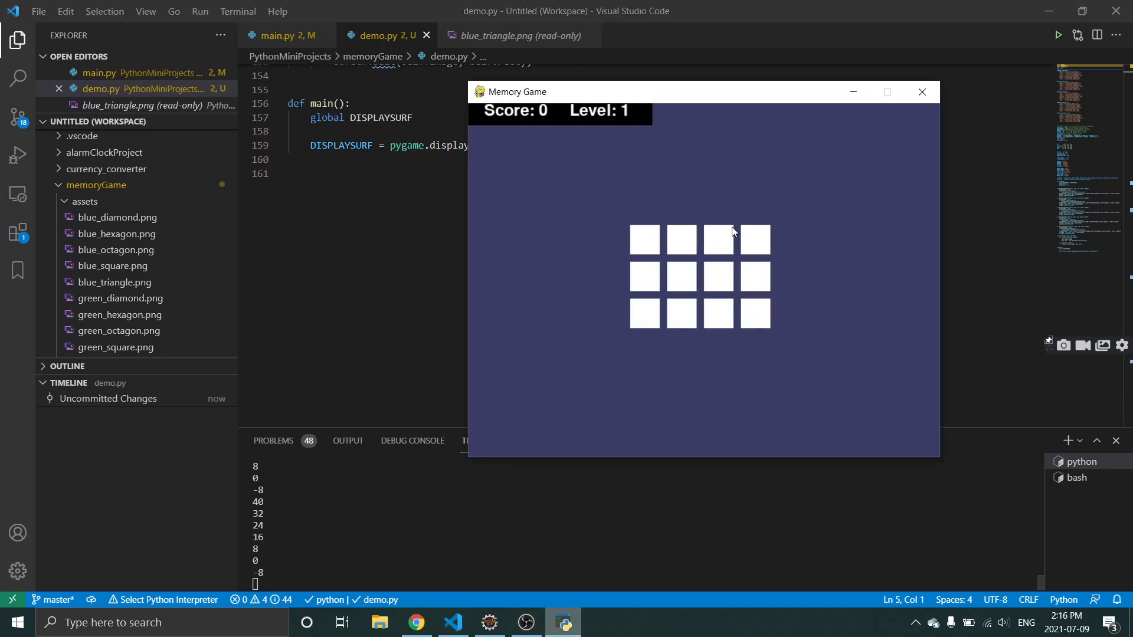
Flip cards in the grid until the two green gems in the top row match, scoring 10.
click(644, 240)
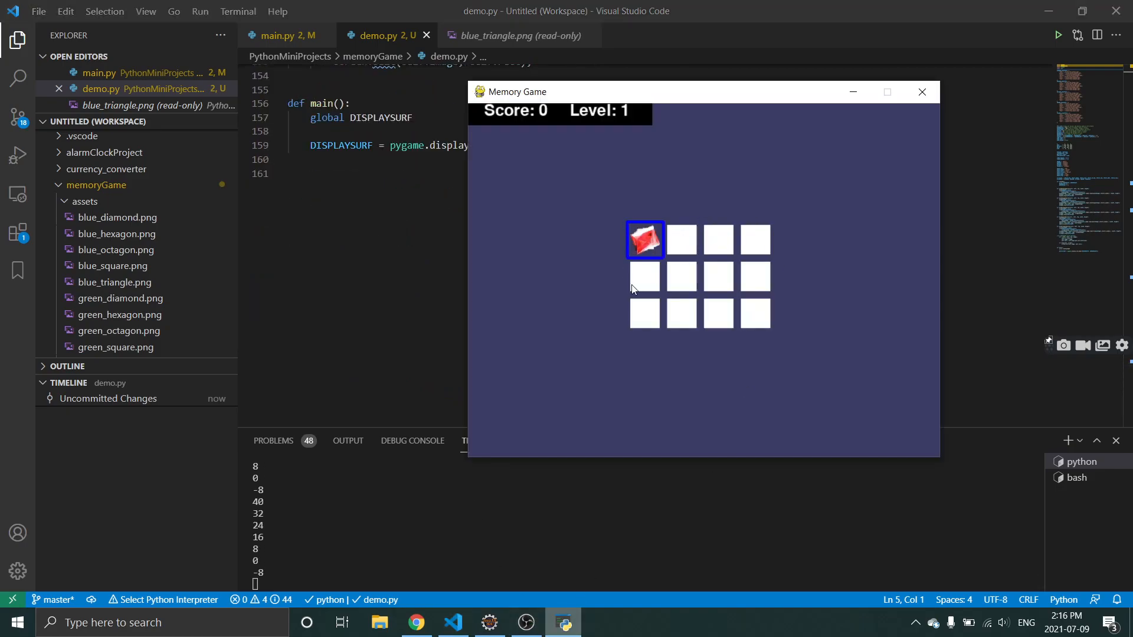
click(680, 239)
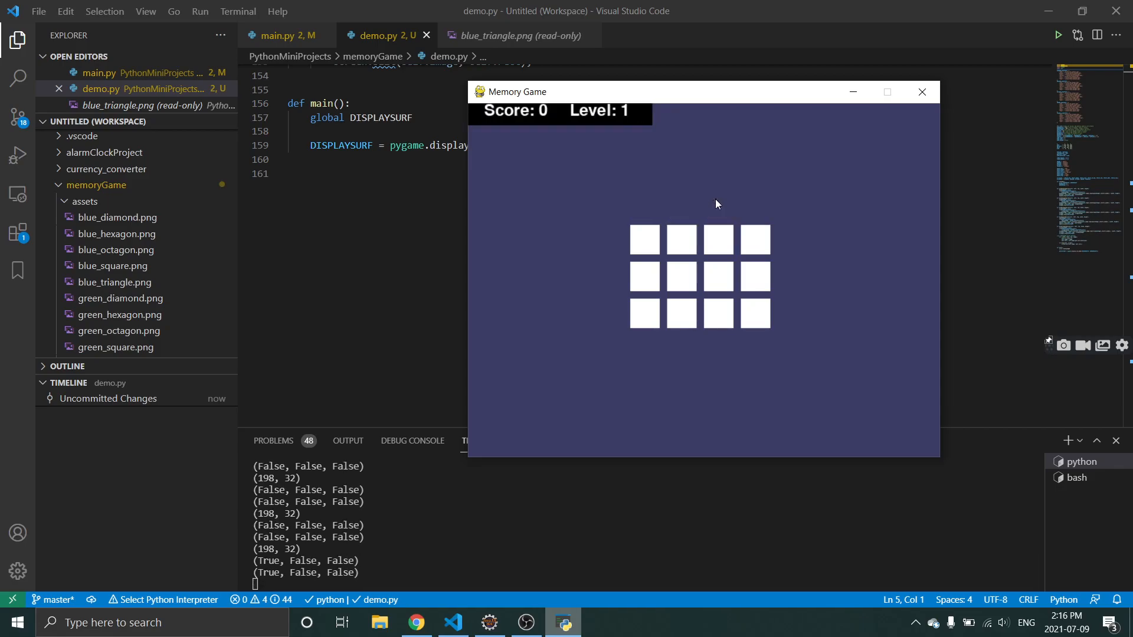
click(753, 240)
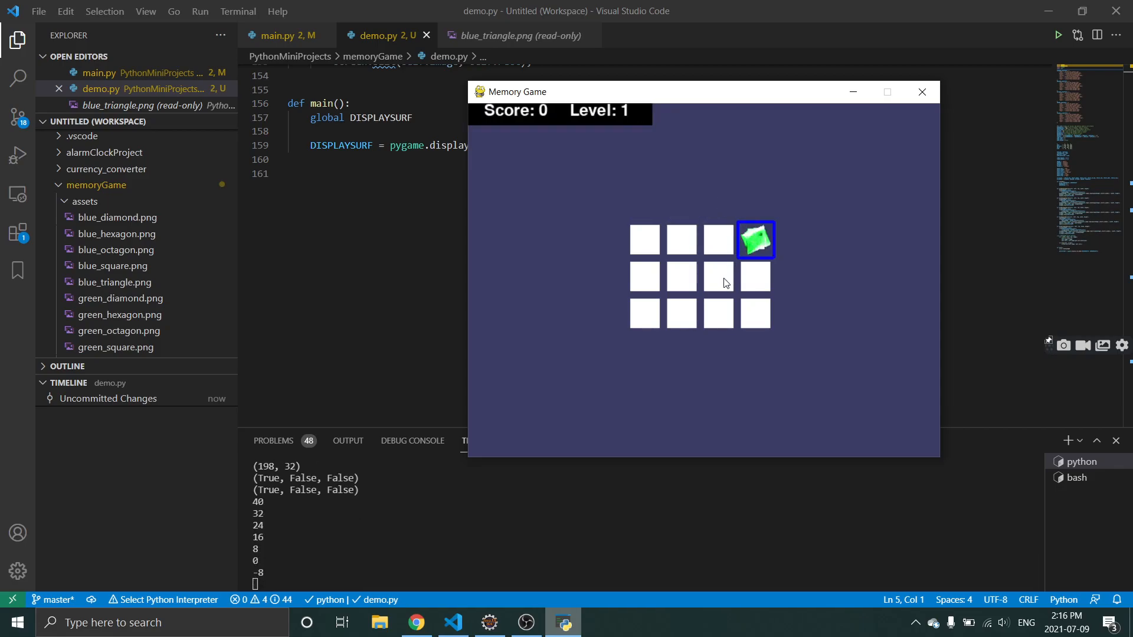
click(718, 277)
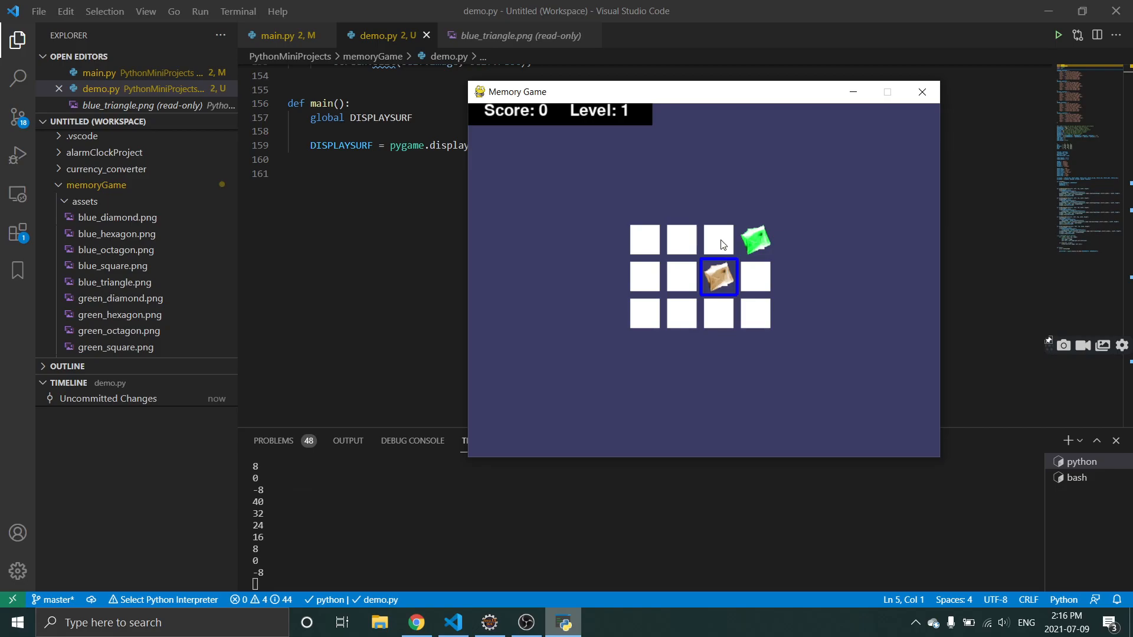
click(754, 239)
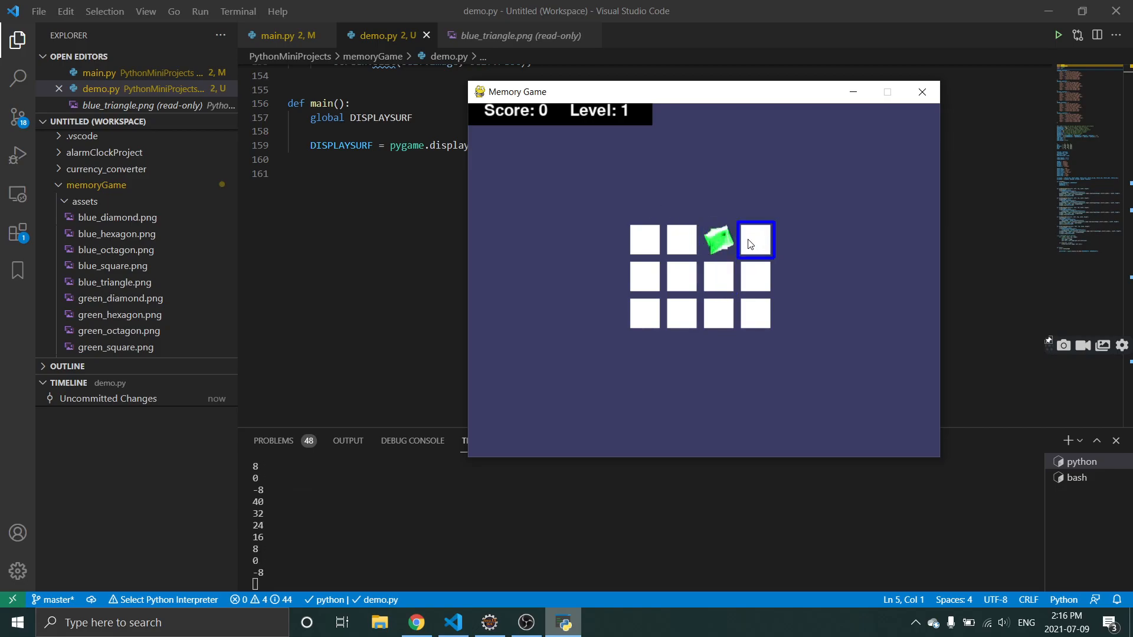
click(755, 239)
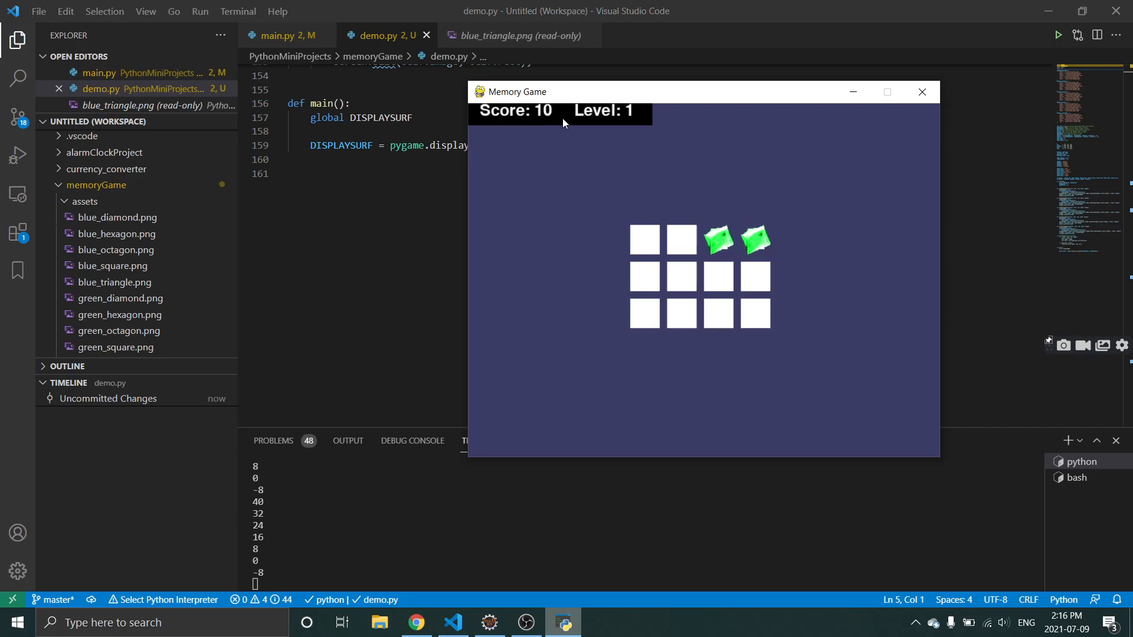
mouse_move(731, 213)
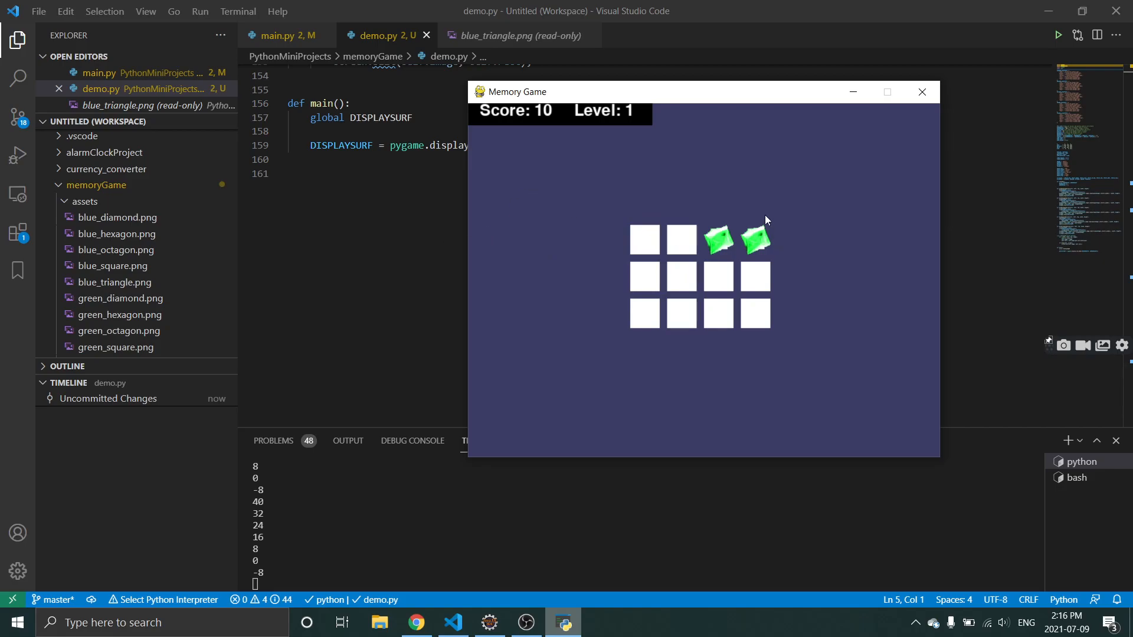
mouse_move(618, 199)
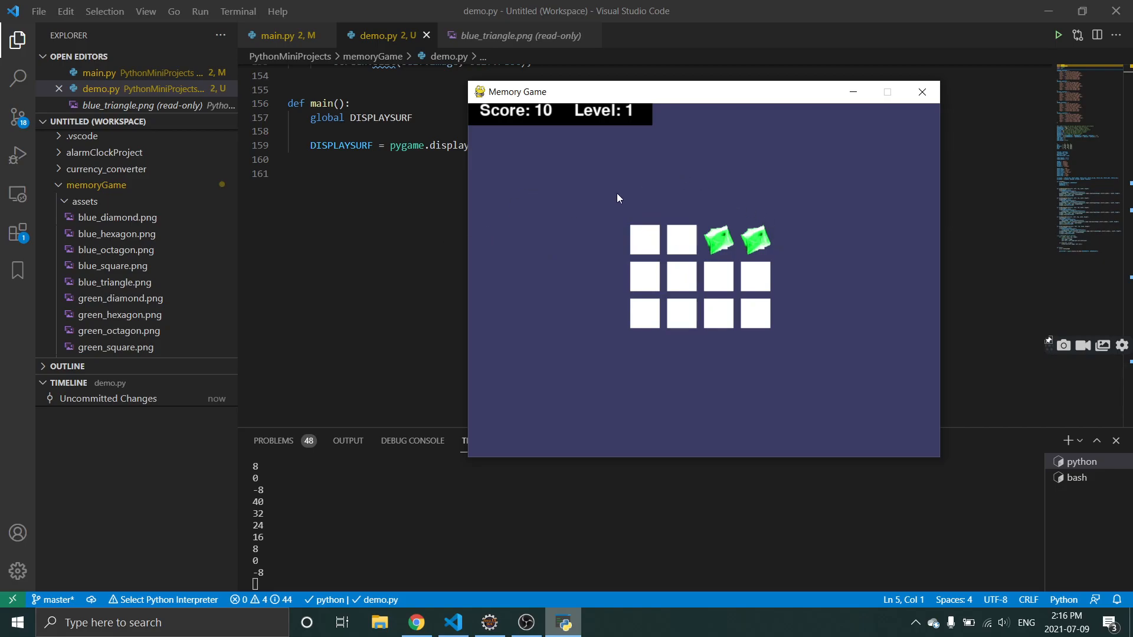
mouse_move(612, 211)
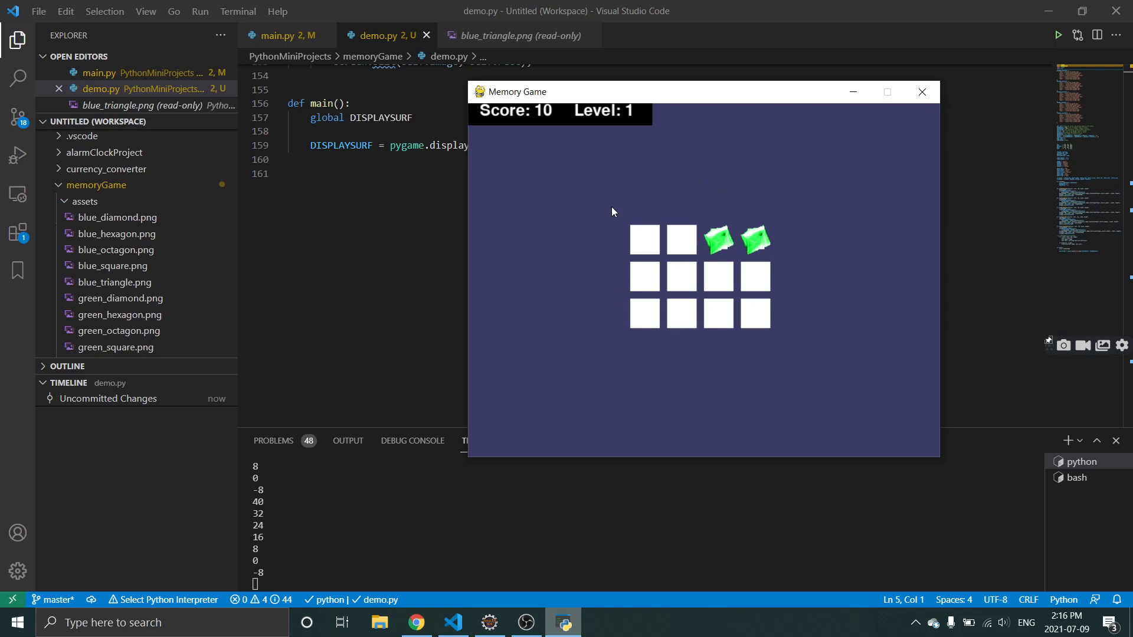
mouse_move(613, 194)
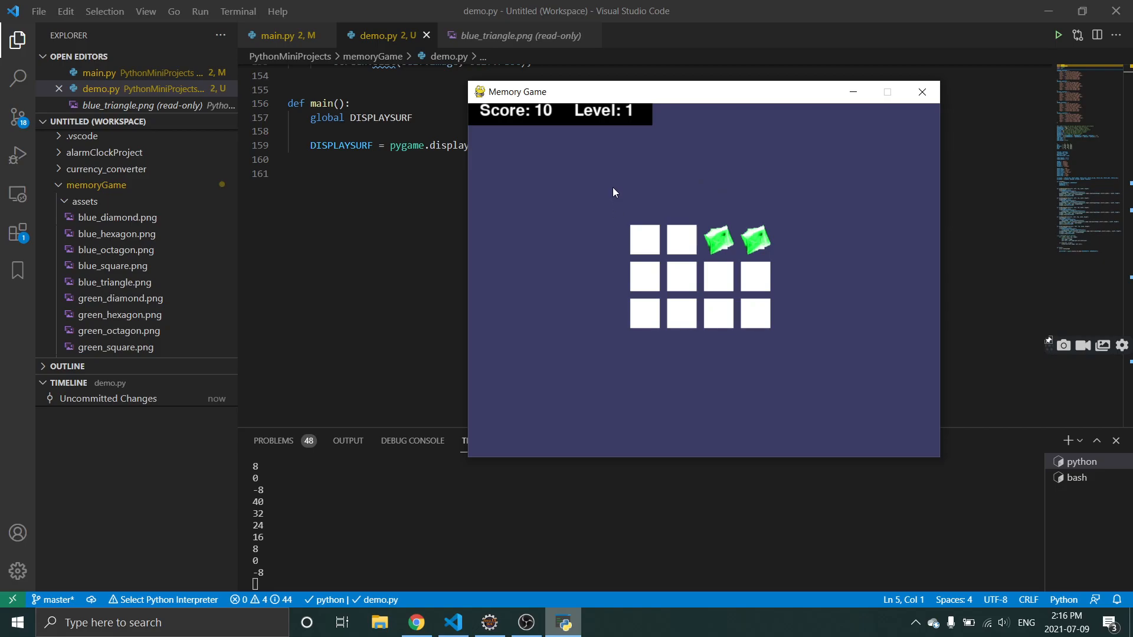
mouse_move(614, 198)
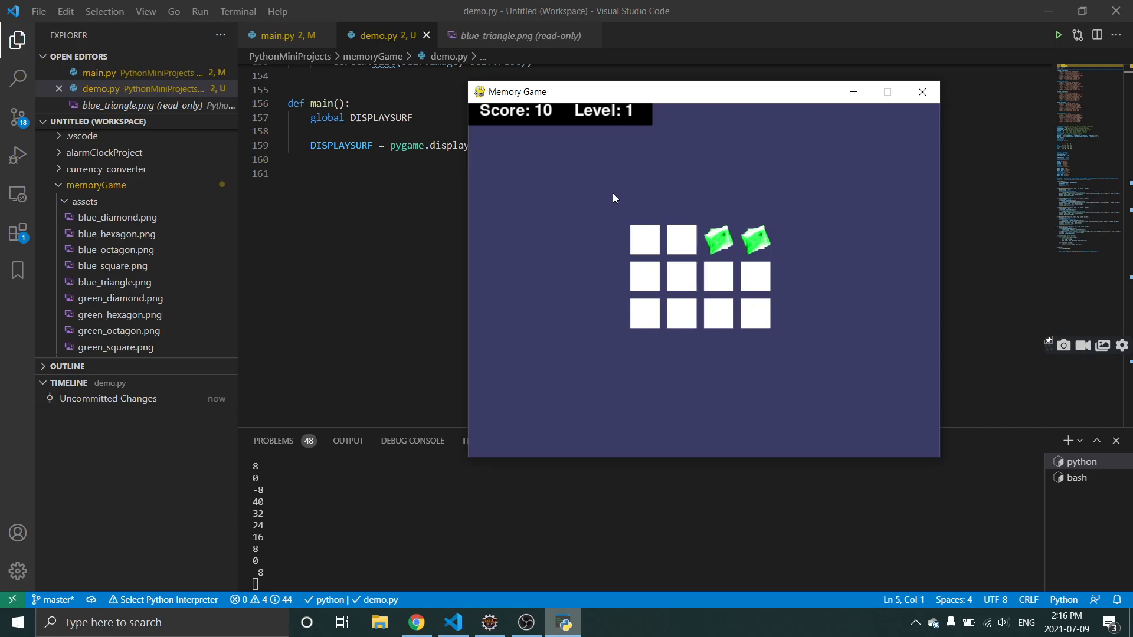
mouse_move(637, 197)
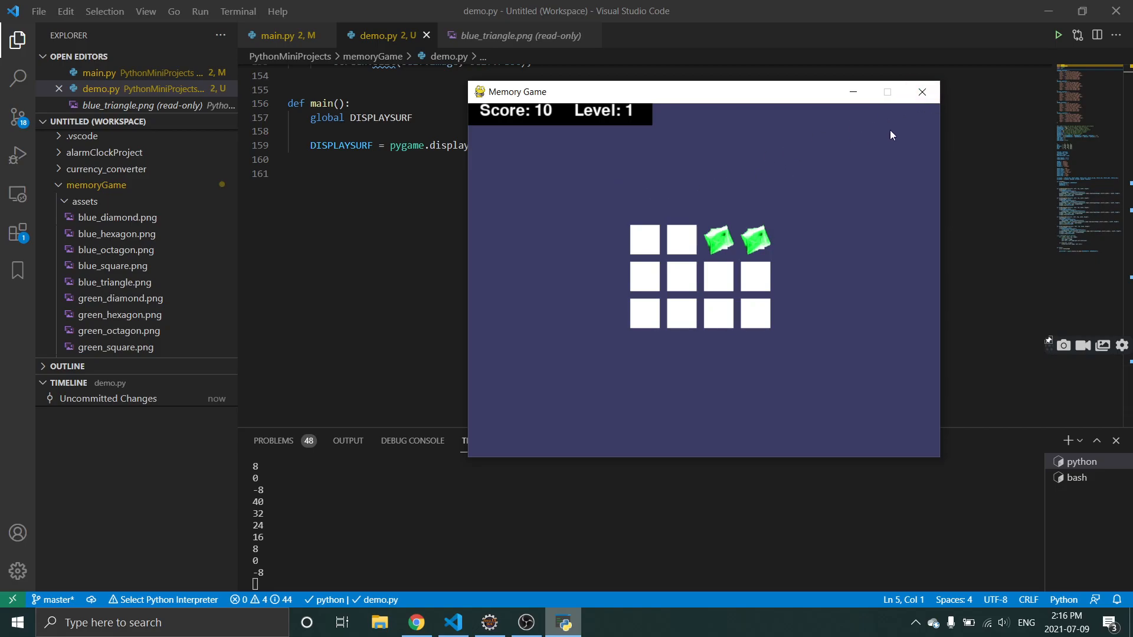
mouse_move(430, 425)
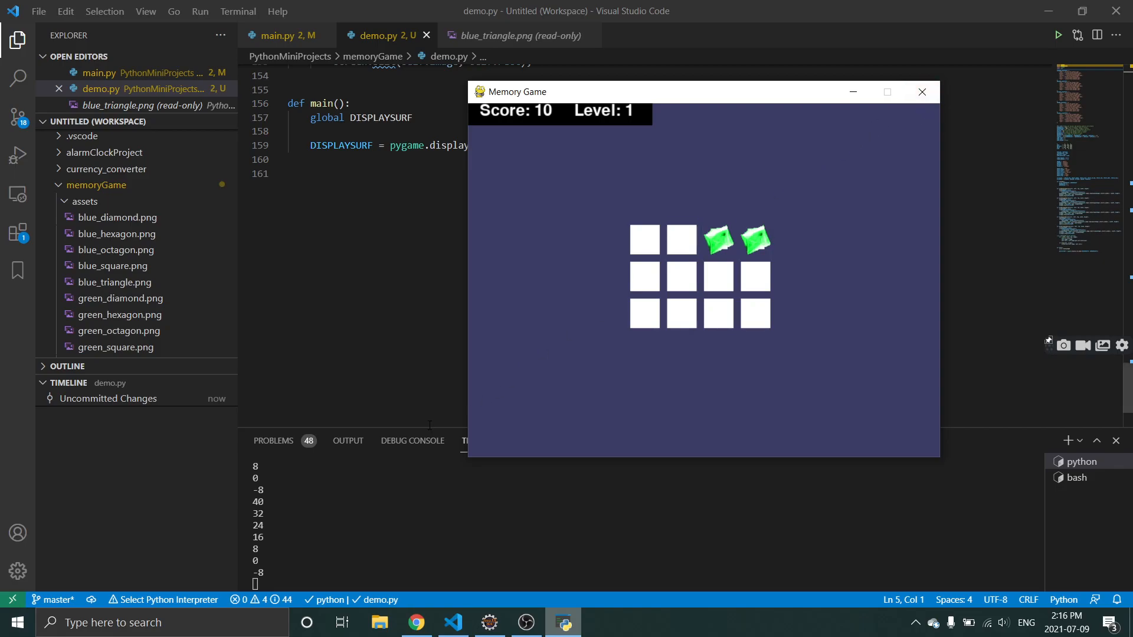